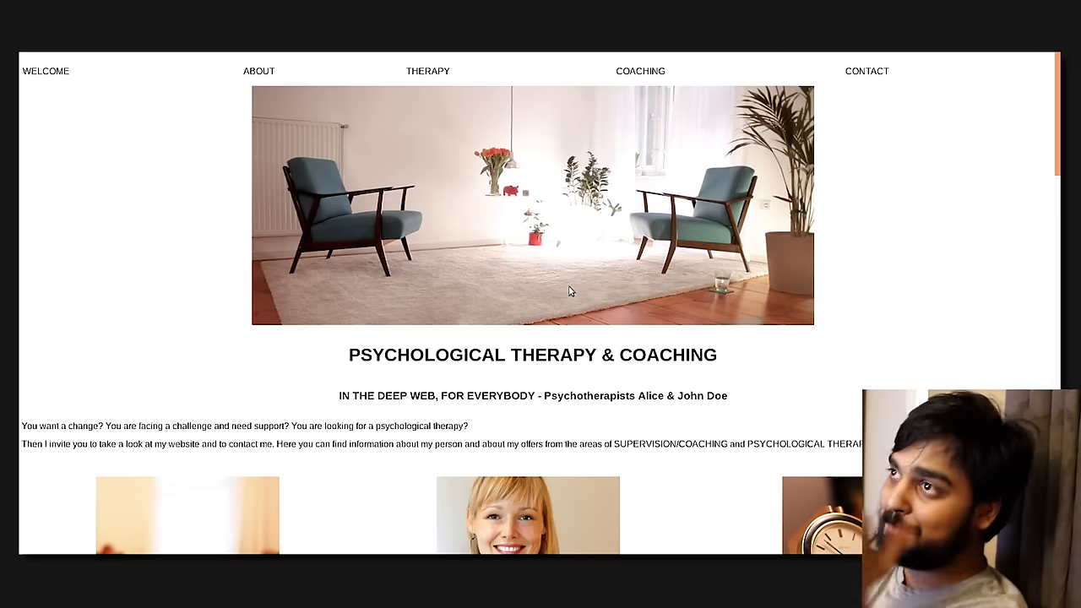
mouse_move(614, 302)
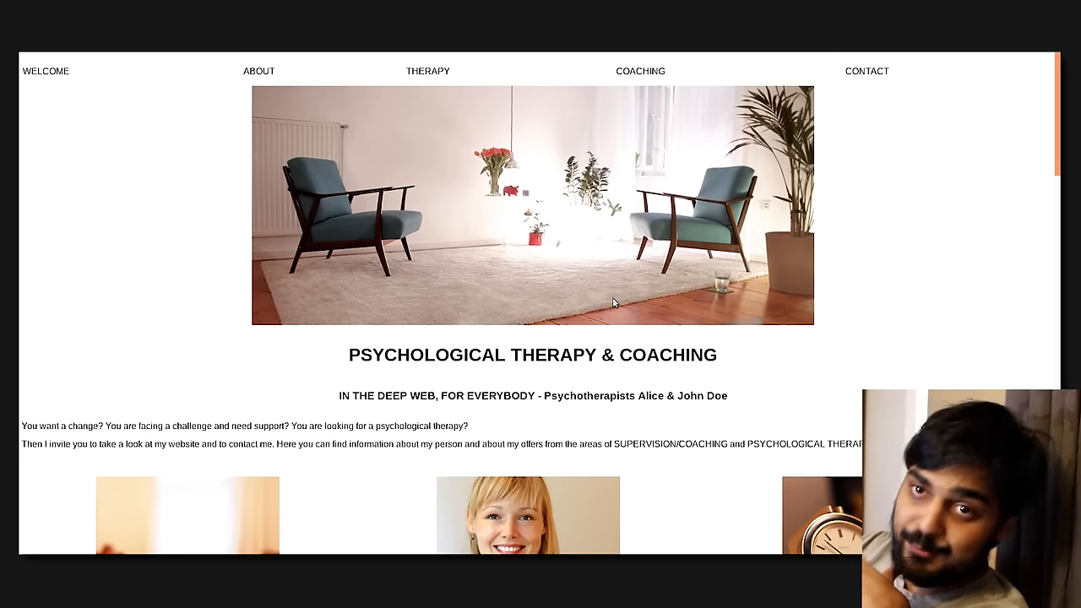
mouse_move(646, 203)
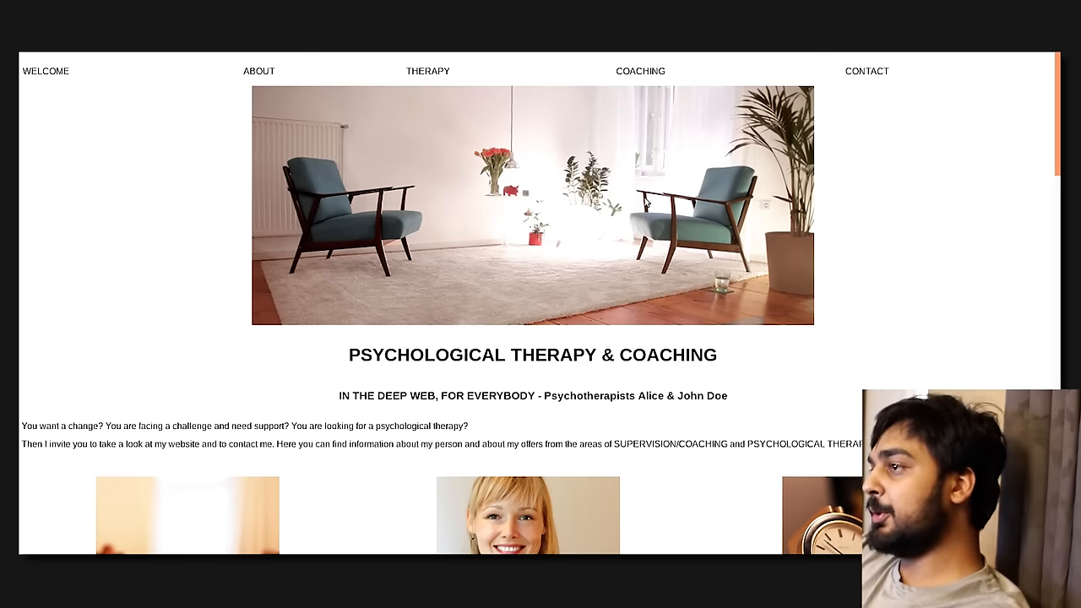
- Scroll the therapy homepage past the intro to the overview cards and About Me
scroll("down", 3)
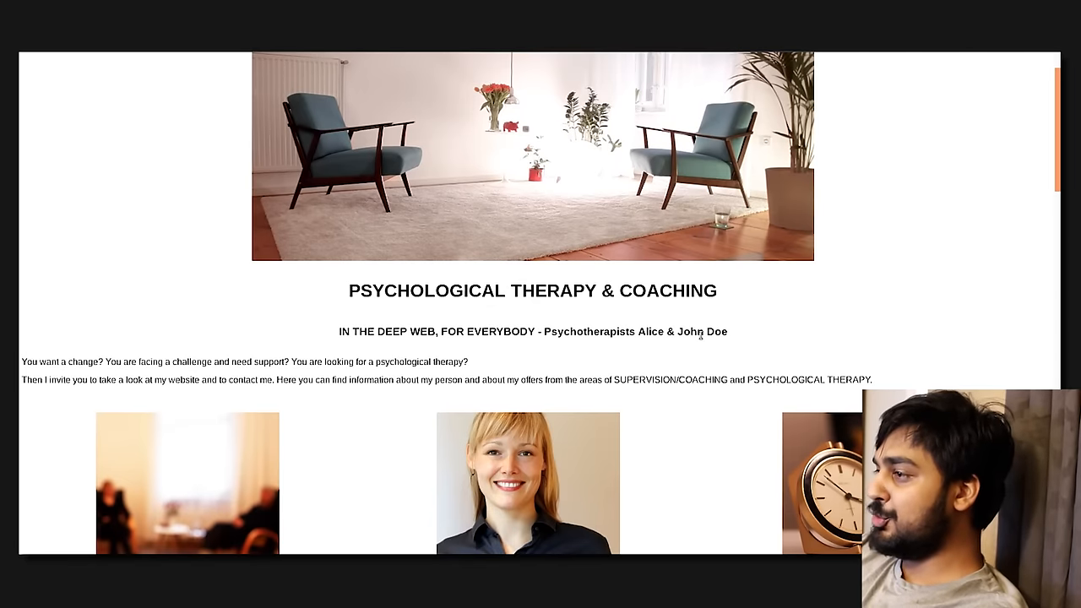
scroll("down", 3)
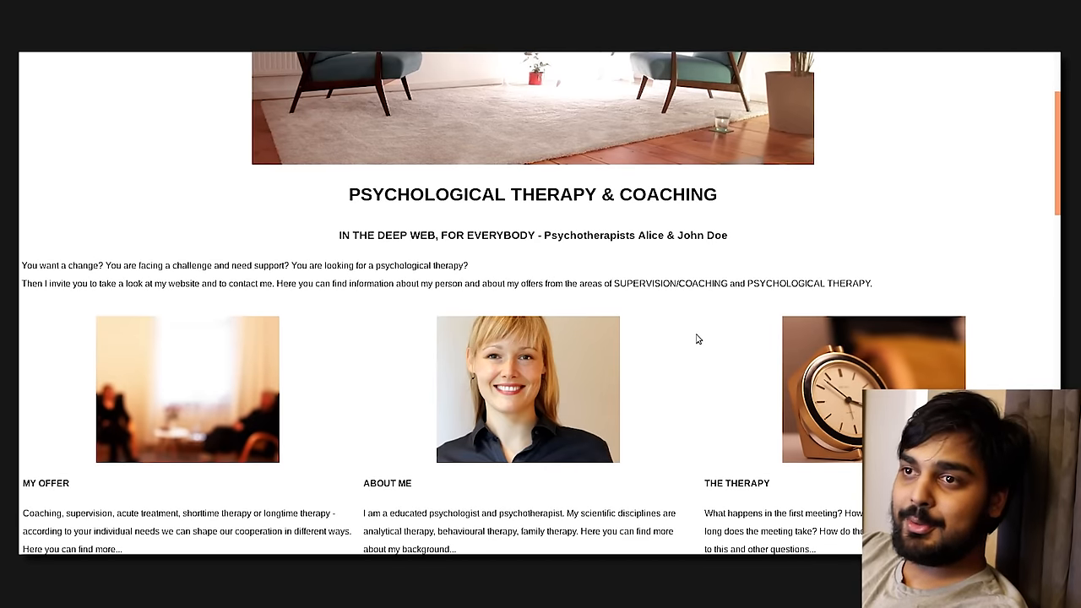
mouse_move(680, 330)
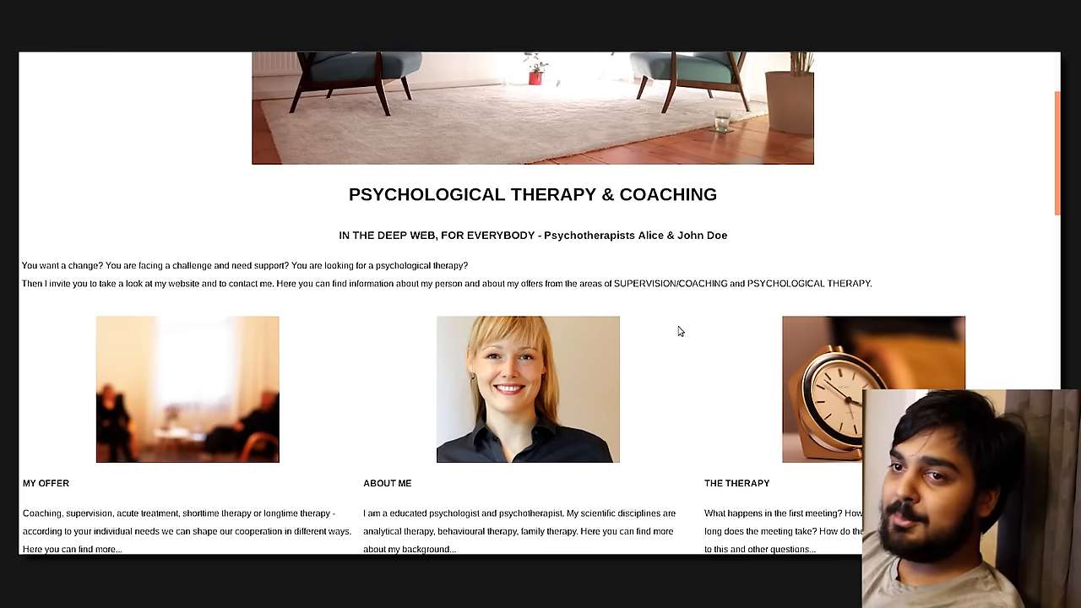
mouse_move(671, 352)
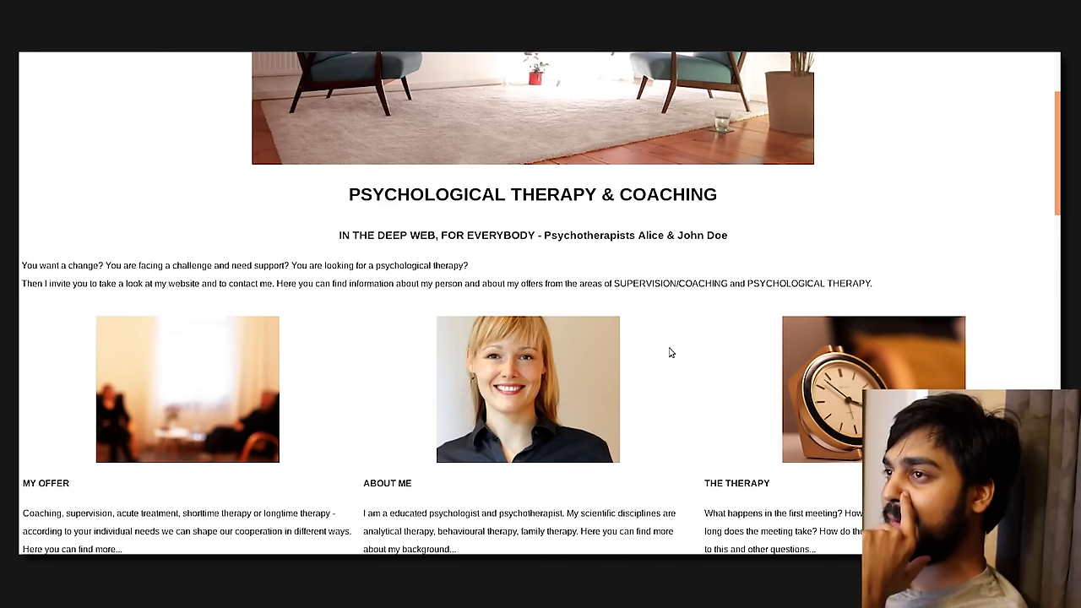
mouse_move(652, 353)
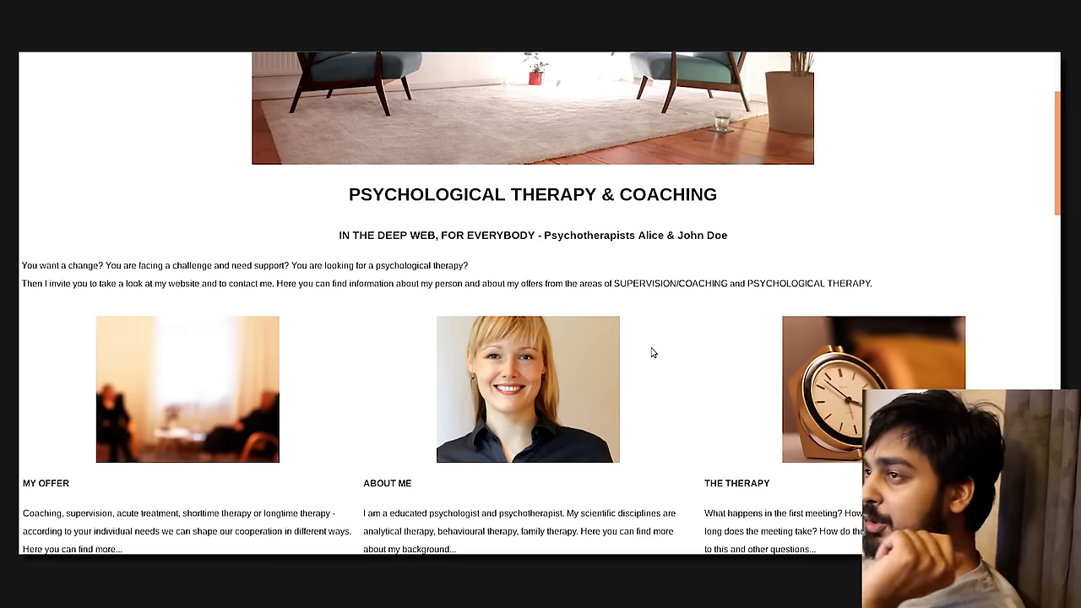
mouse_move(648, 359)
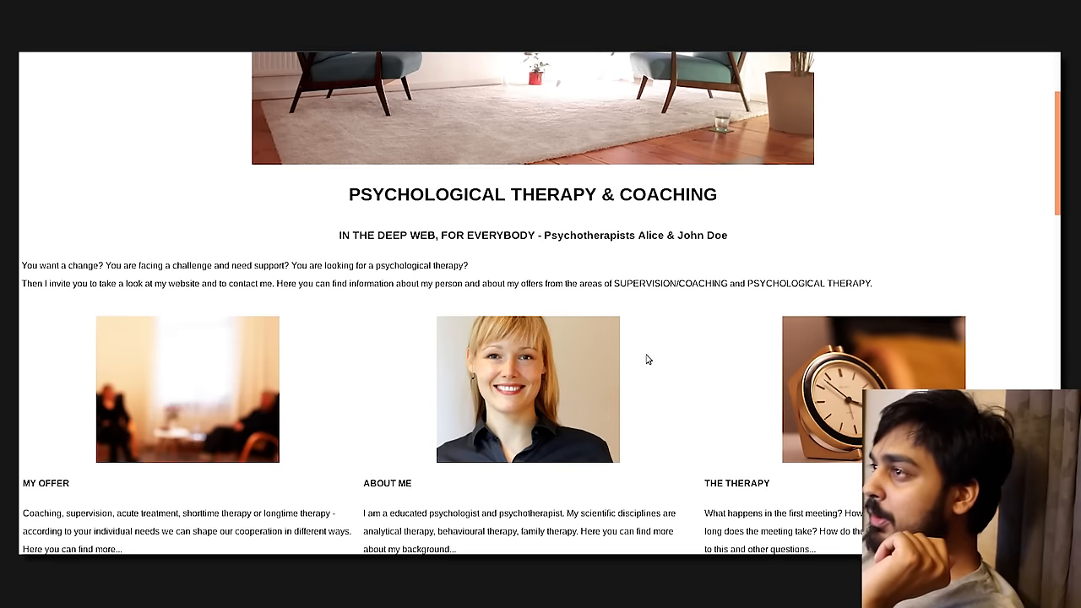
mouse_move(644, 366)
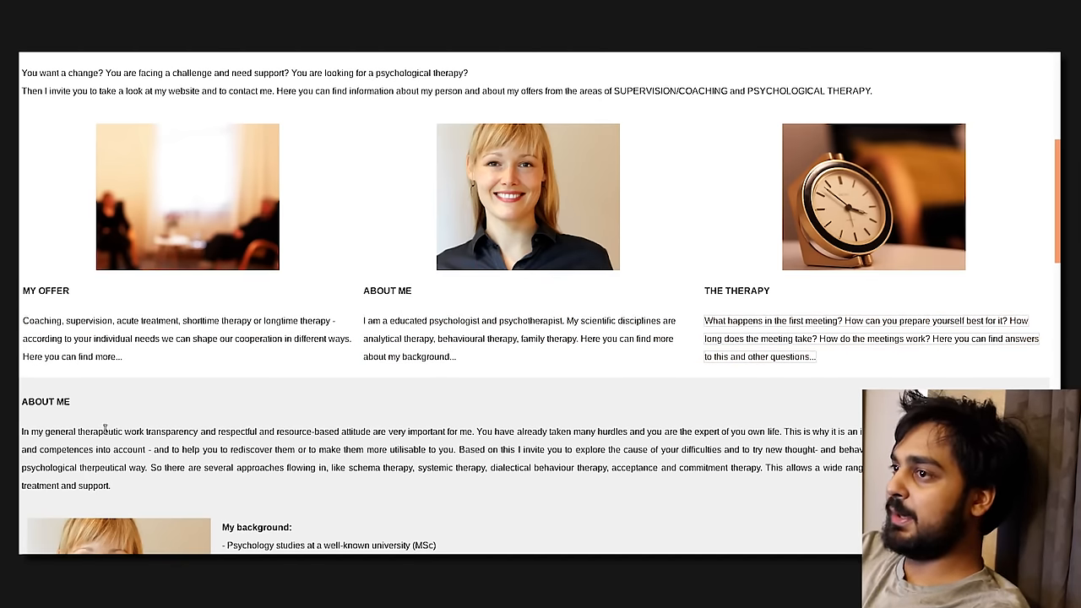
- Scroll a bit further to show the full About Me text and background list
scroll("down", 3)
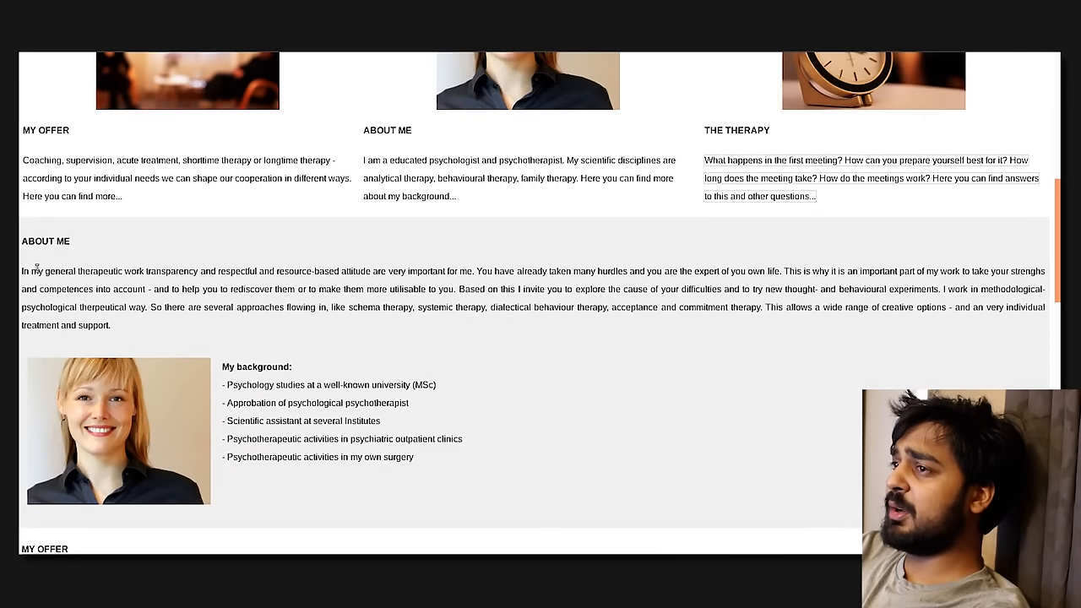
mouse_move(251, 345)
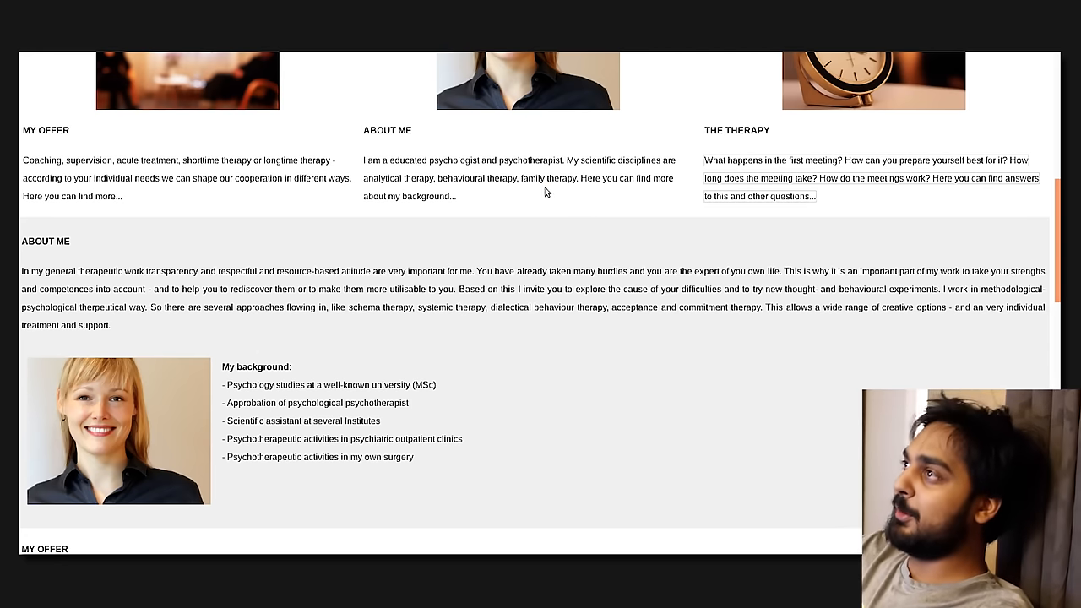
- Scroll past the background list to the My Offer section on initial interview and trial sessions
scroll("down", 3)
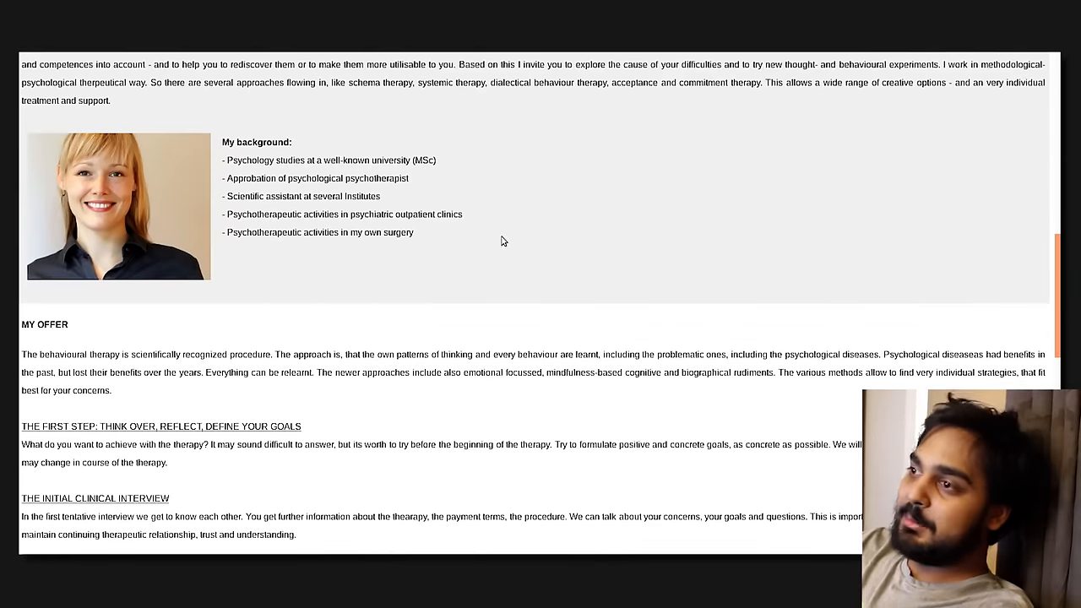
scroll("down", 3)
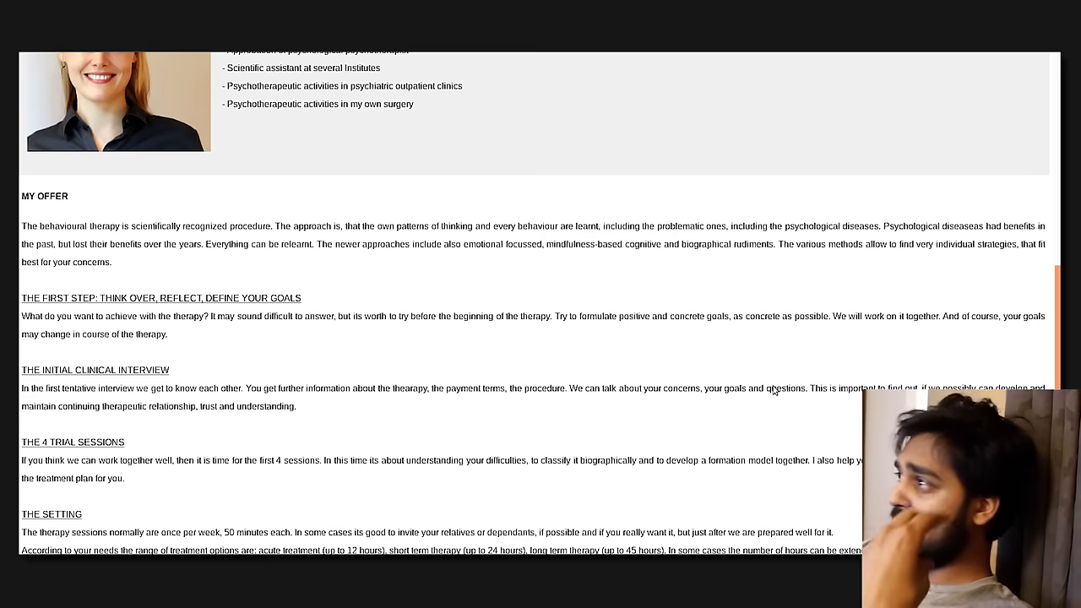
mouse_move(732, 412)
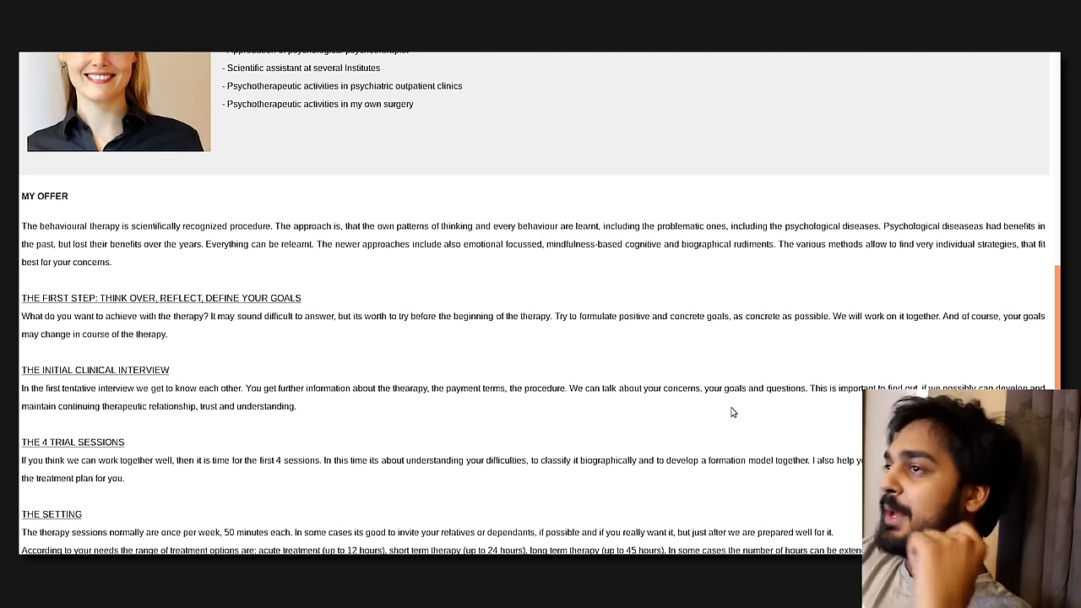
mouse_move(682, 438)
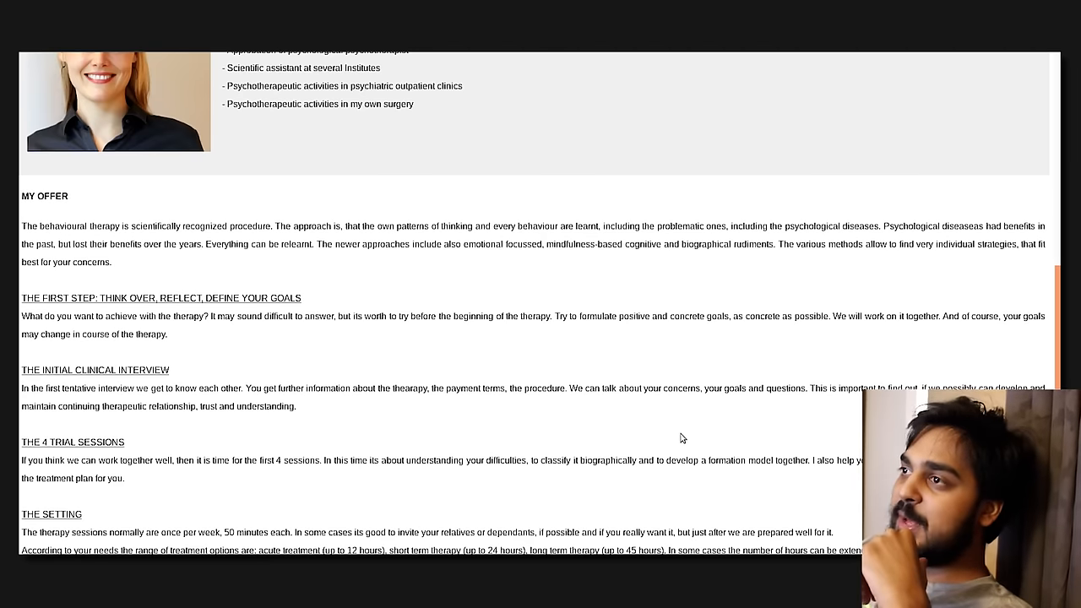
mouse_move(677, 446)
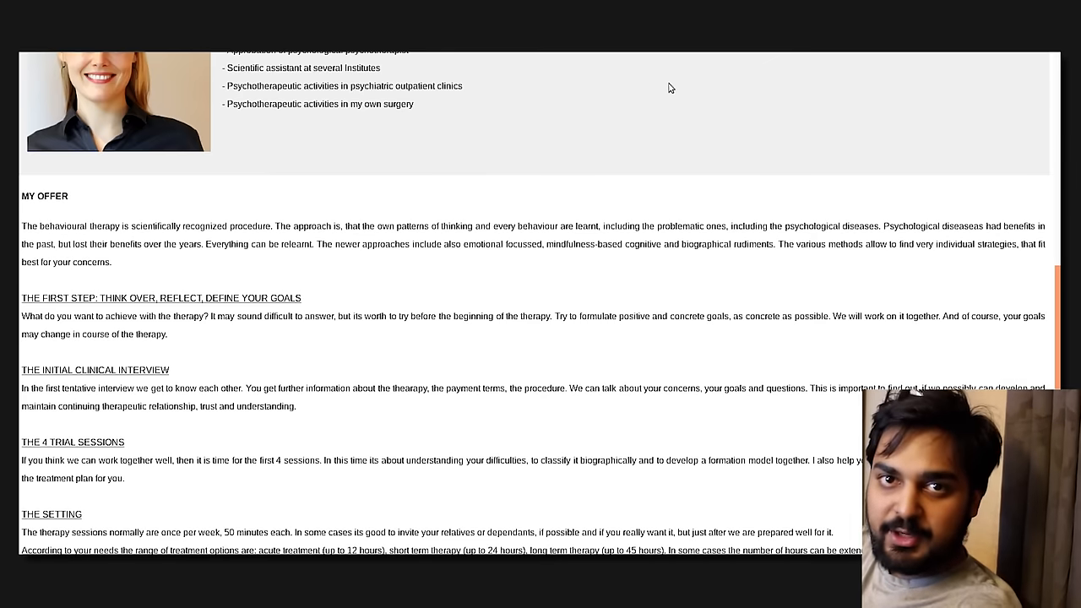
mouse_move(682, 98)
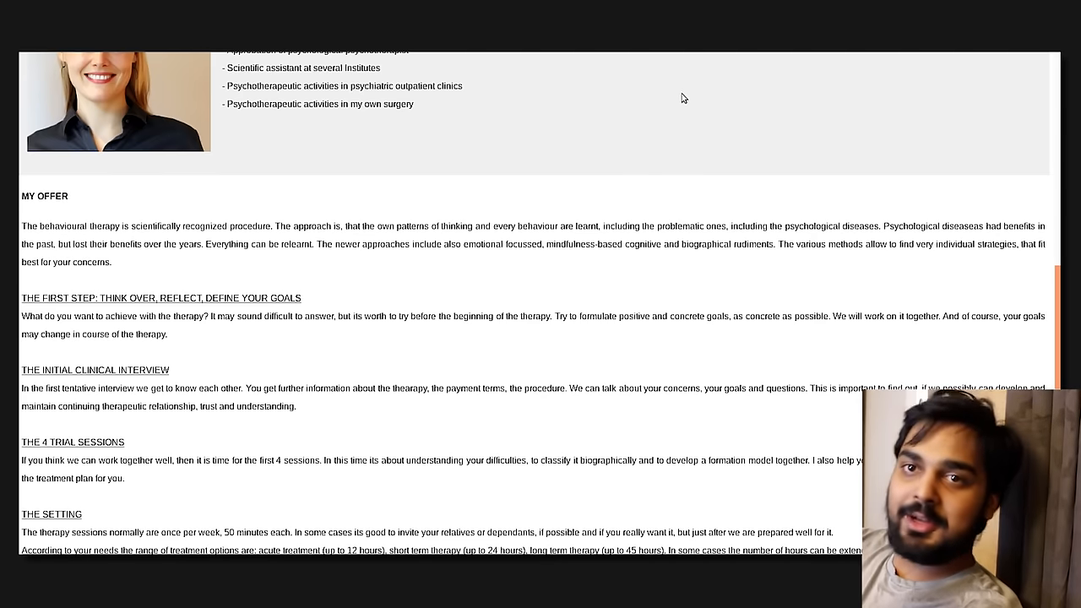
mouse_move(633, 139)
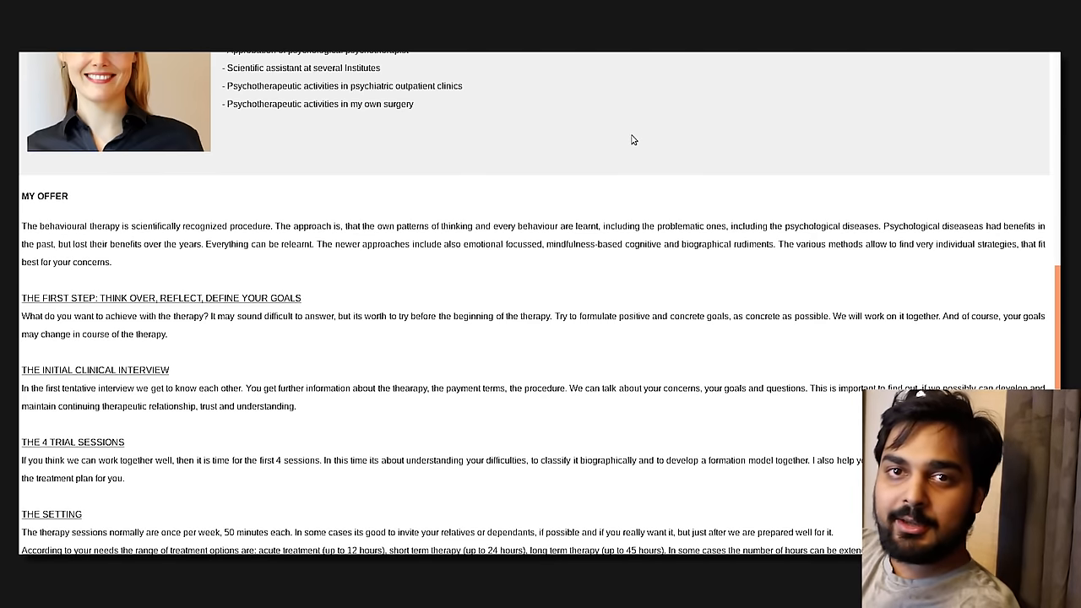
mouse_move(594, 144)
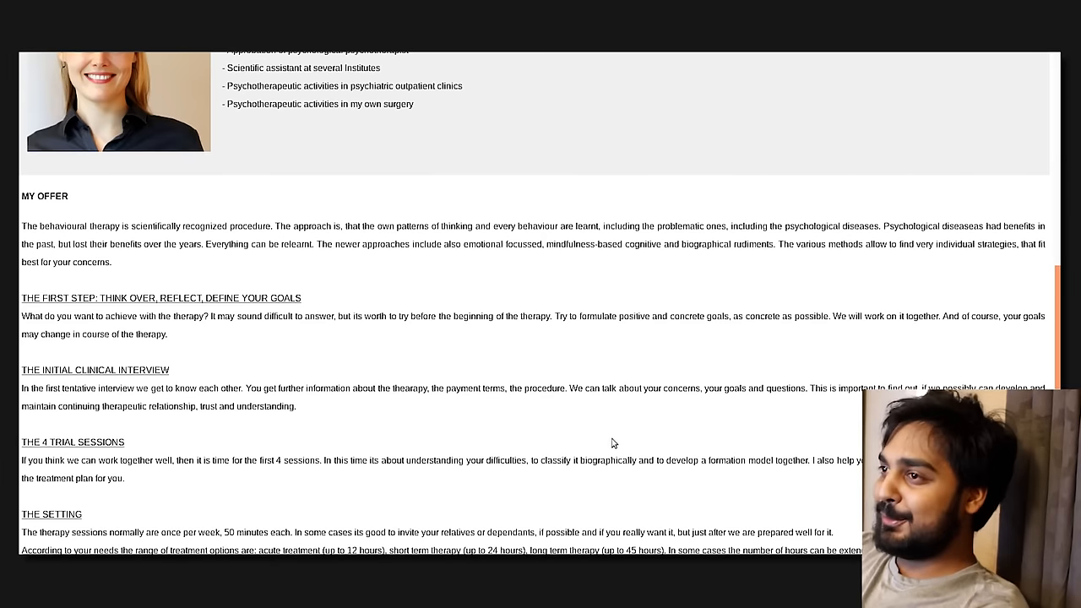
mouse_move(94, 404)
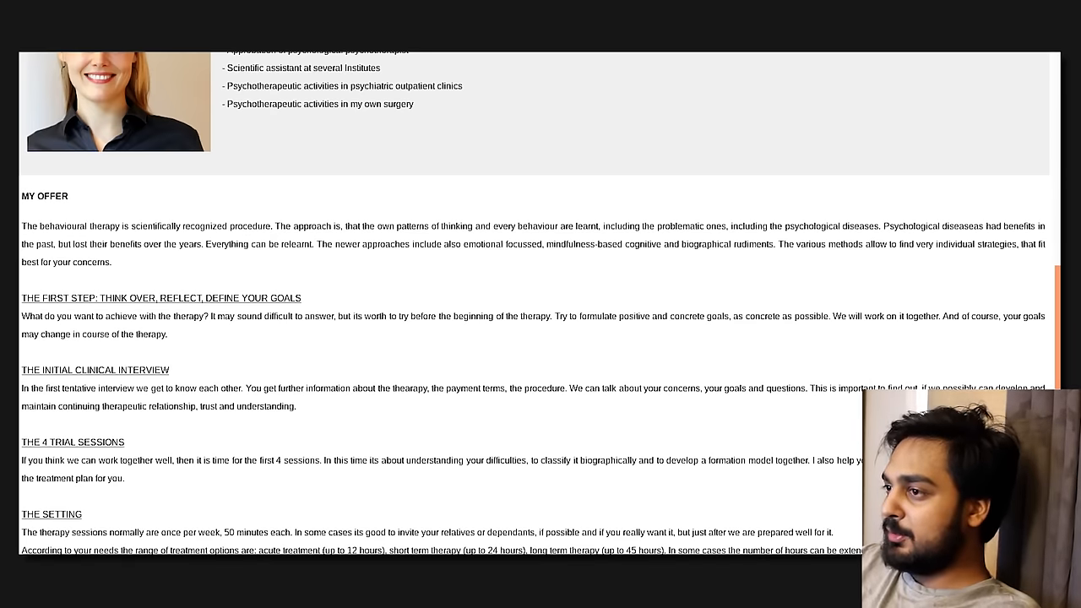
- Scroll through How It Works to the 90$ Professional Fee and Coaching/Supervision sections
scroll("down", 3)
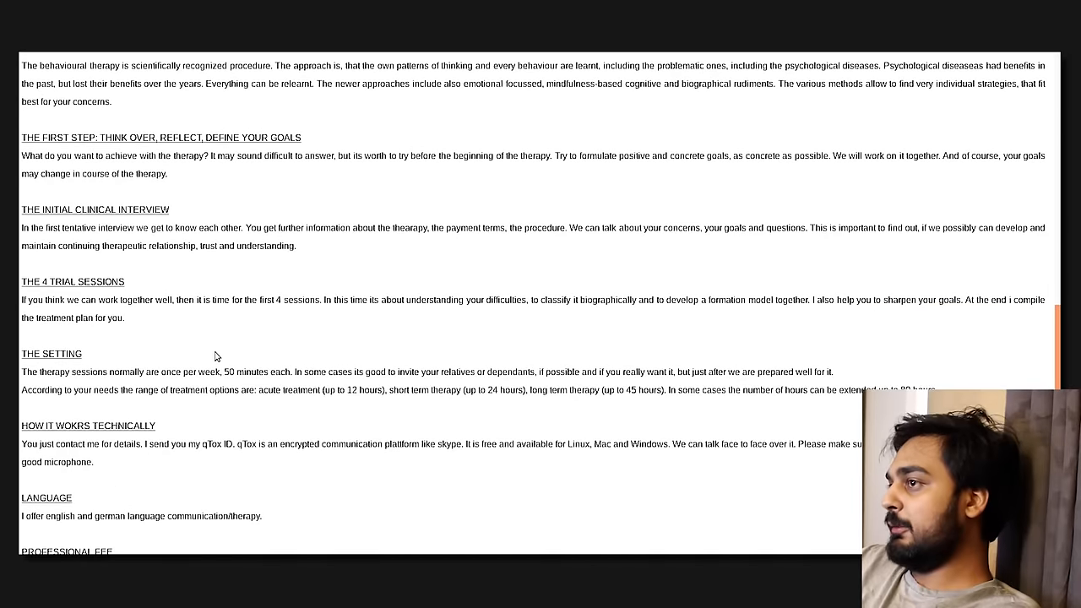
mouse_move(184, 433)
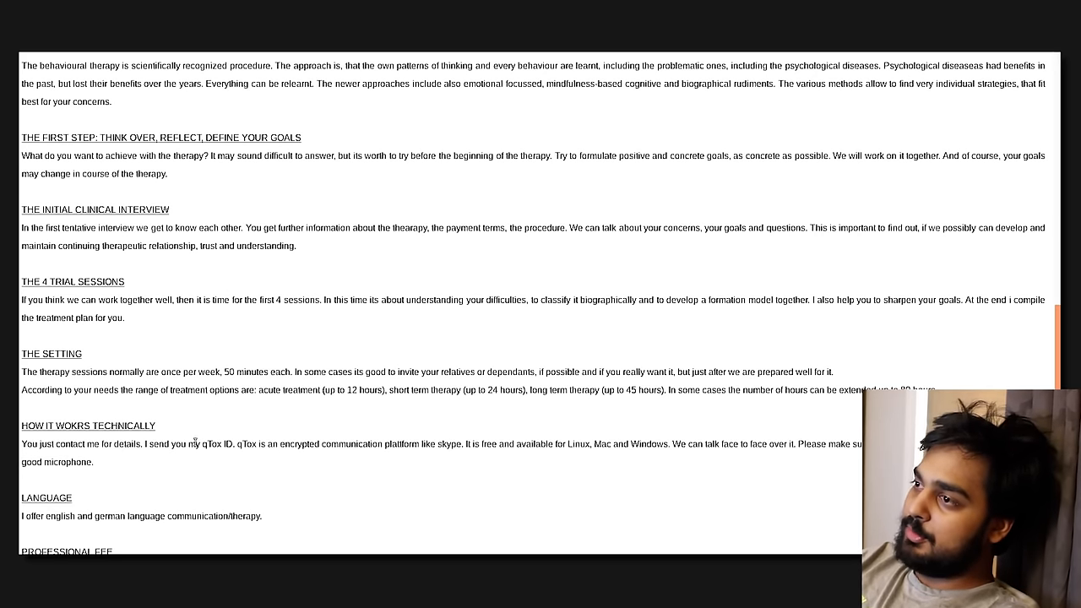
mouse_move(223, 459)
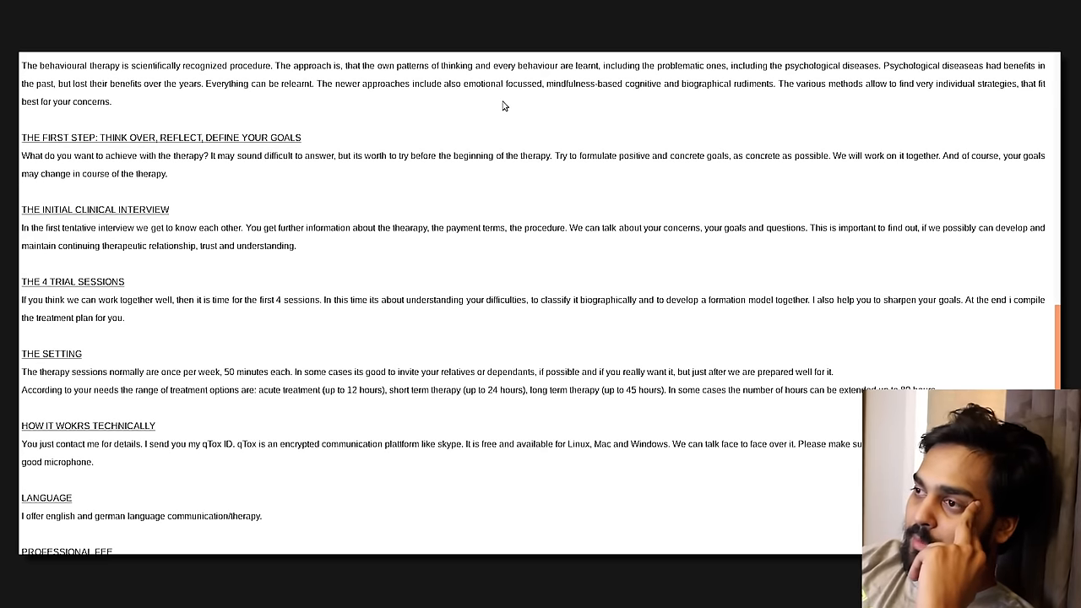
scroll("down", 3)
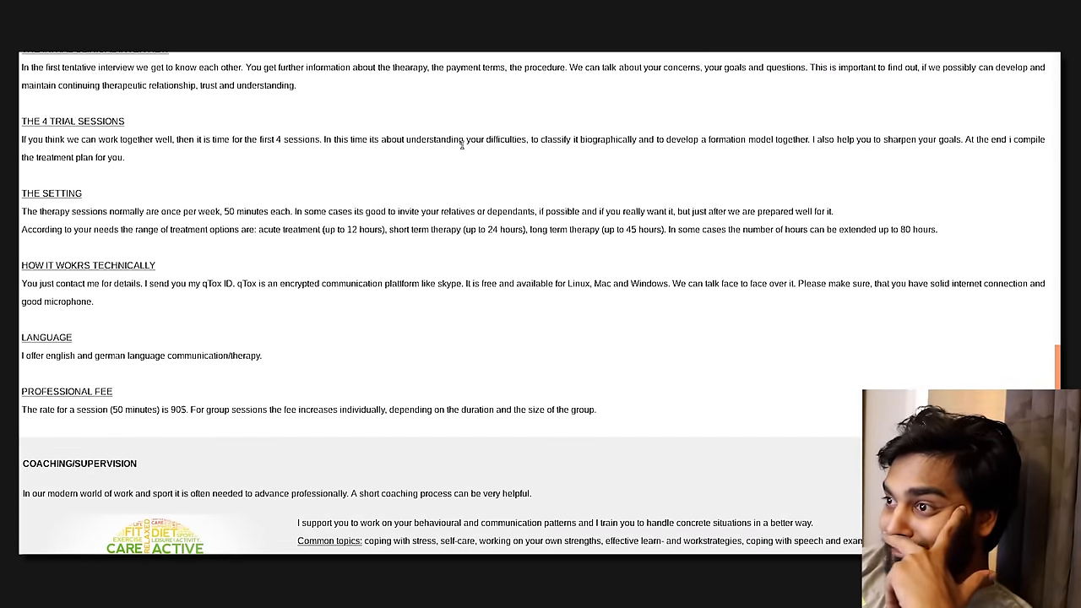
mouse_move(447, 167)
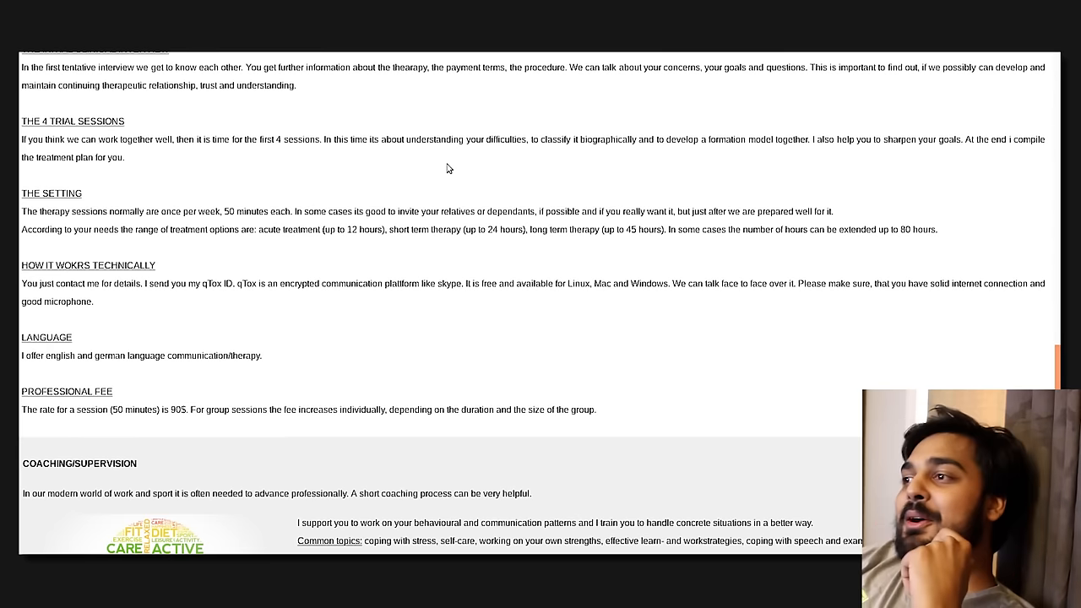
mouse_move(406, 243)
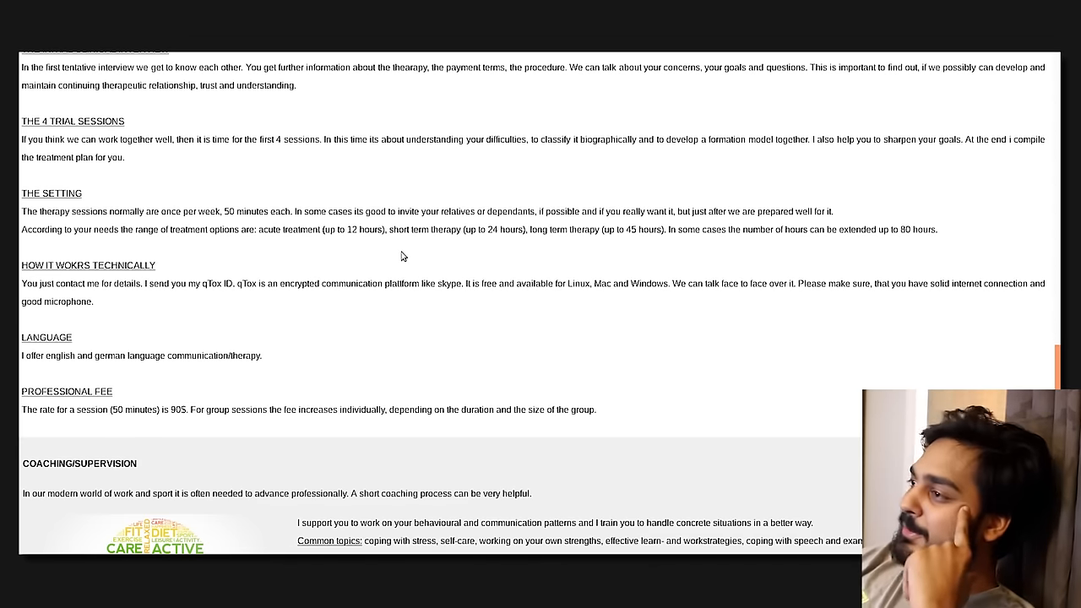
- Scroll down to the Contact section with email and encryption key
scroll("down", 3)
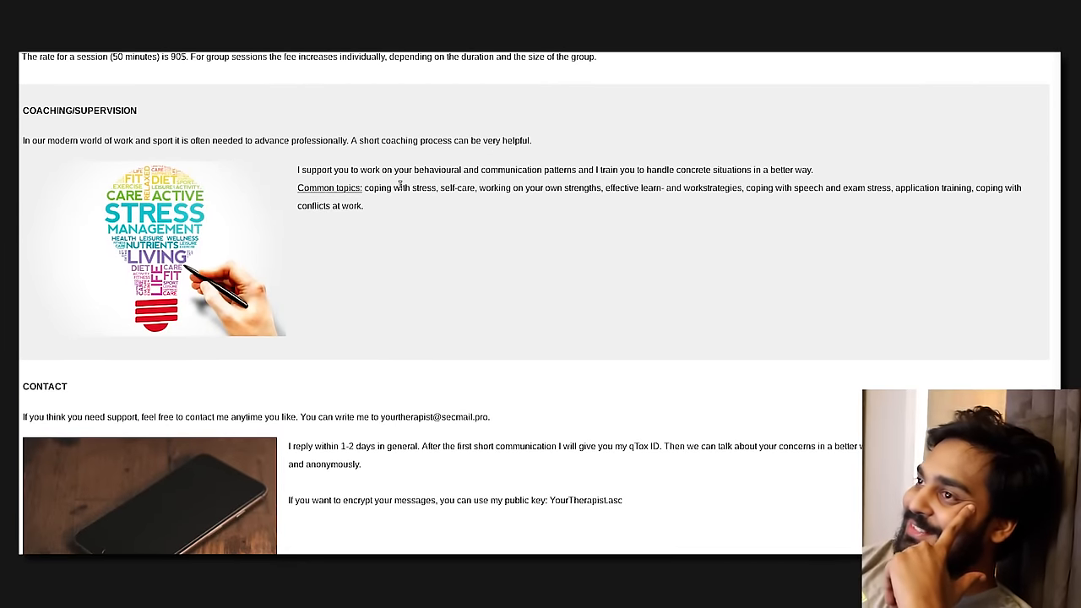
mouse_move(390, 199)
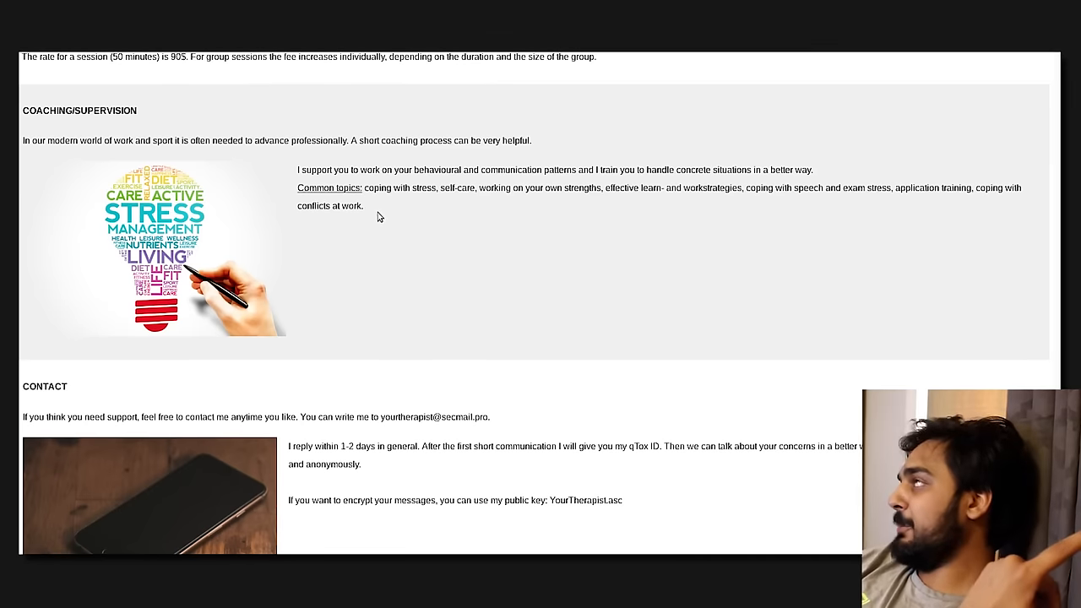
mouse_move(285, 299)
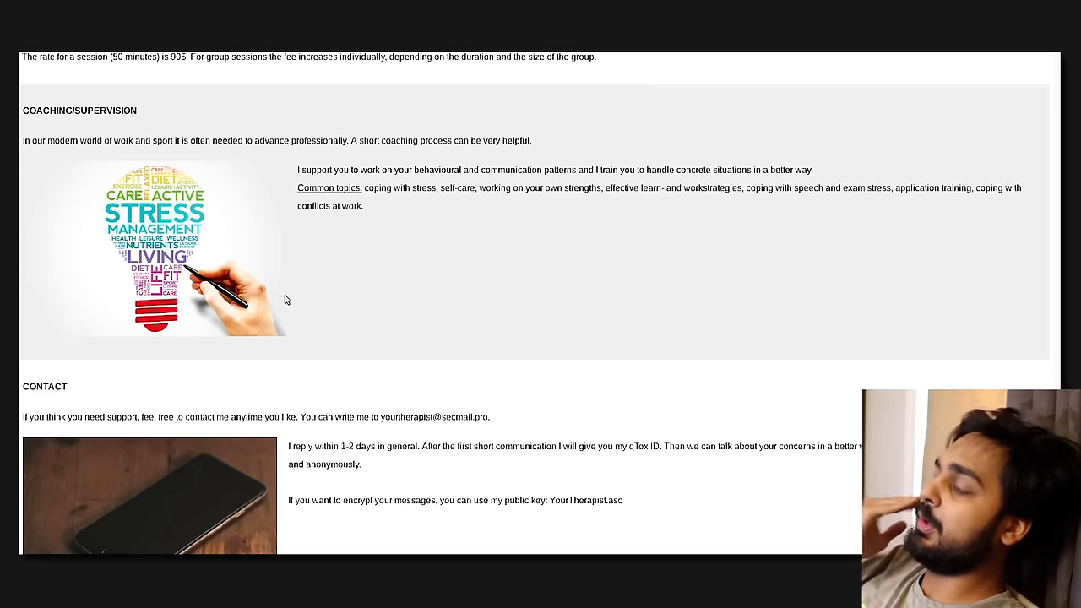
mouse_move(389, 352)
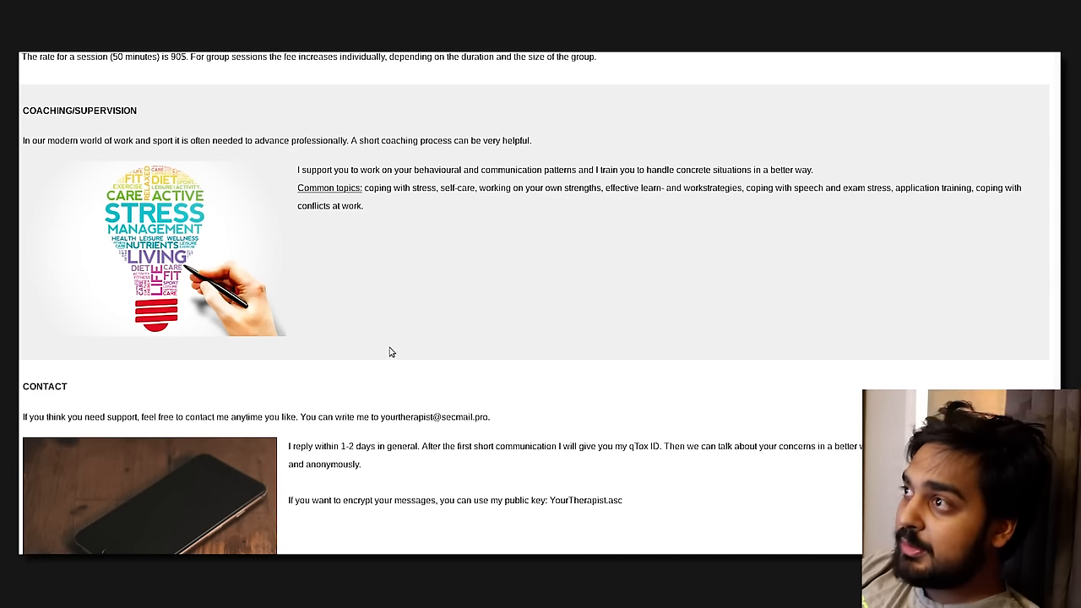
scroll("down", 3)
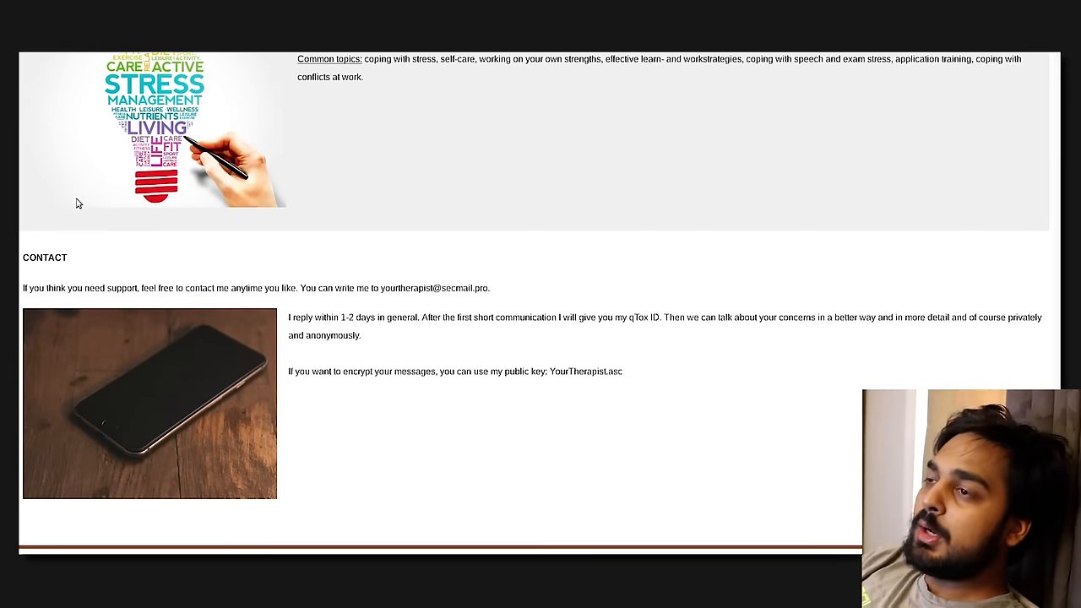
mouse_move(61, 302)
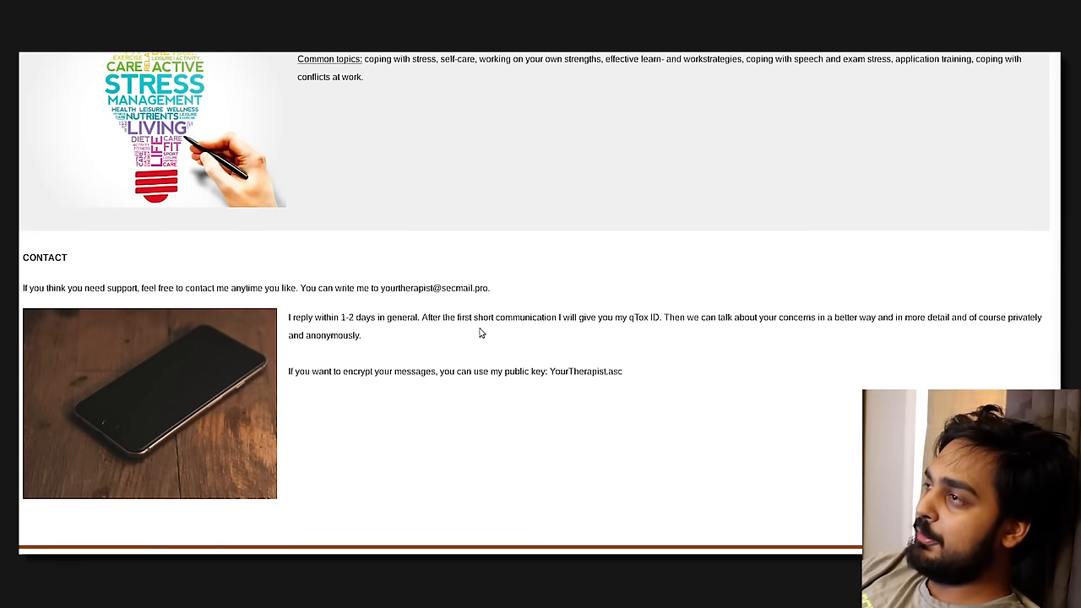
mouse_move(616, 345)
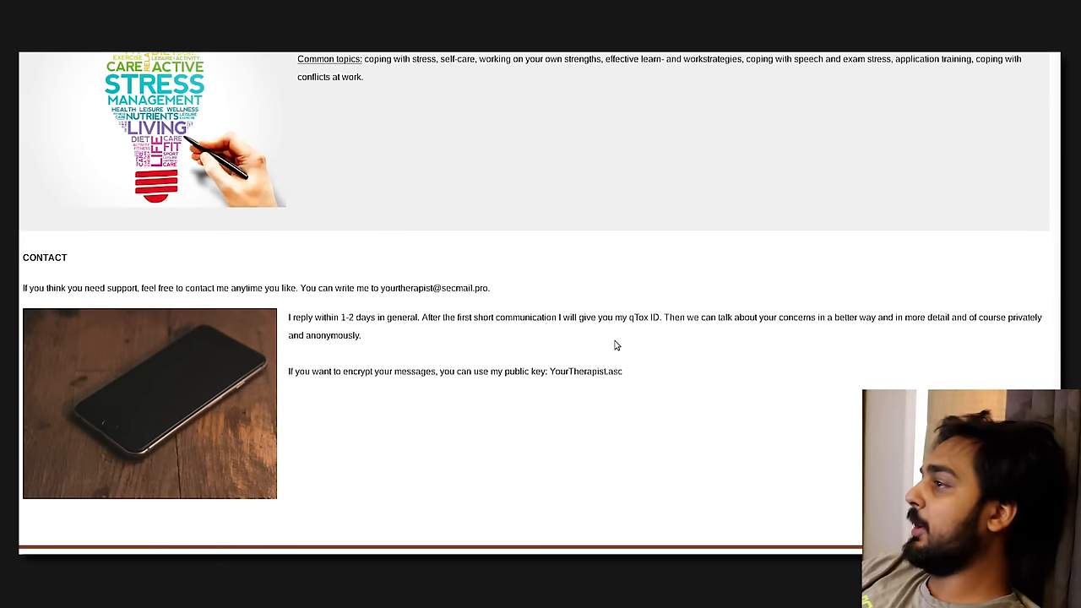
mouse_move(597, 362)
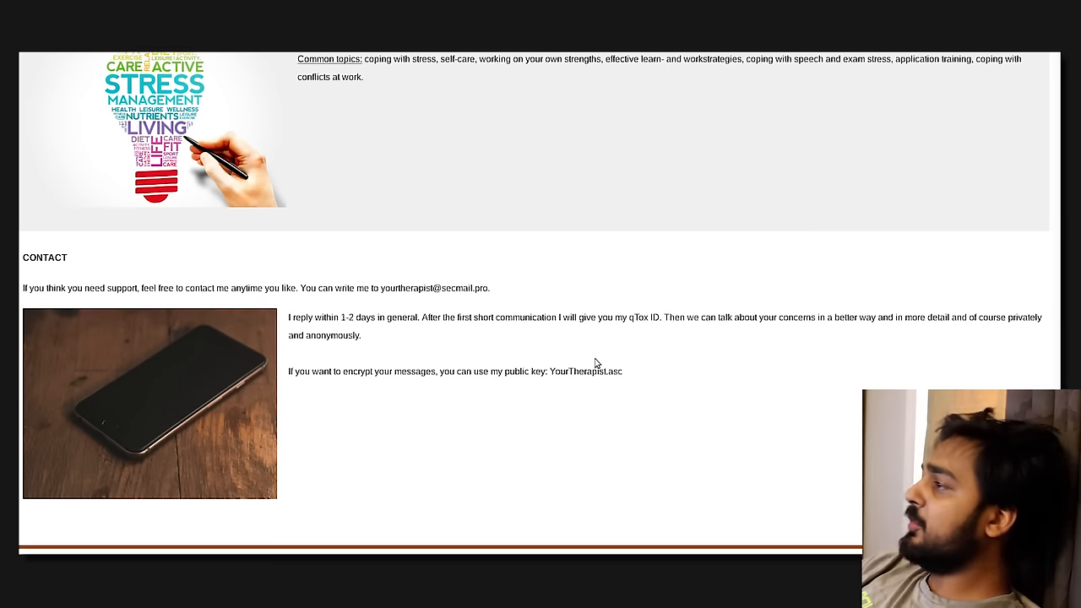
mouse_move(570, 343)
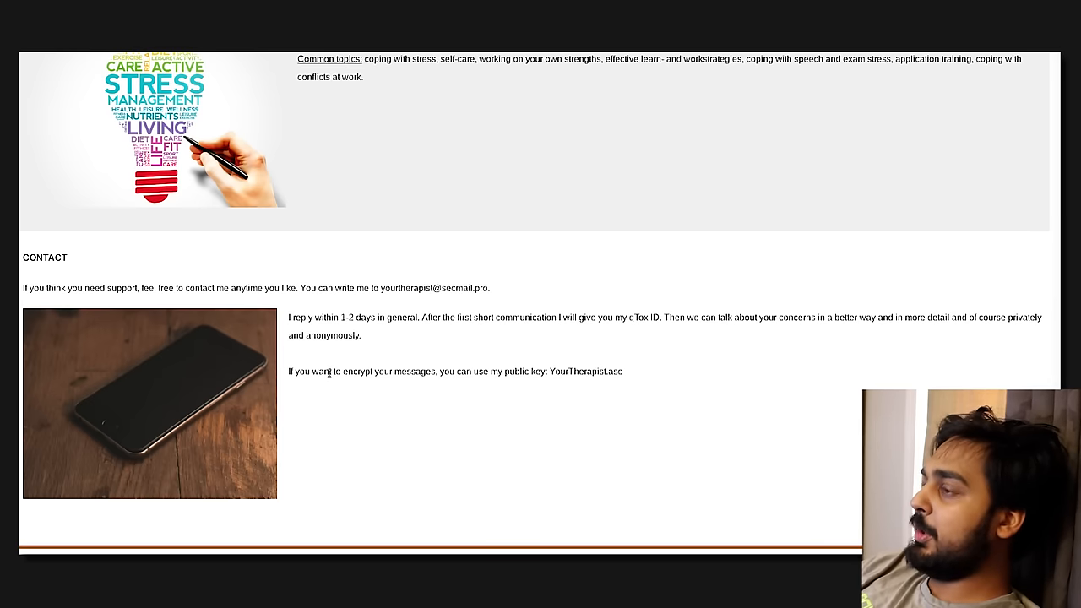
mouse_move(555, 387)
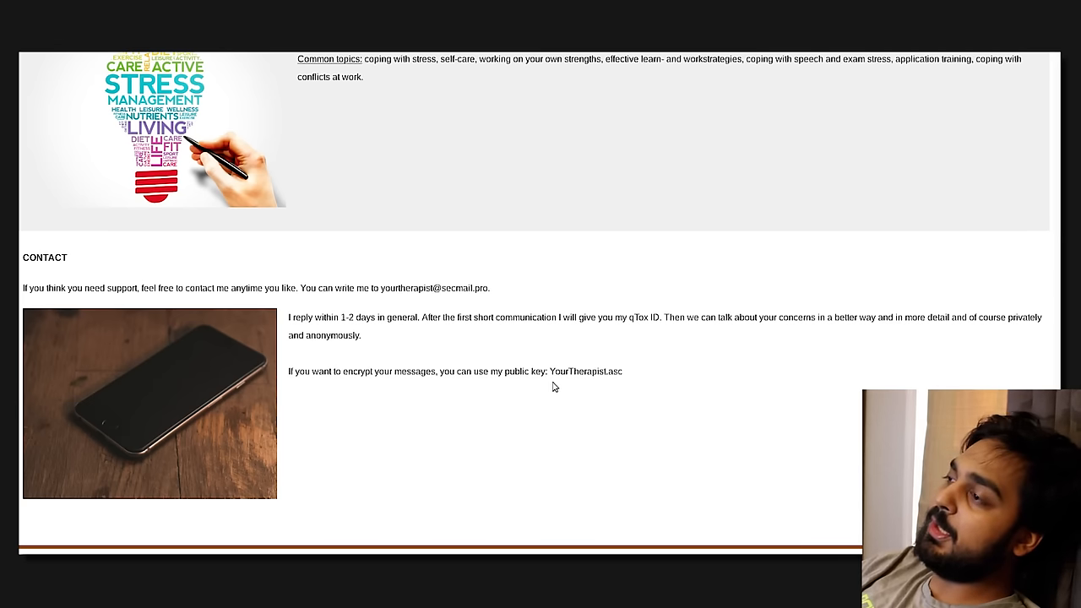
mouse_move(484, 406)
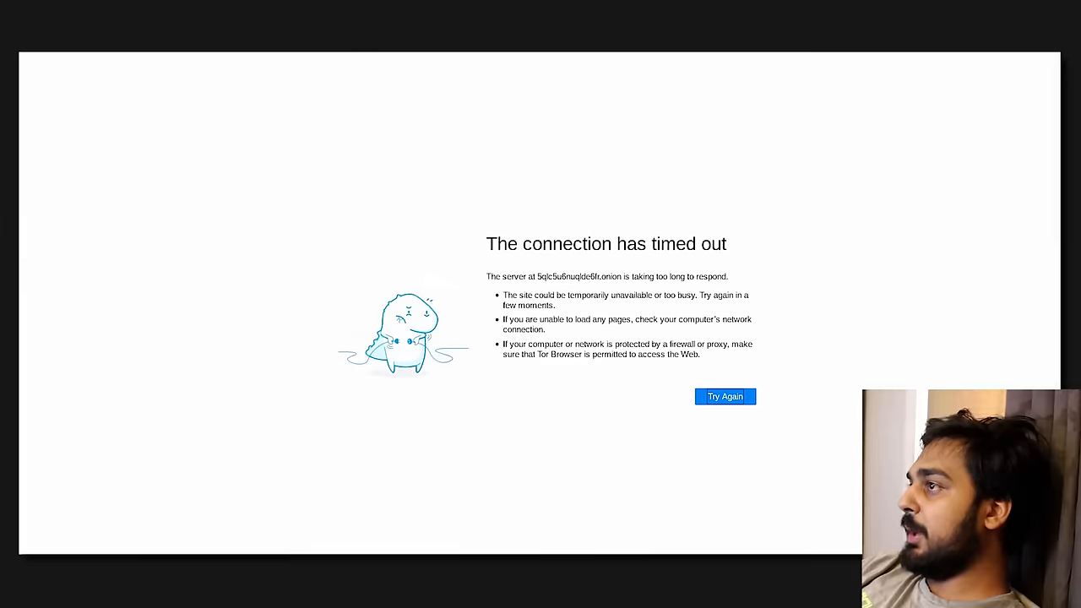
- Reload the timed-out onion site with Try Again
left_click(724, 396)
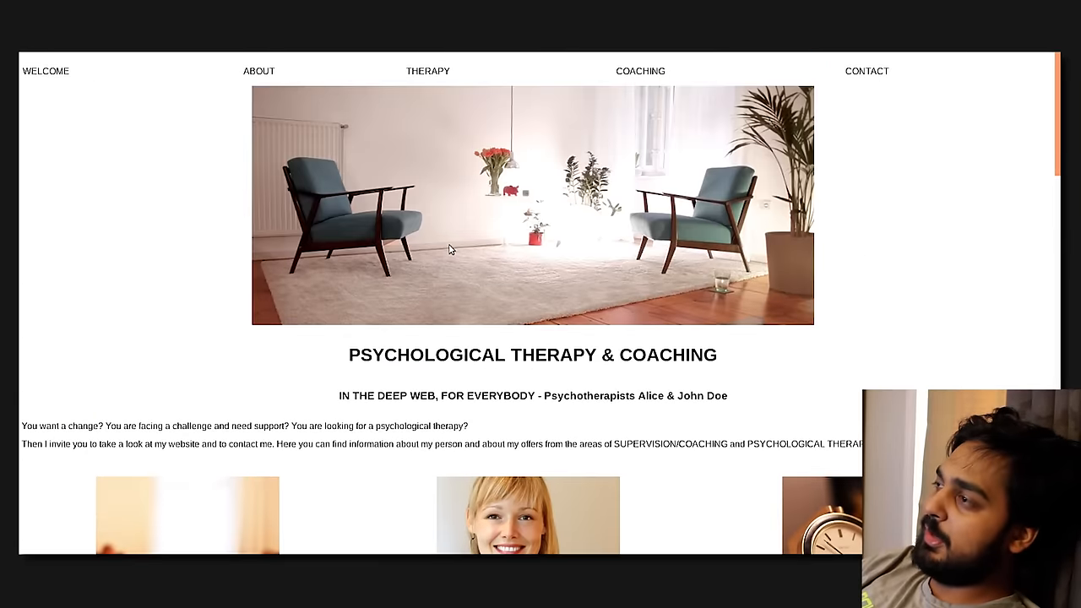
- Scroll the reloaded home page down to the My Offer, About Me and Therapy cards
scroll("down", 3)
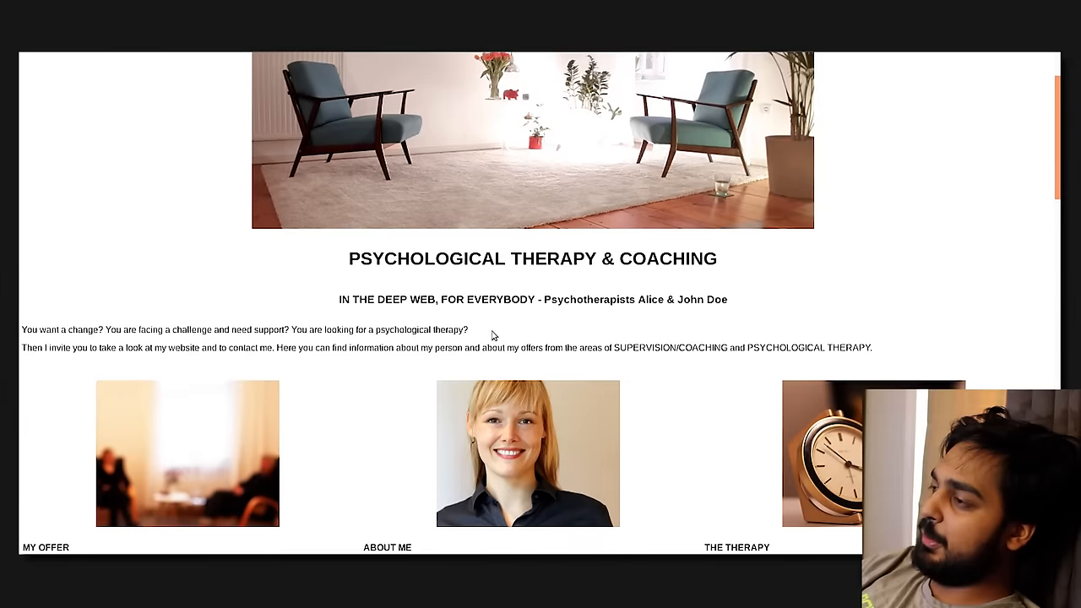
scroll("up", 3)
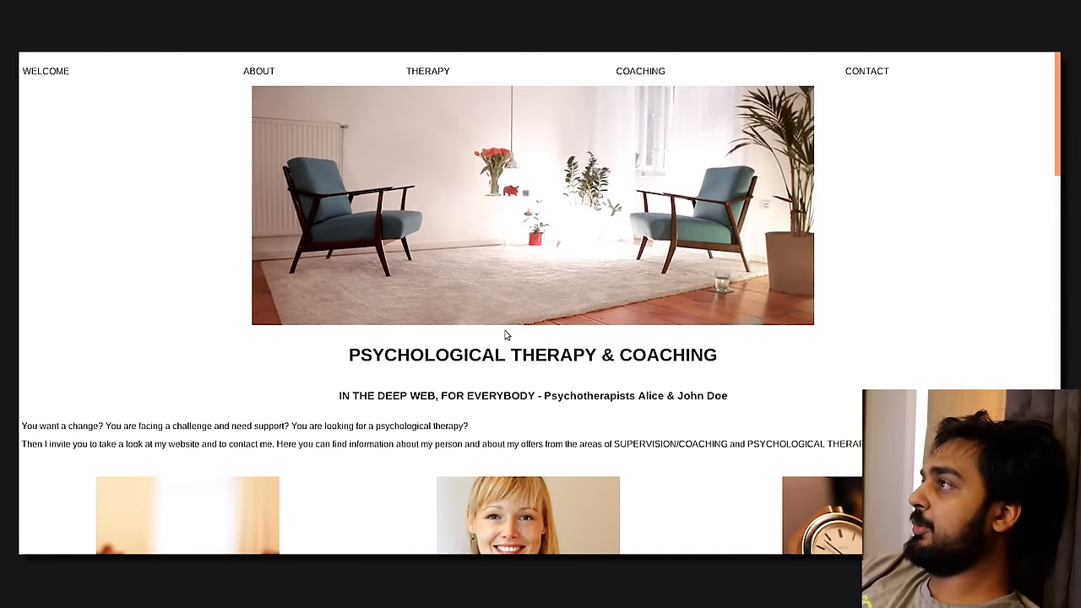
scroll("down", 3)
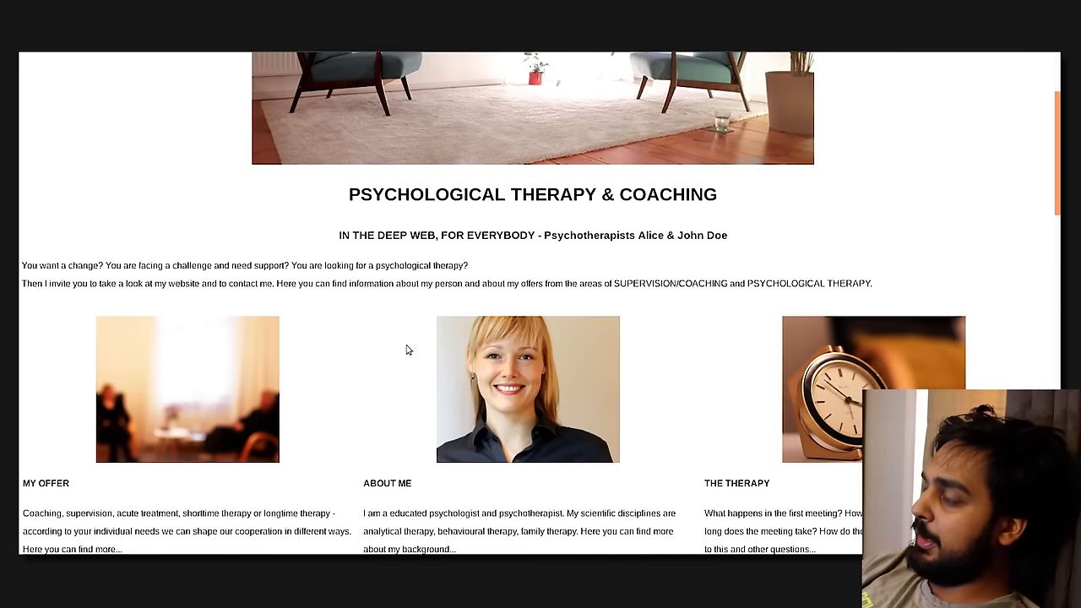
mouse_move(375, 352)
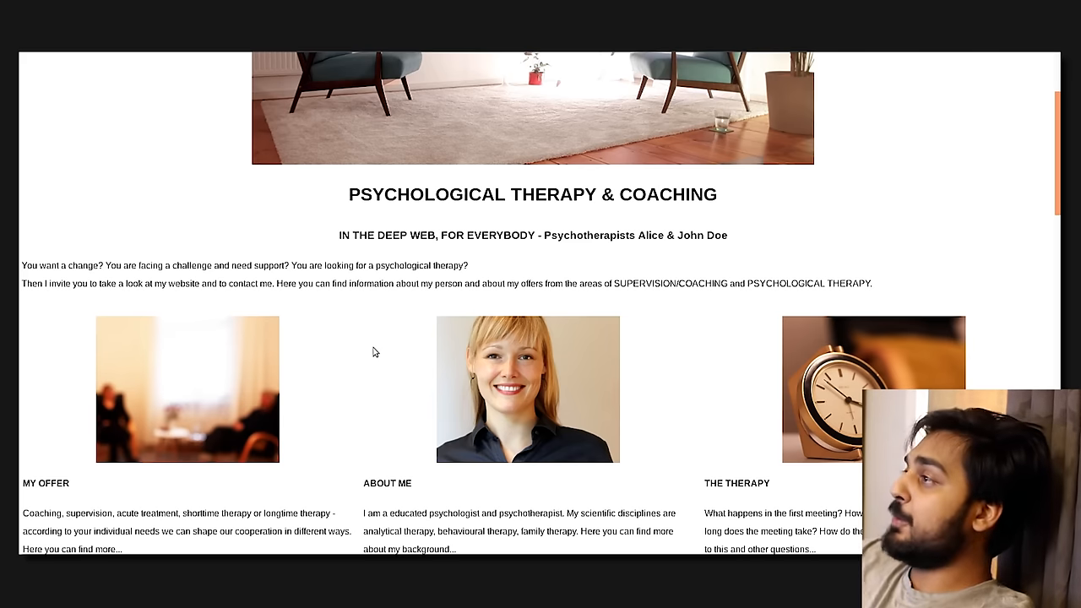
mouse_move(300, 296)
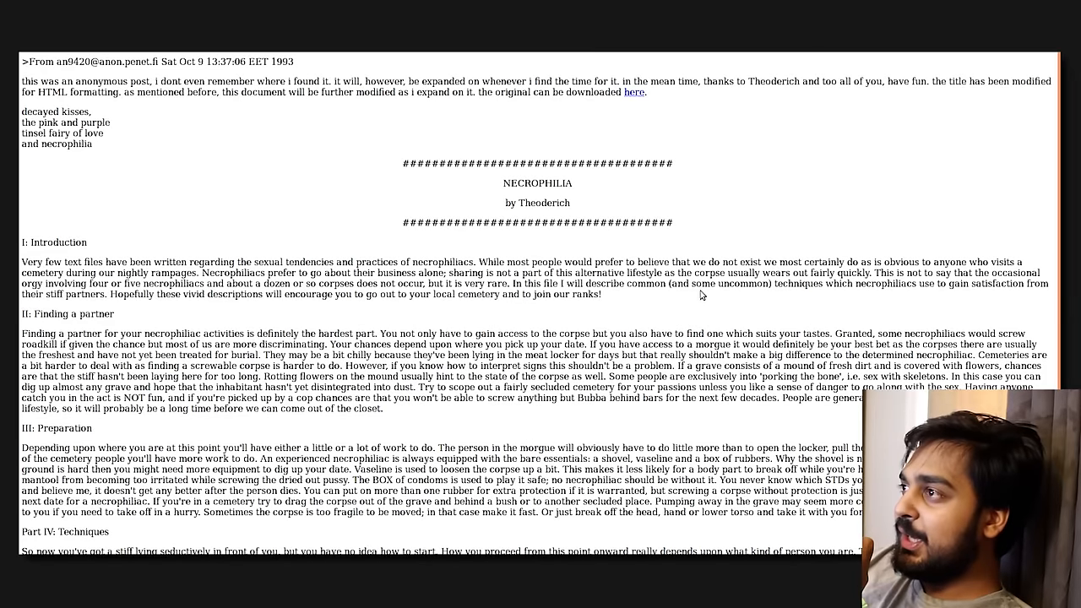
mouse_move(573, 205)
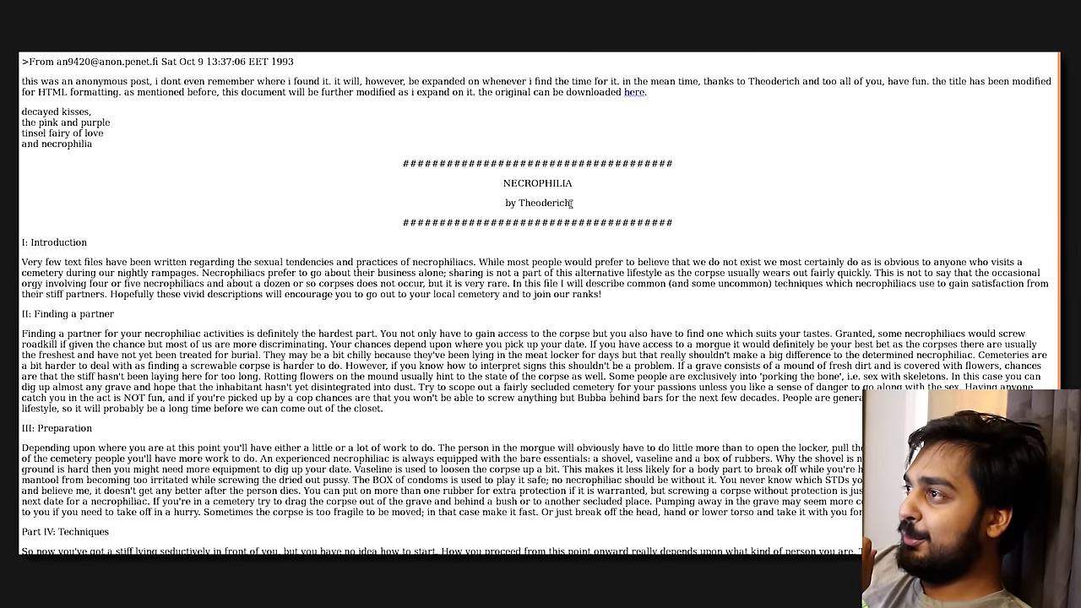
mouse_move(611, 206)
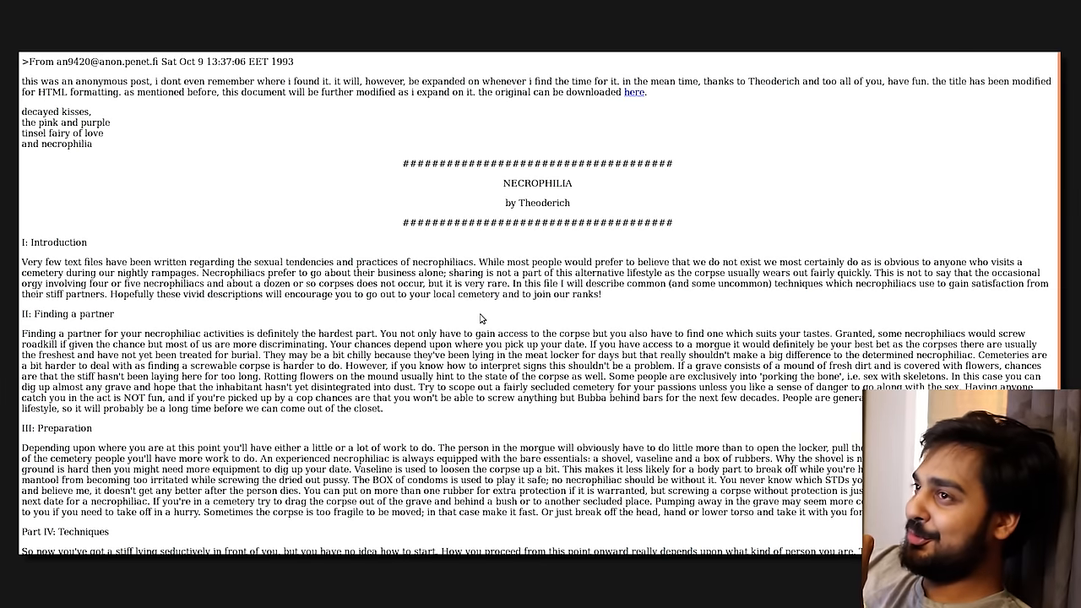
mouse_move(143, 151)
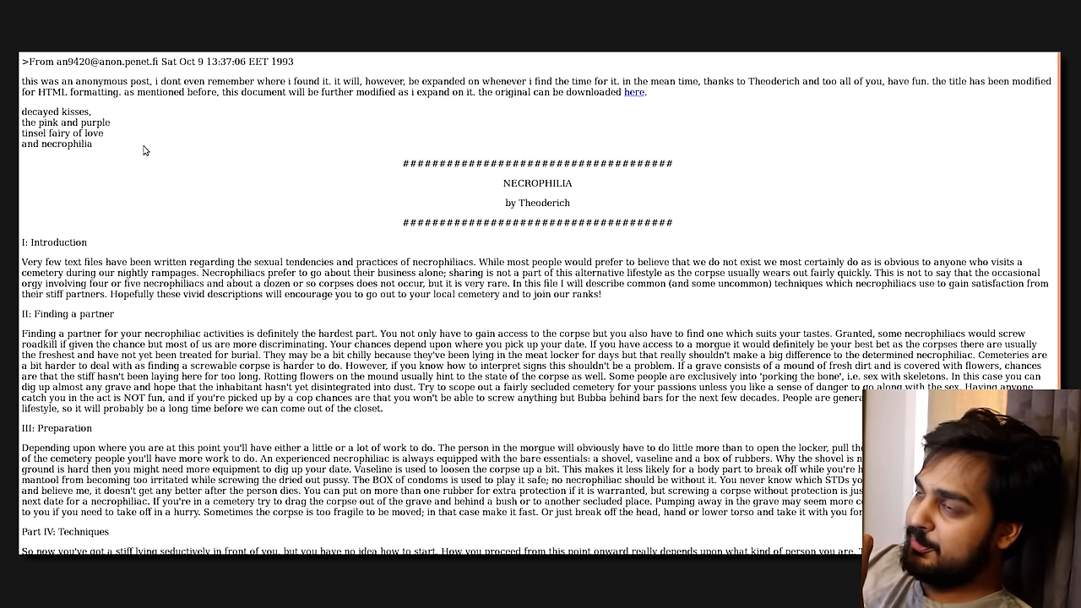
mouse_move(153, 206)
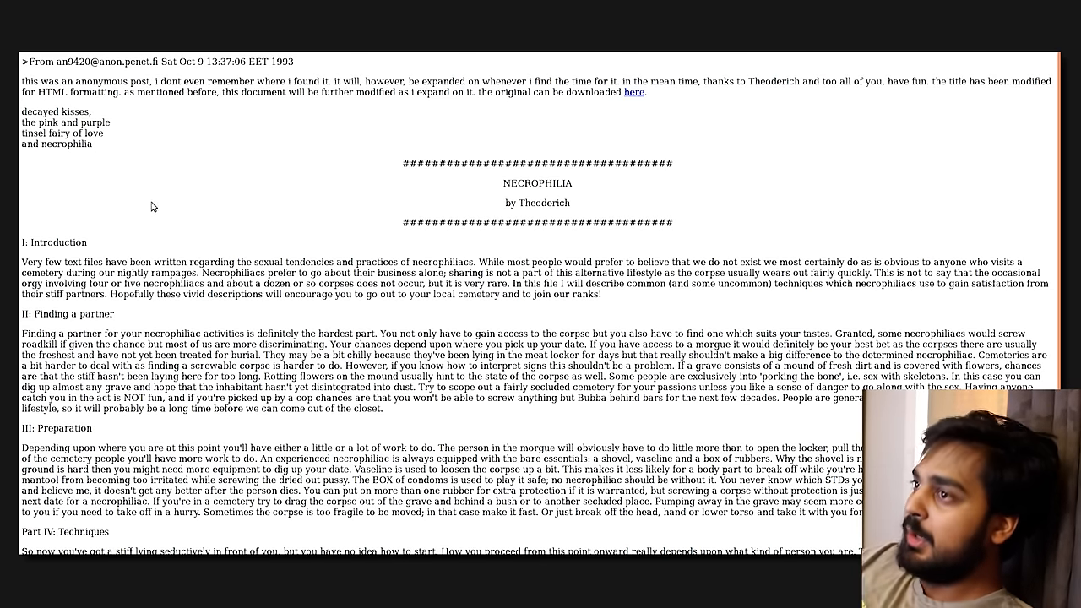
scroll("down", 3)
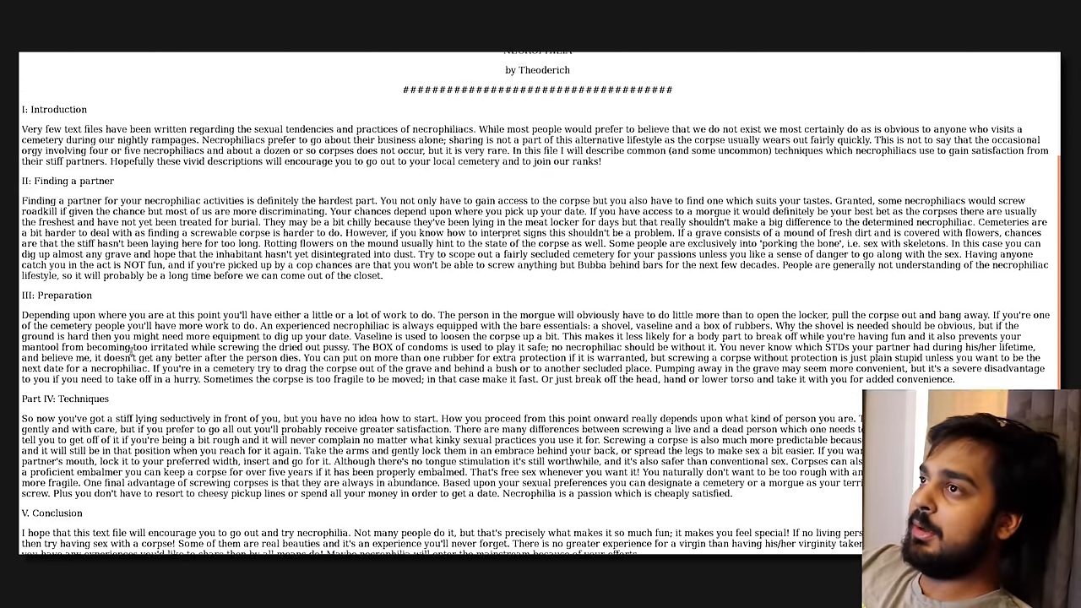
scroll("up", 3)
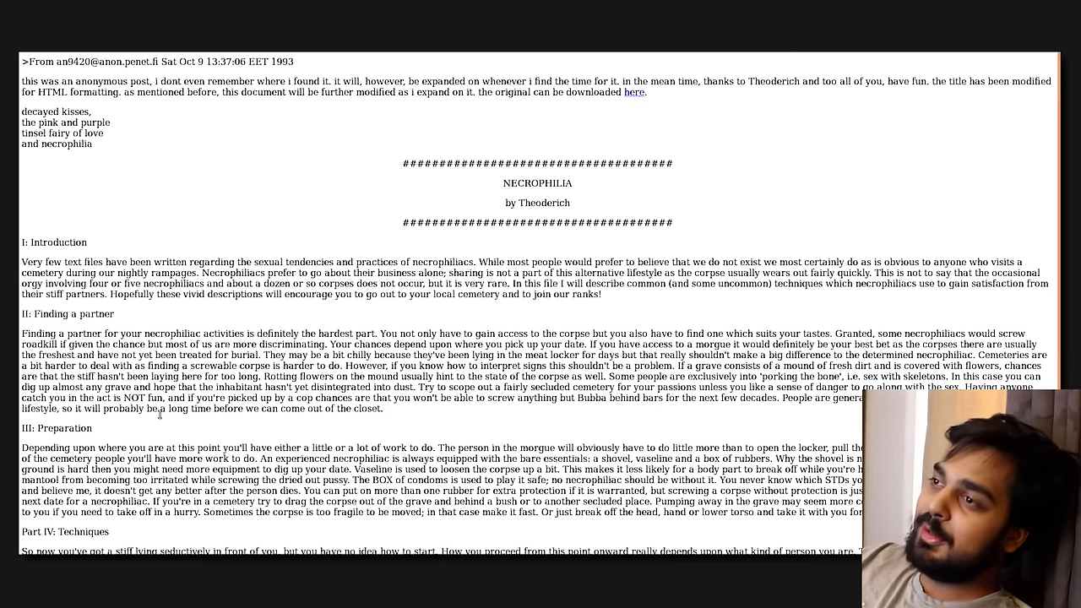
mouse_move(201, 427)
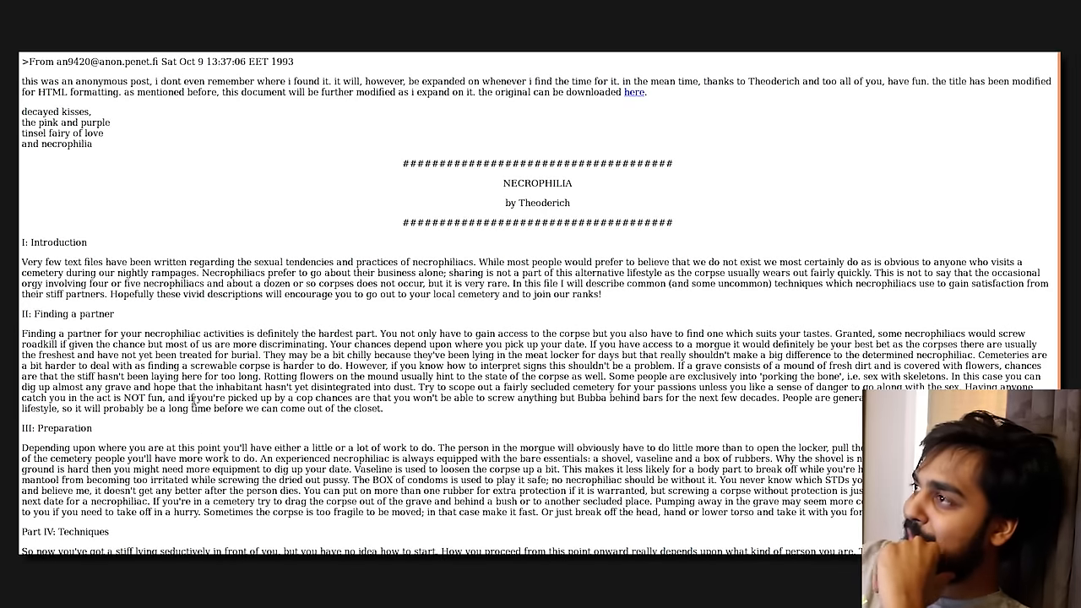
mouse_move(296, 426)
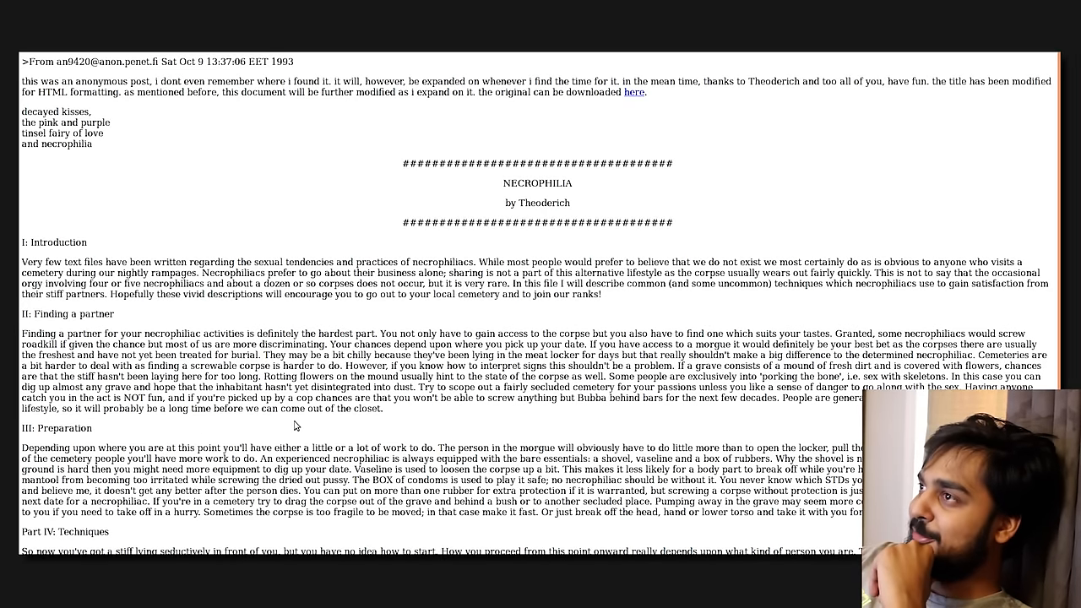
- Scroll the 1993 text post down to its Conclusion and dated signature
scroll("down", 3)
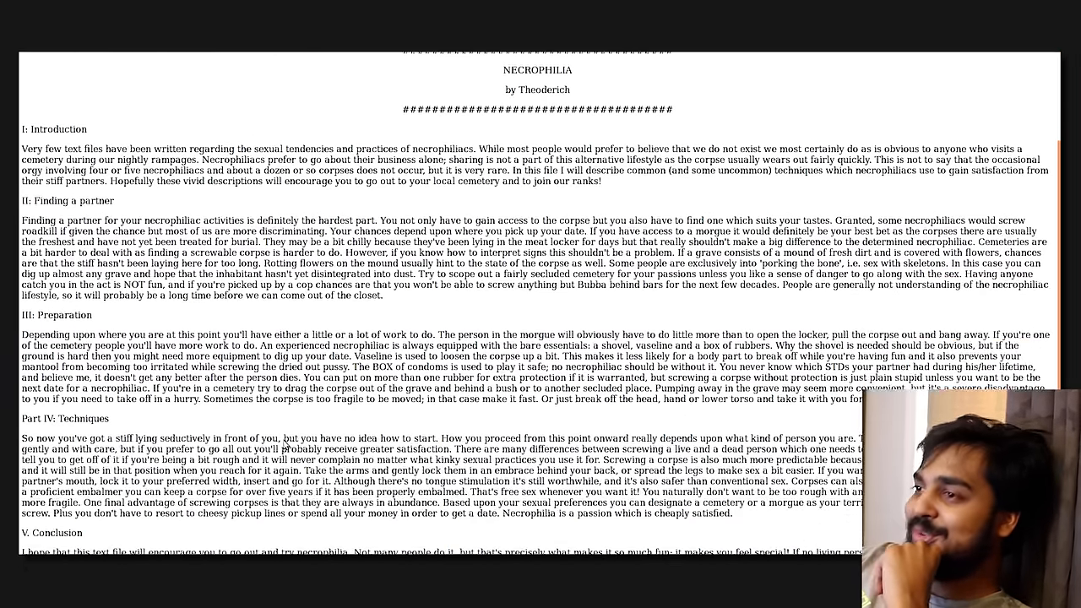
scroll("down", 3)
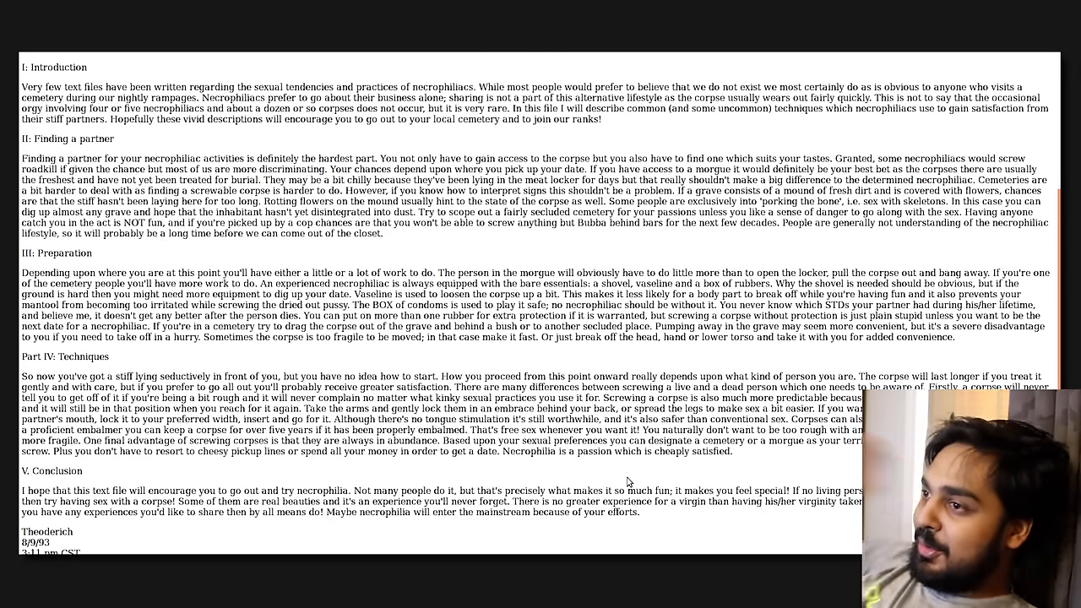
mouse_move(606, 474)
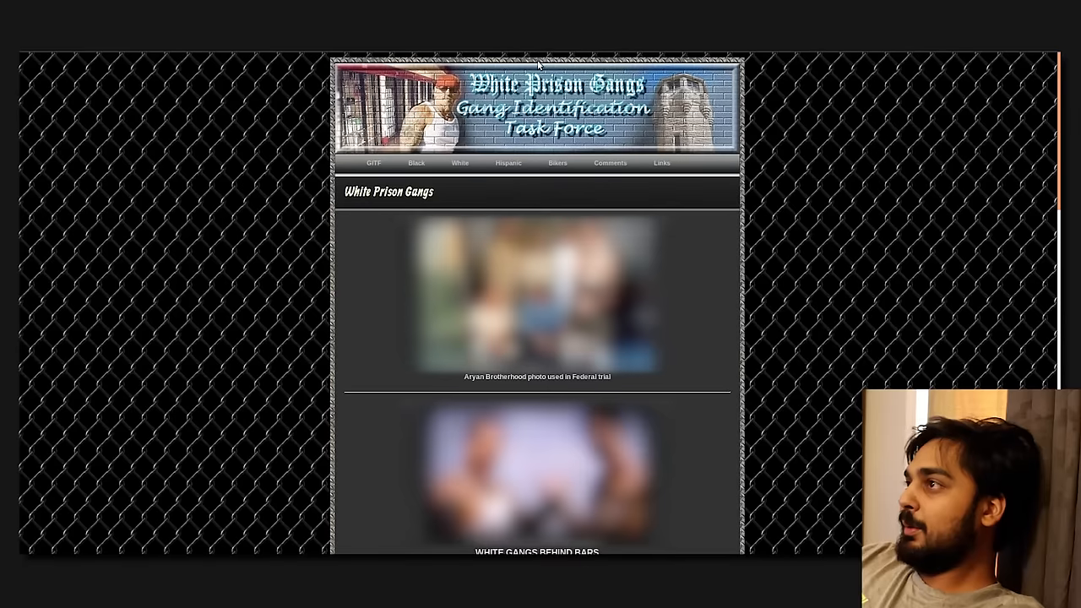
mouse_move(774, 153)
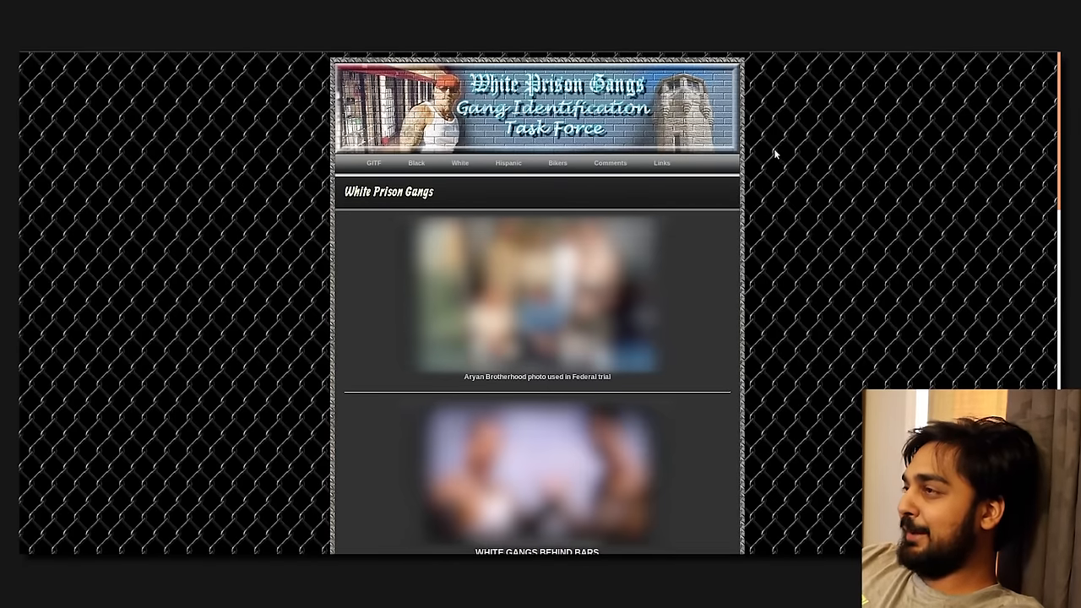
mouse_move(786, 144)
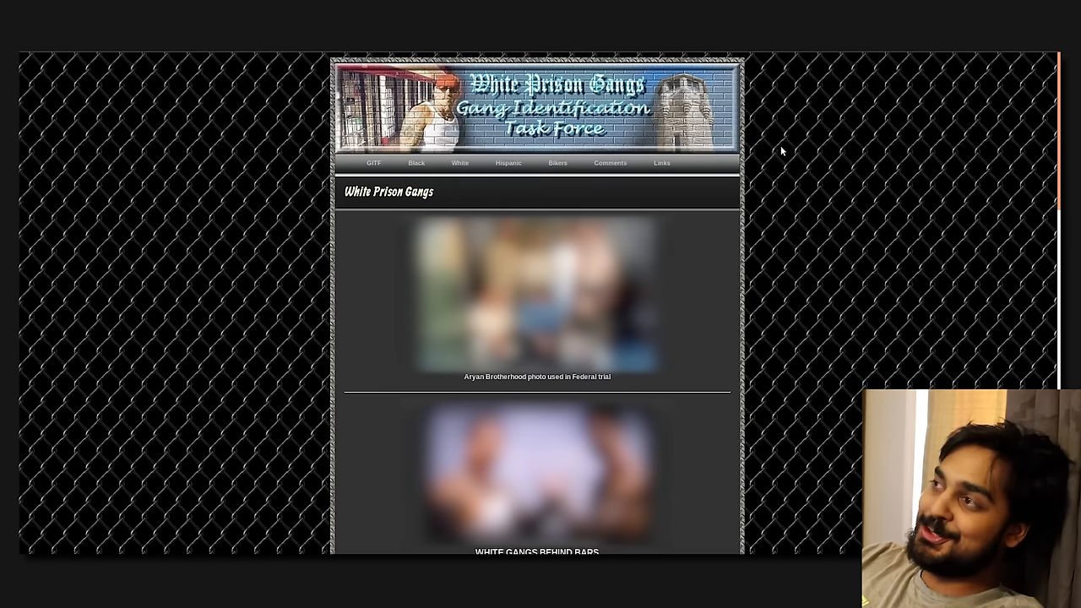
mouse_move(727, 216)
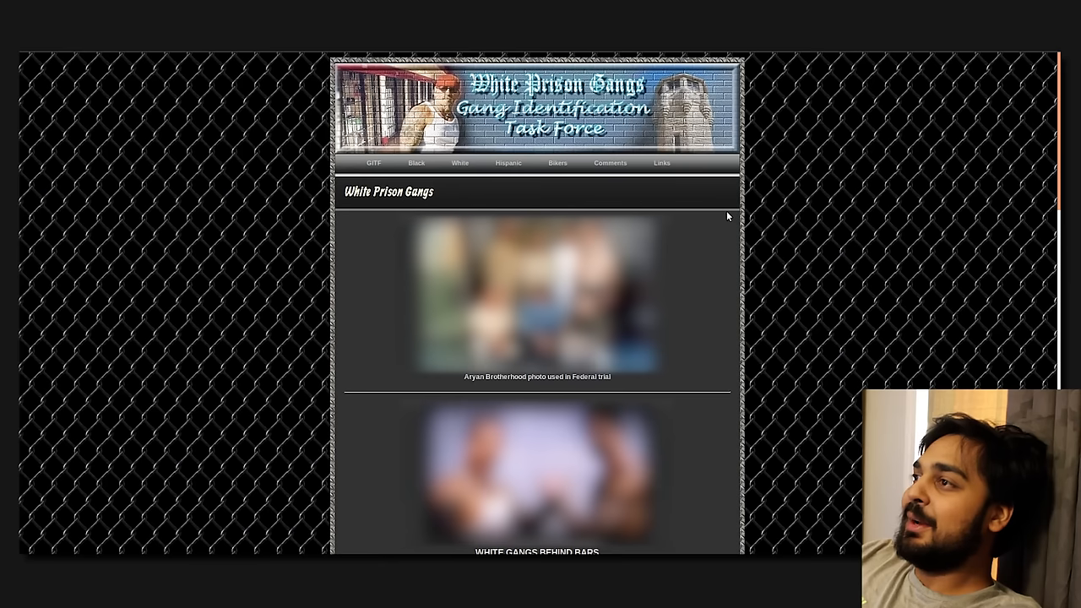
mouse_move(572, 67)
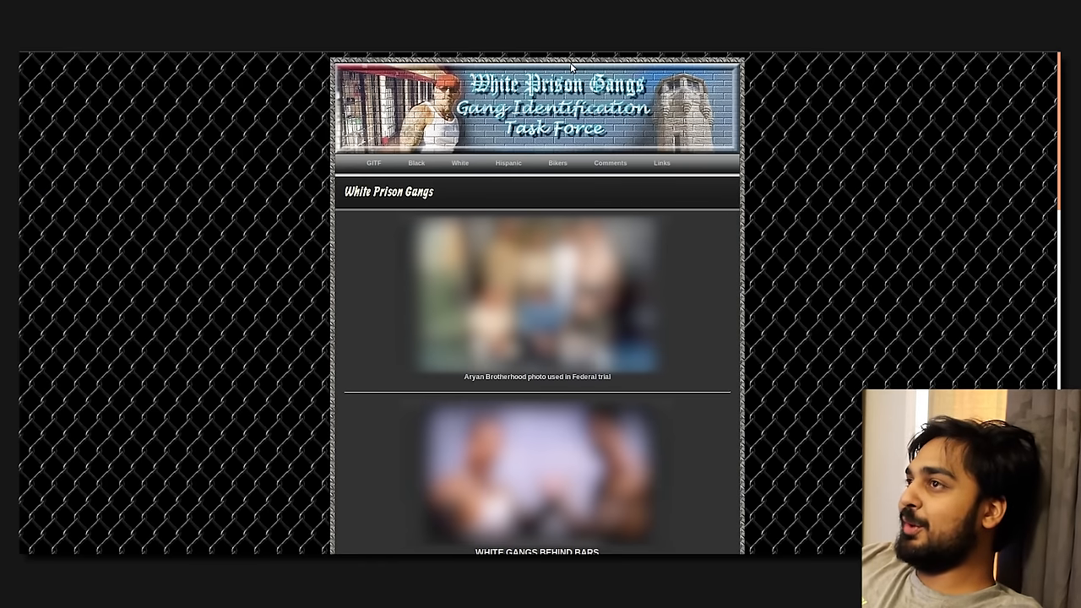
left_click(415, 162)
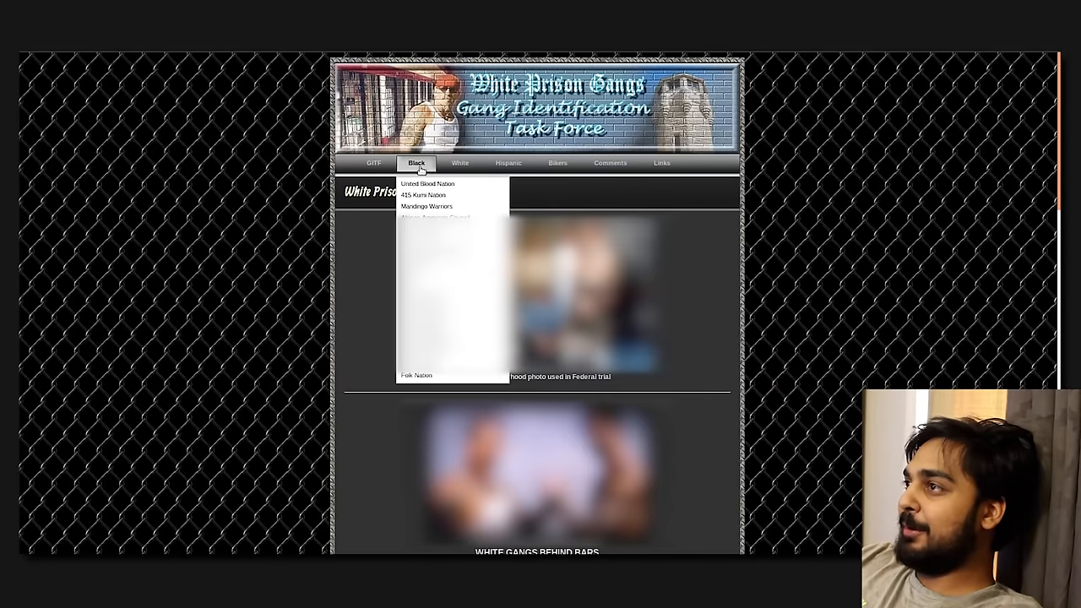
left_click(557, 162)
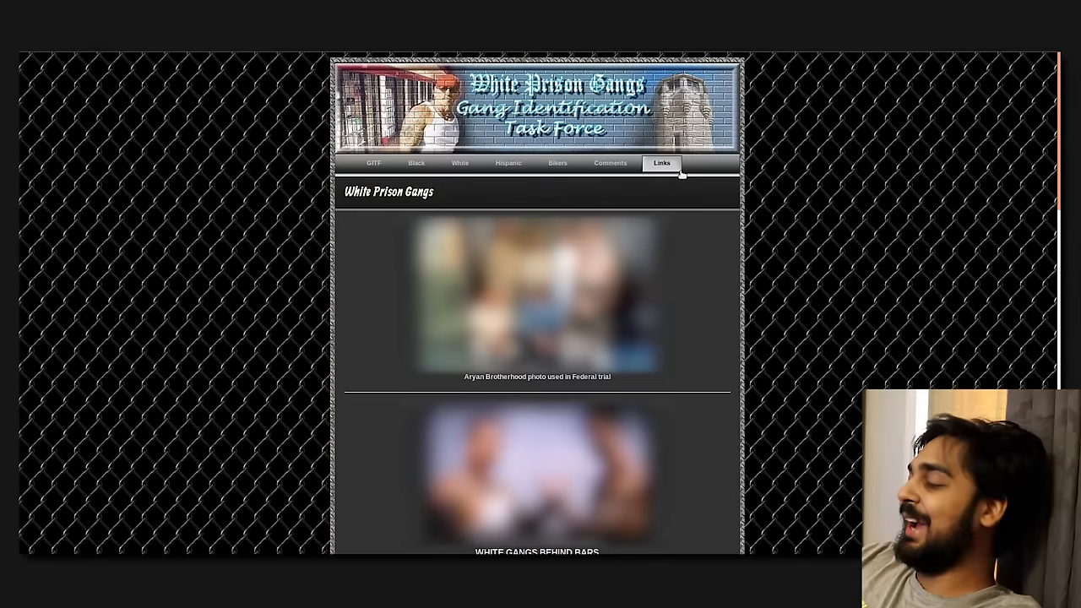
mouse_move(737, 194)
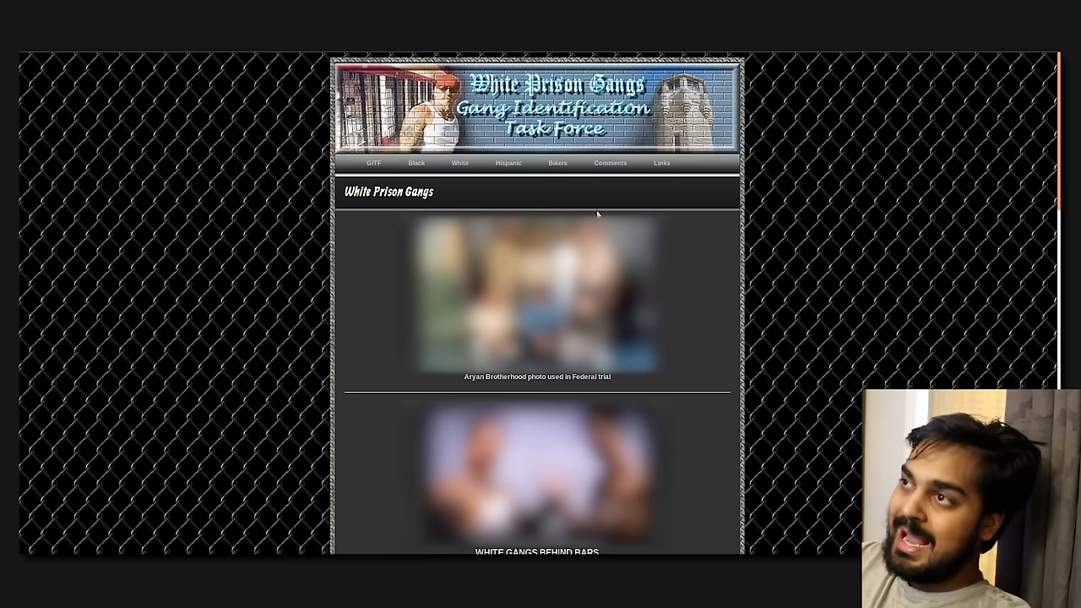
mouse_move(566, 185)
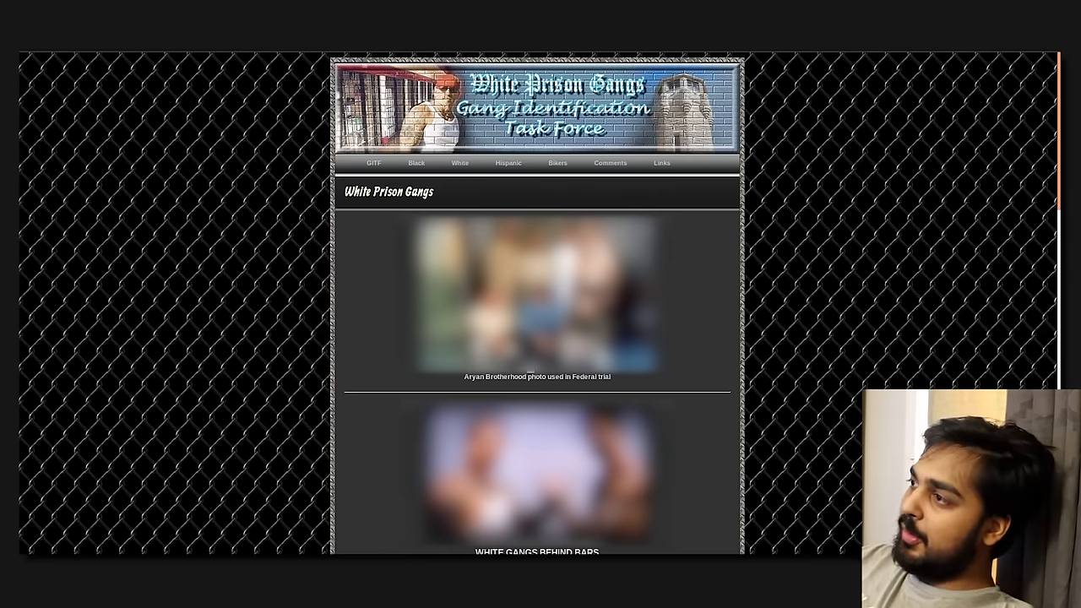
- Scroll through White Gangs Behind Bars to the top-10 and top-50 gang tables
scroll("down", 3)
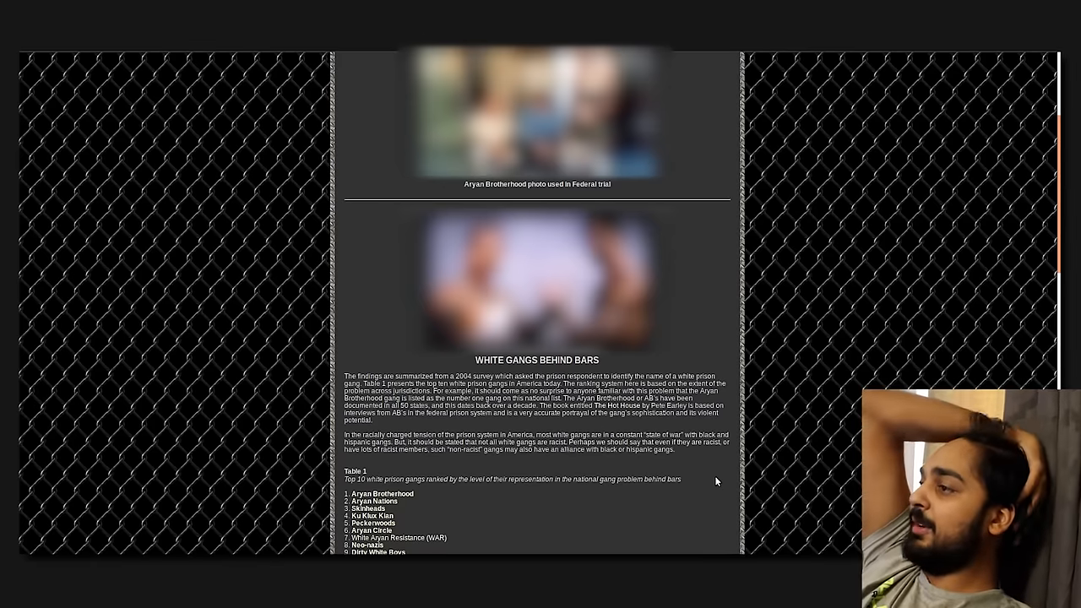
scroll("down", 3)
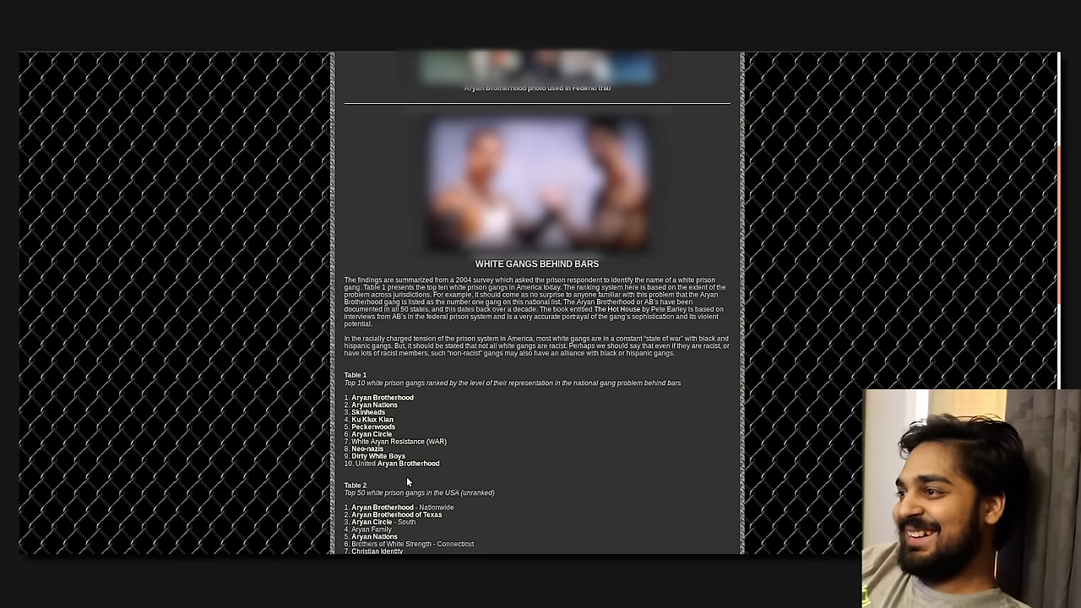
scroll("down", 3)
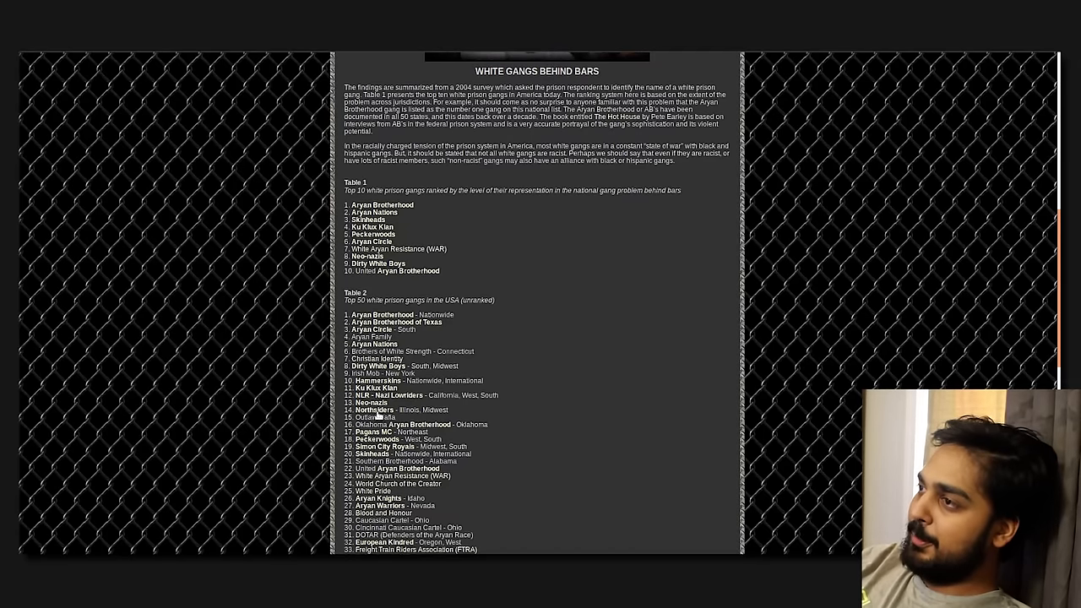
- Scroll Table 2 down to the 'Top White Racist Religious Front Groups' heading
scroll("down", 3)
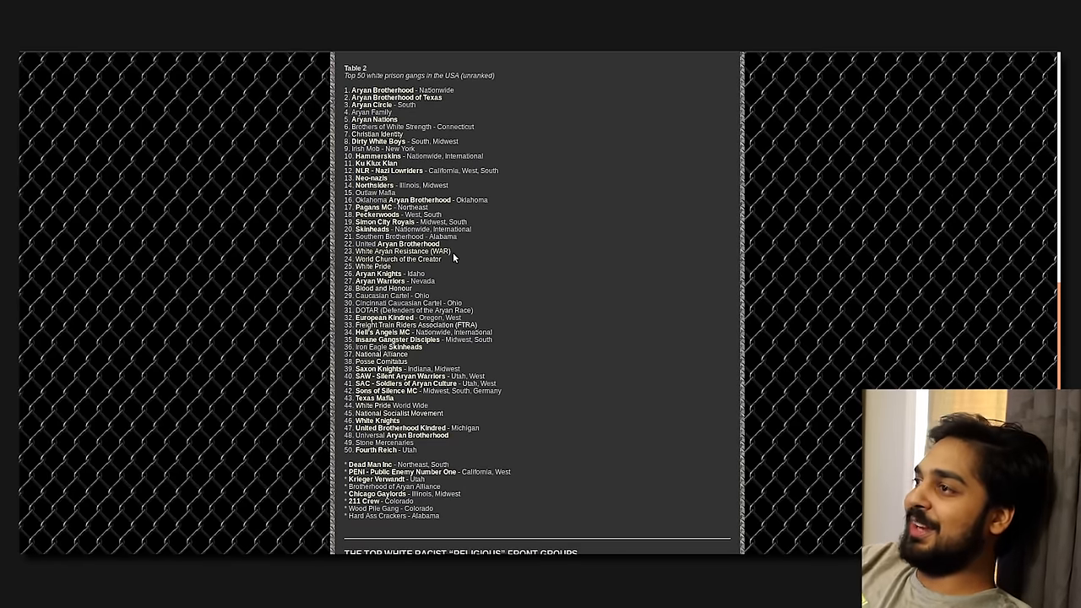
scroll("down", 3)
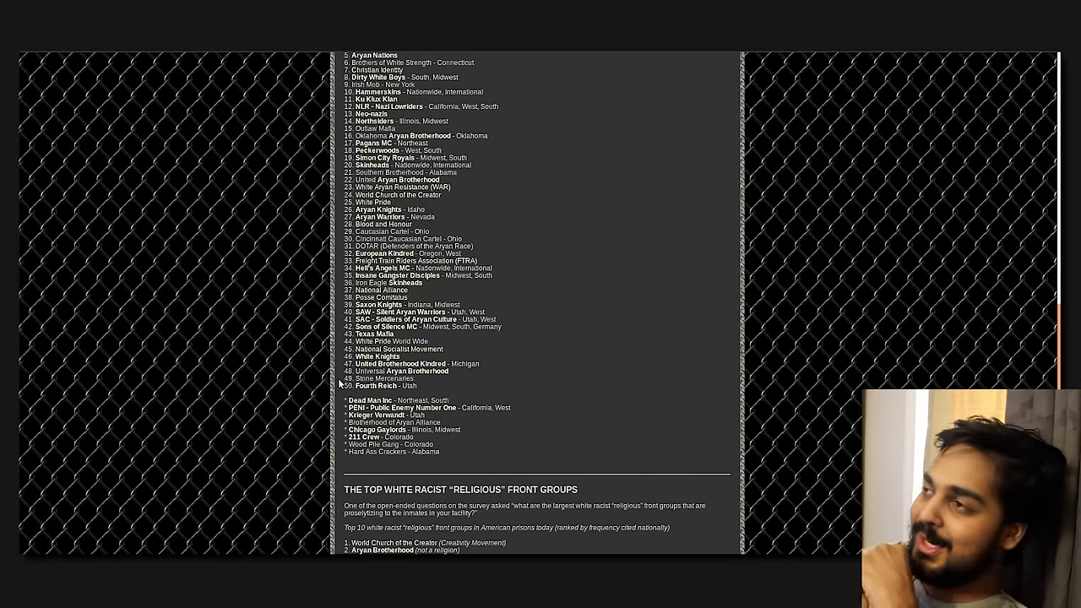
mouse_move(252, 456)
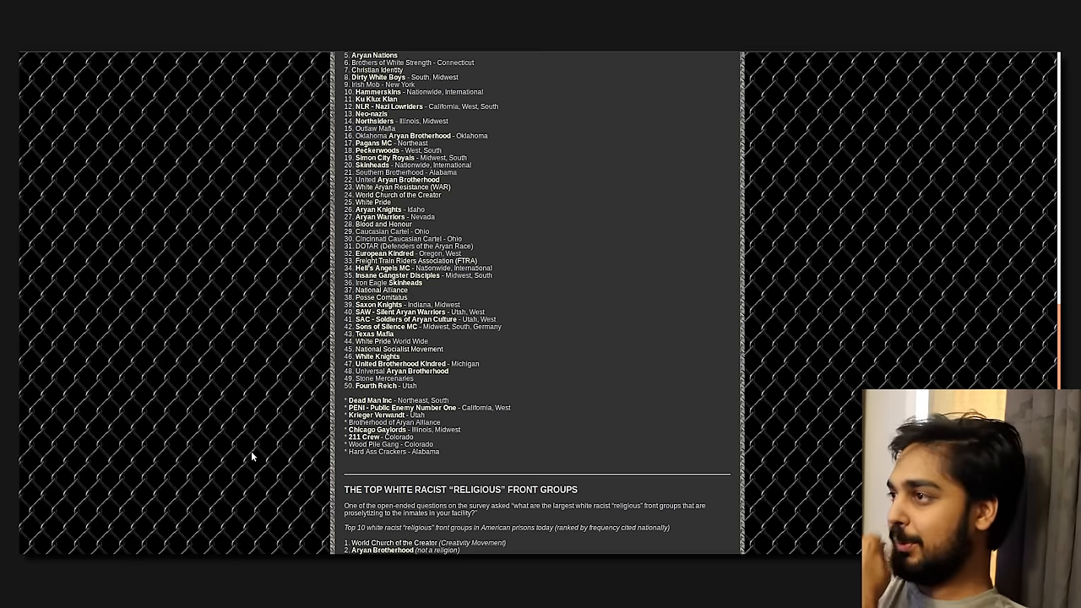
mouse_move(430, 440)
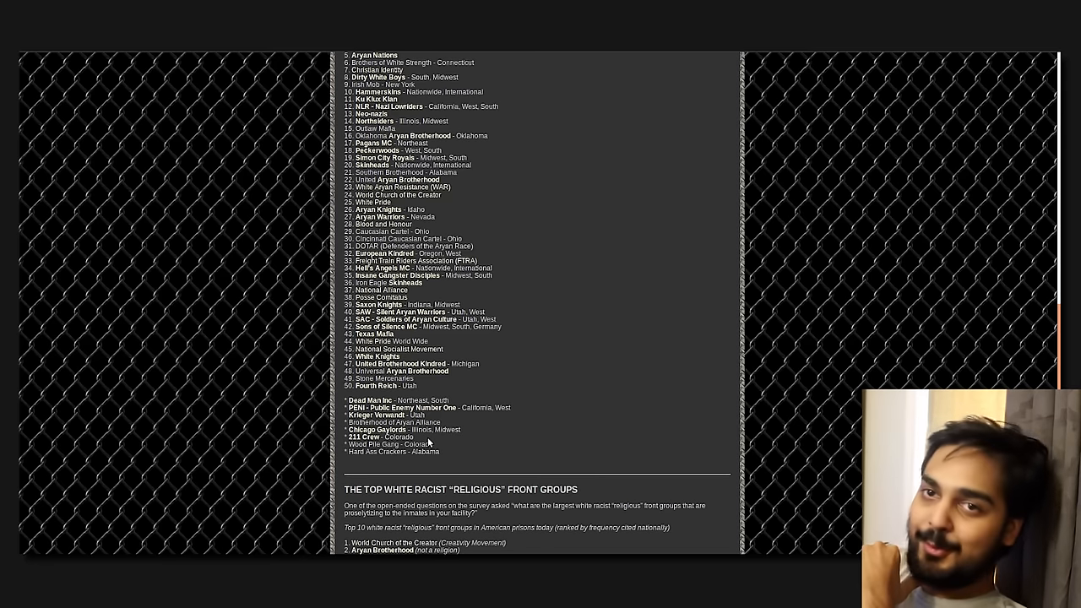
- Scroll down until the complete top-10 list of religious front groups reaches the page footer
scroll("down", 3)
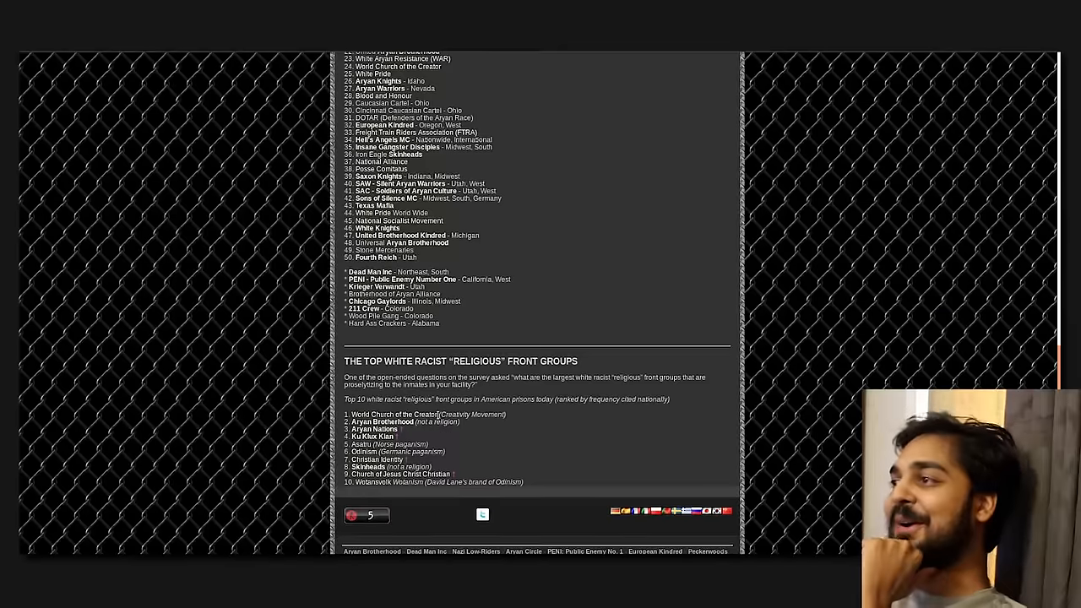
mouse_move(415, 512)
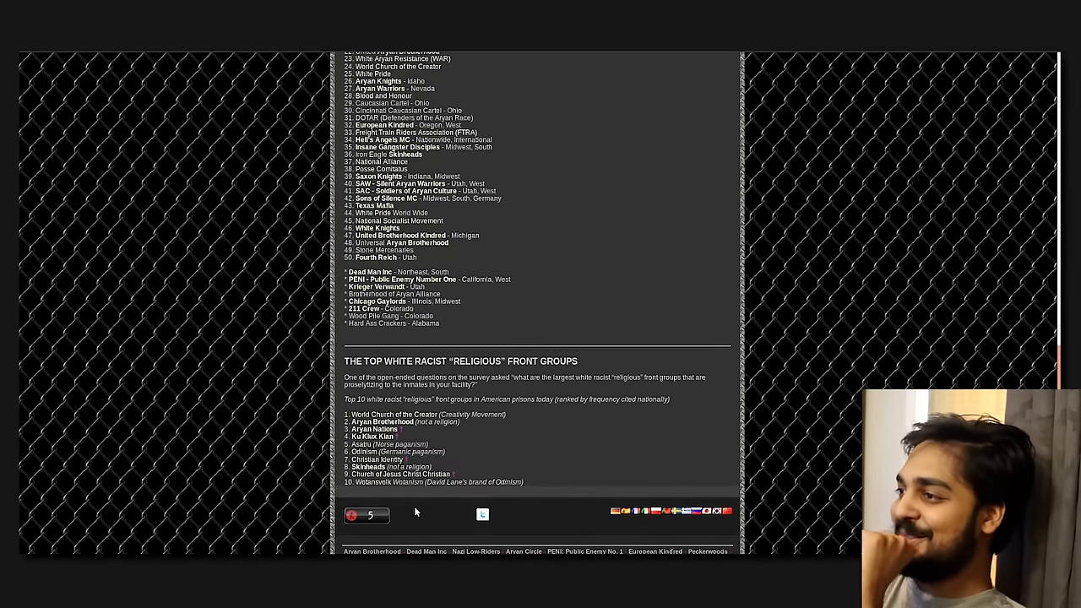
mouse_move(395, 540)
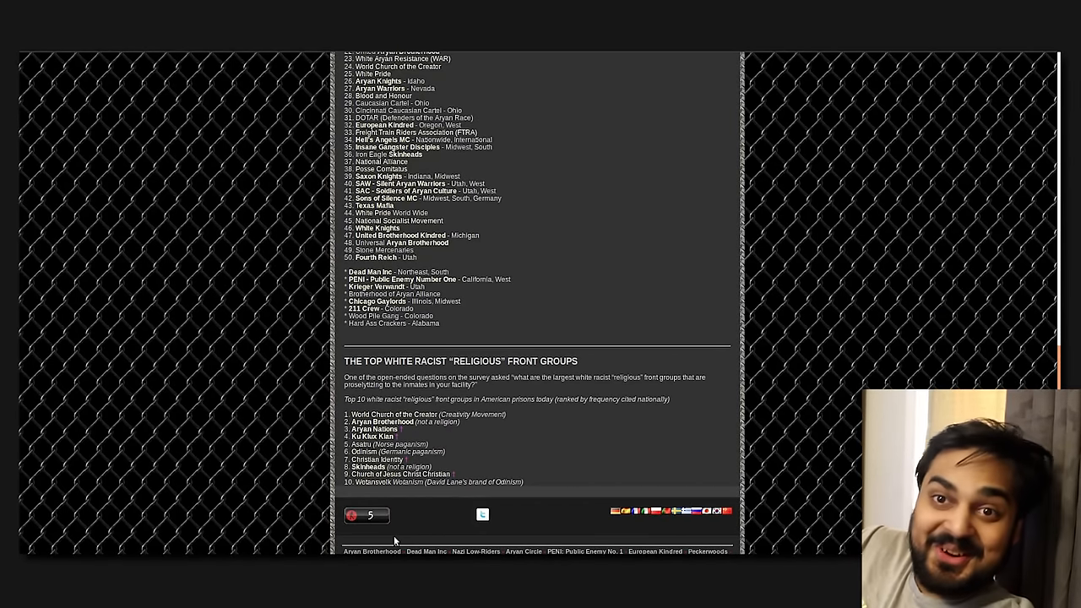
mouse_move(549, 427)
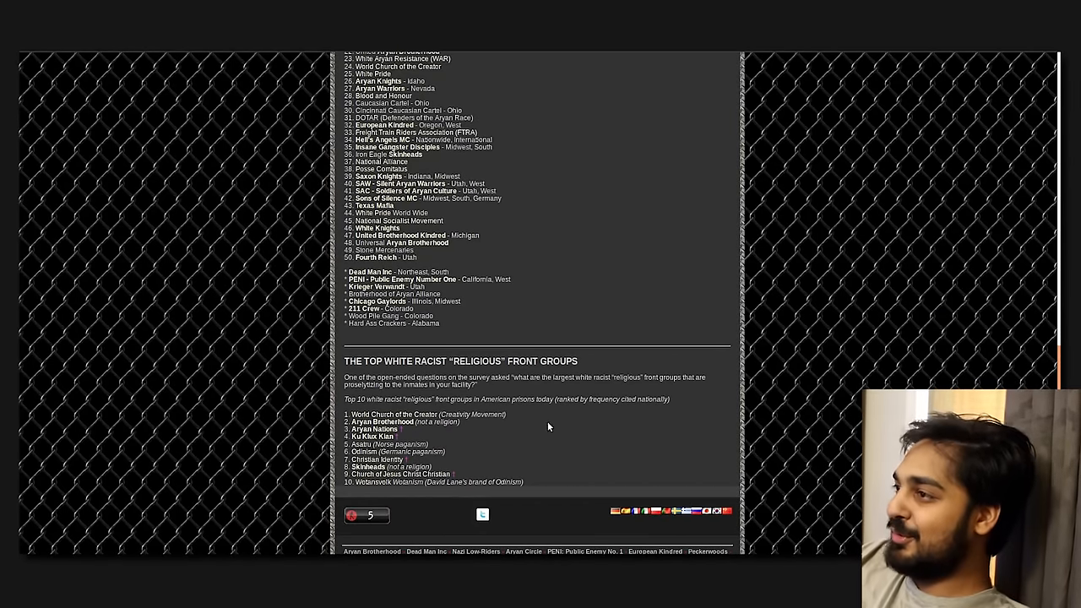
mouse_move(393, 416)
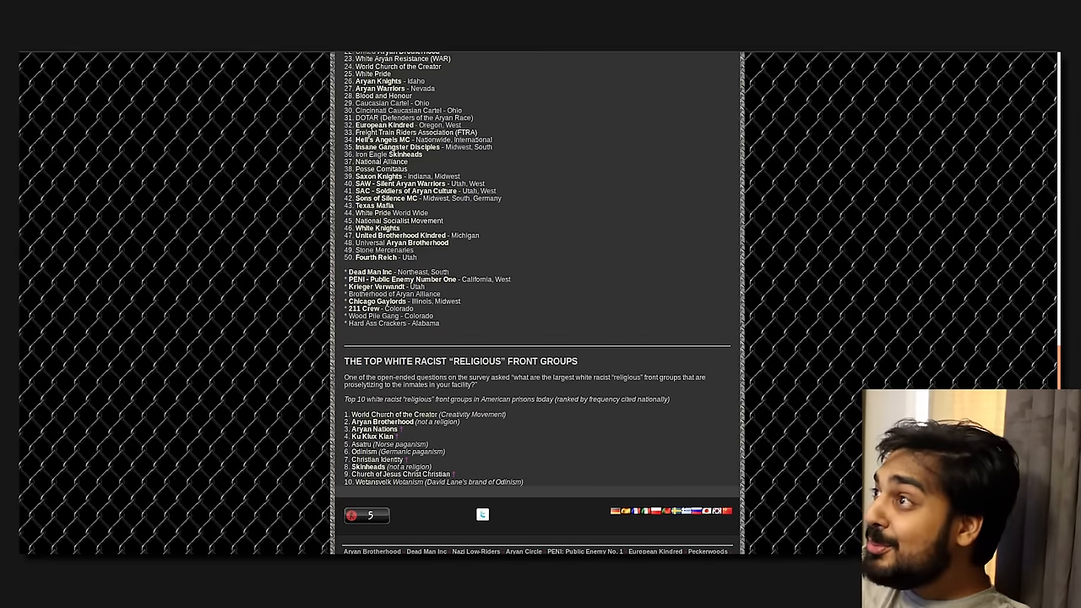
mouse_move(370, 504)
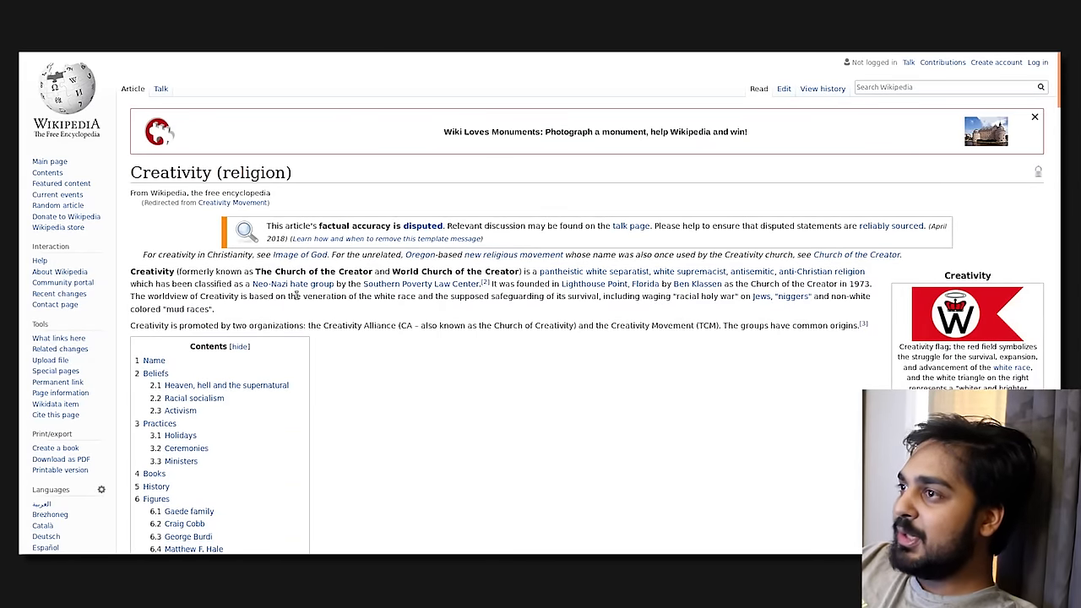
mouse_move(585, 277)
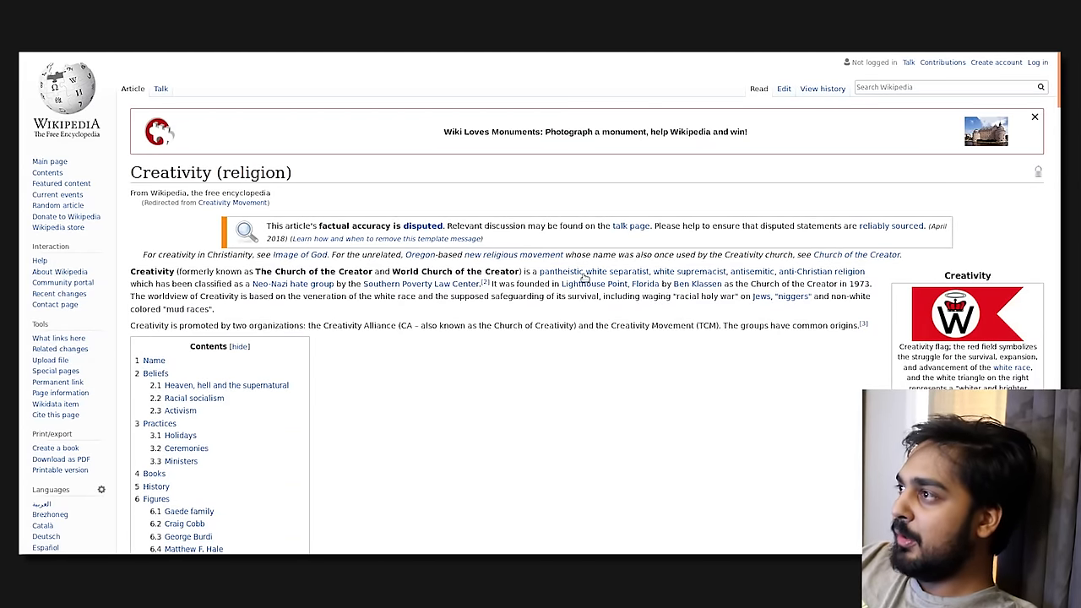
mouse_move(561, 271)
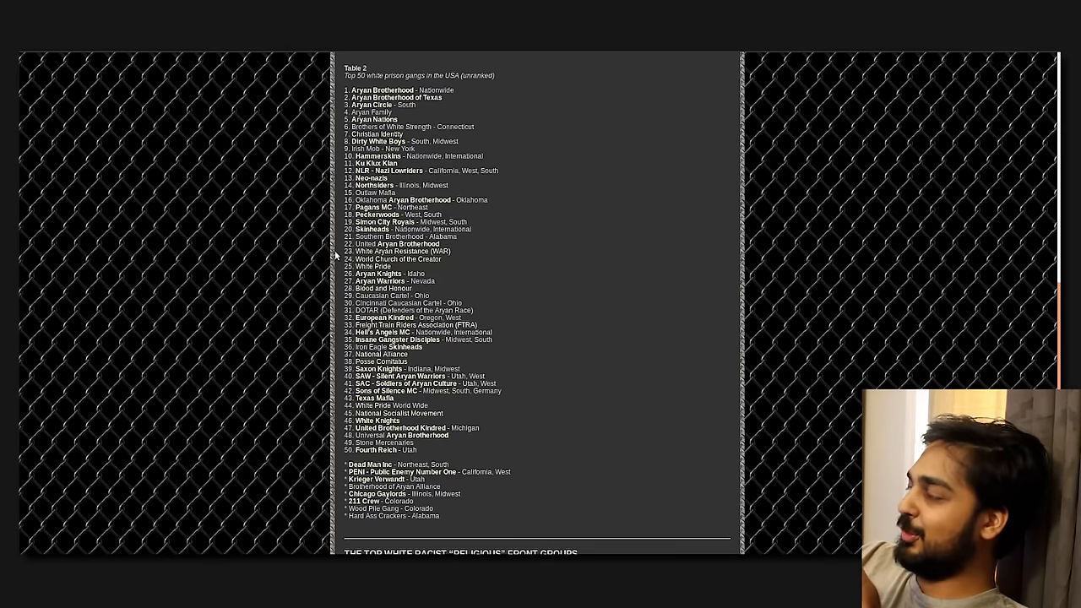
- Scroll down the gang list toward the Mandingo Warriors entry
scroll("down", 3)
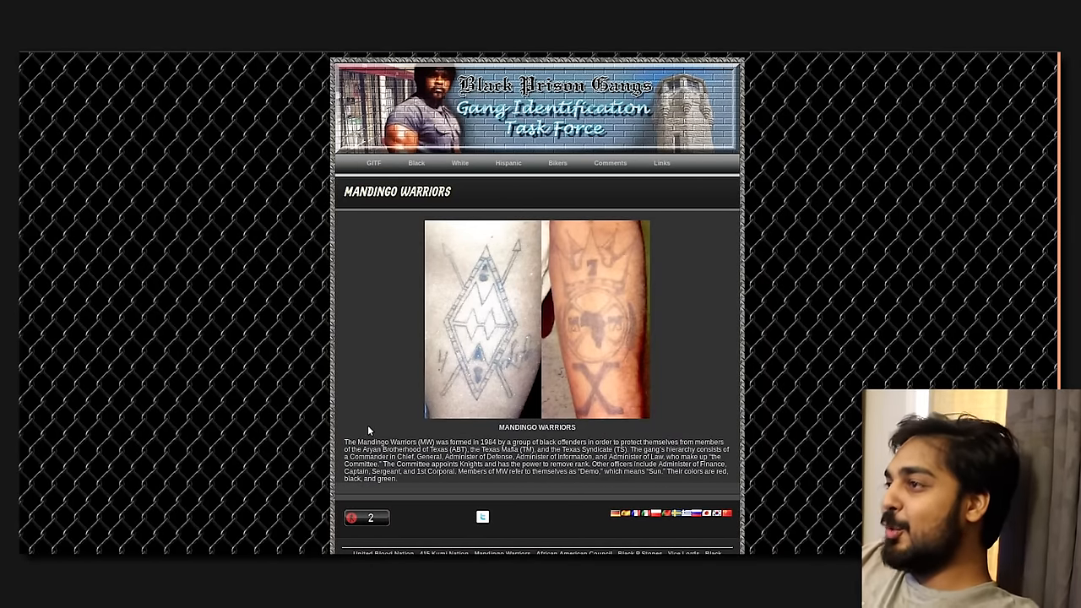
mouse_move(381, 306)
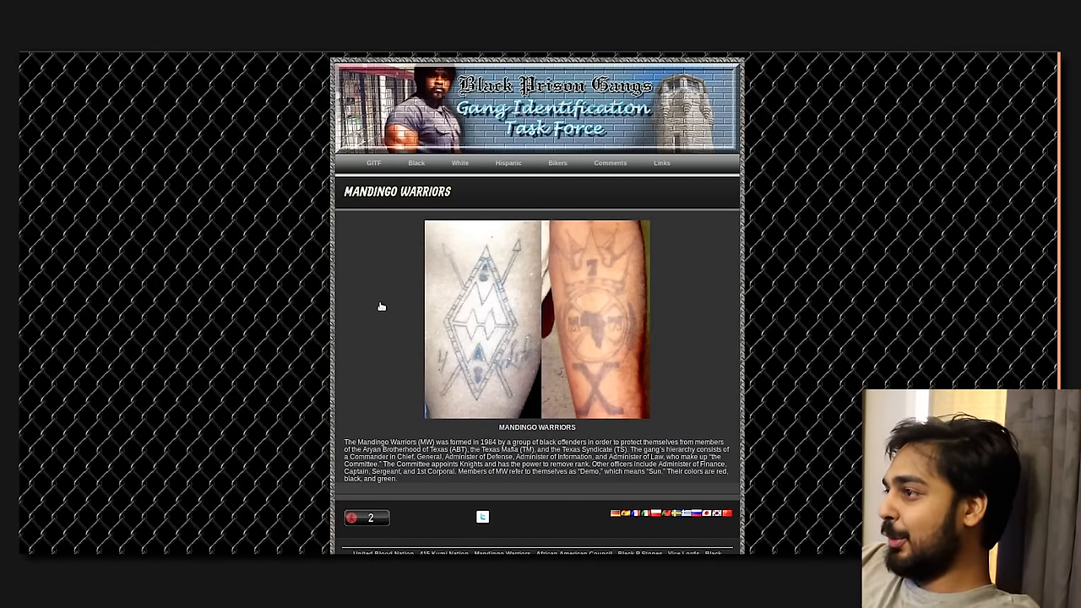
mouse_move(446, 367)
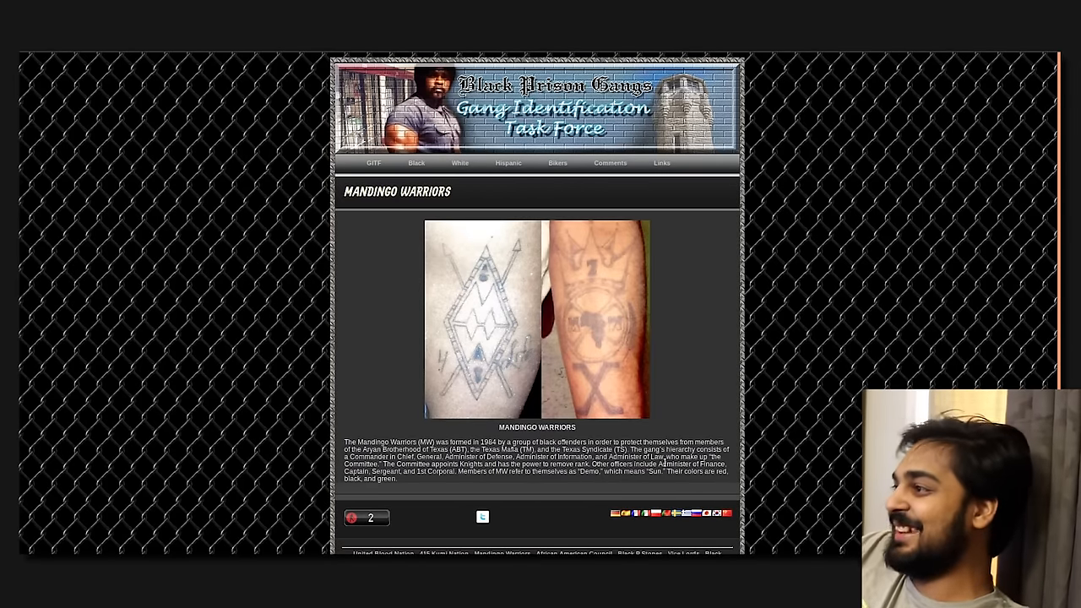
mouse_move(573, 506)
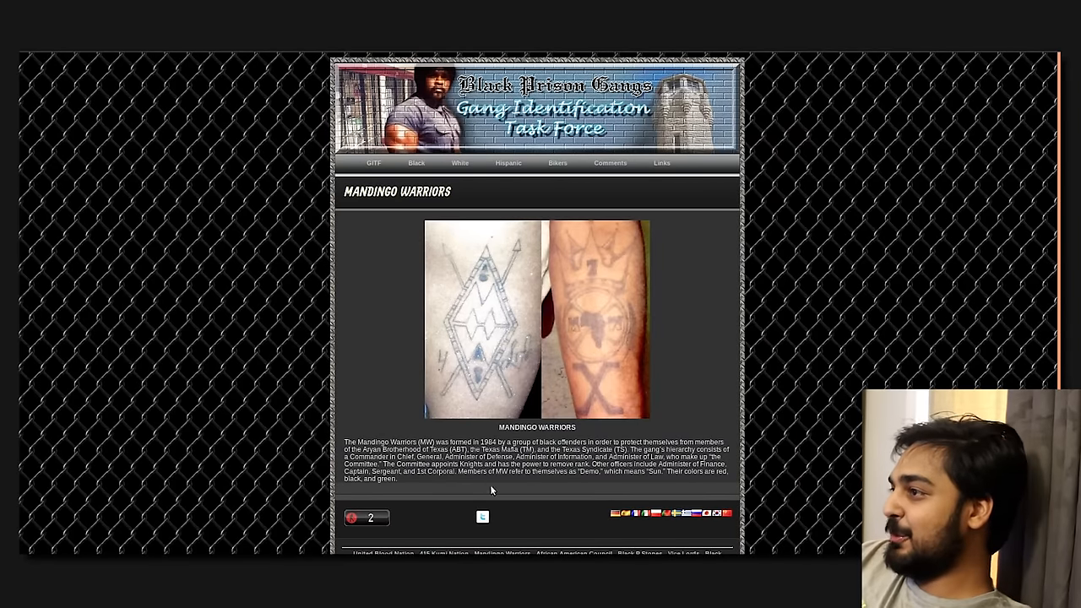
mouse_move(482, 514)
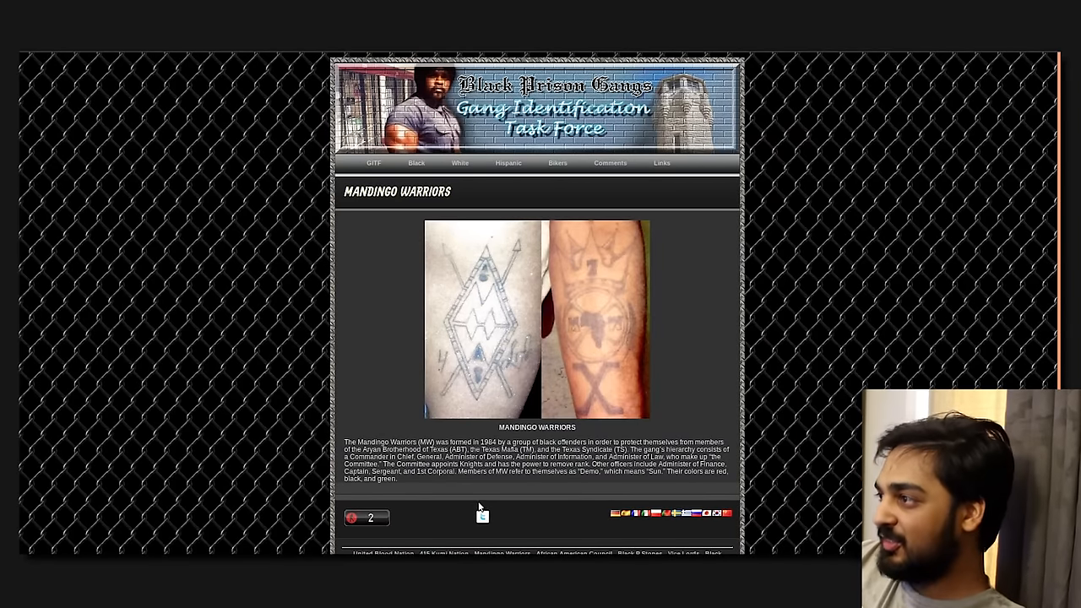
- Open the Mickey Cobras page from the Black gangs dropdown, showing only a coming-soon notice
left_click(416, 163)
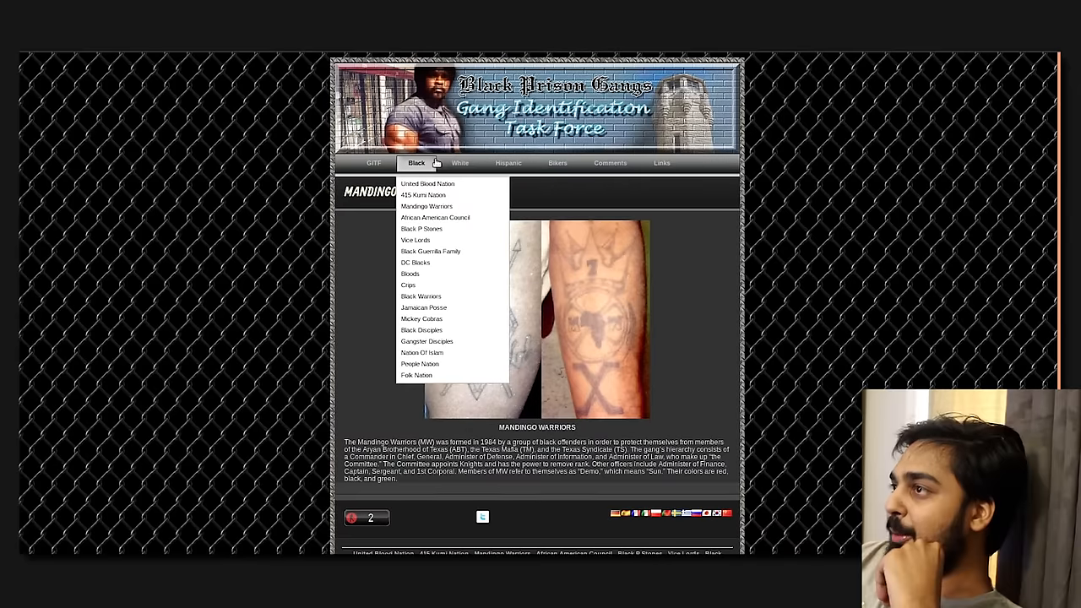
mouse_move(421, 285)
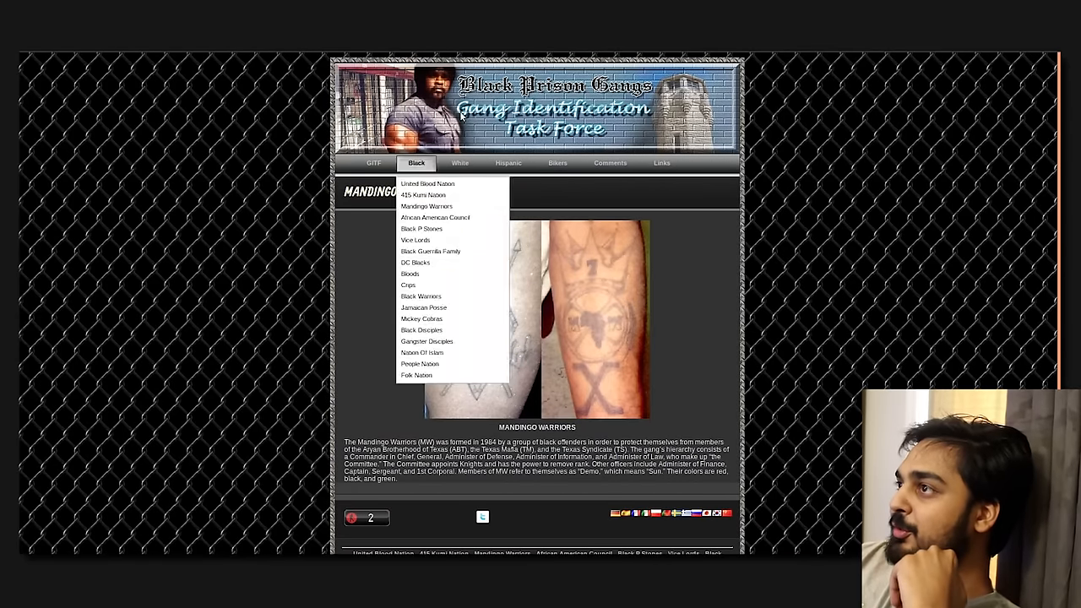
mouse_move(415, 239)
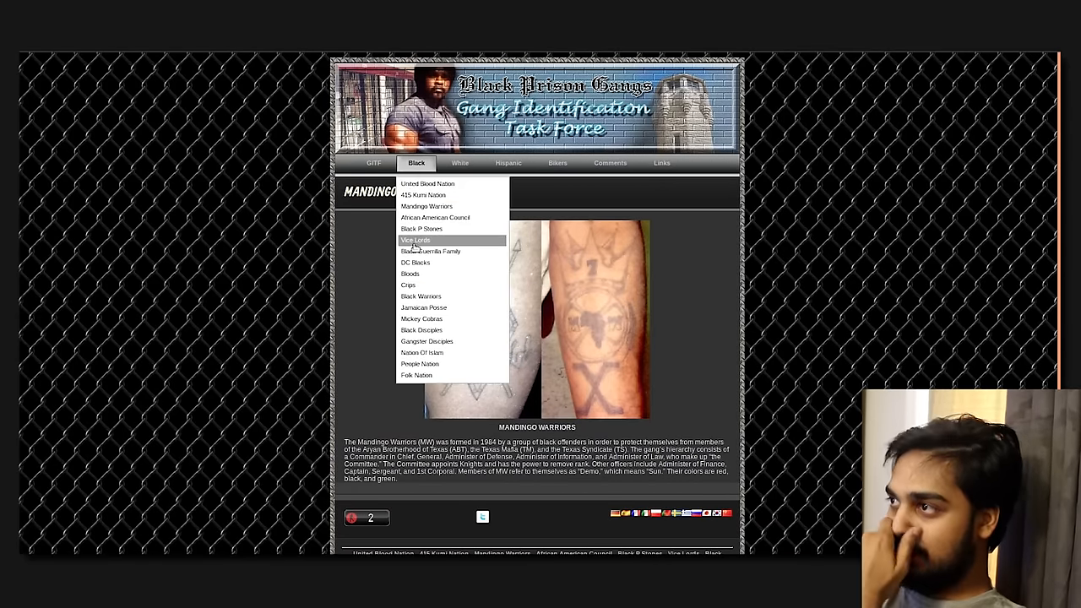
mouse_move(420, 364)
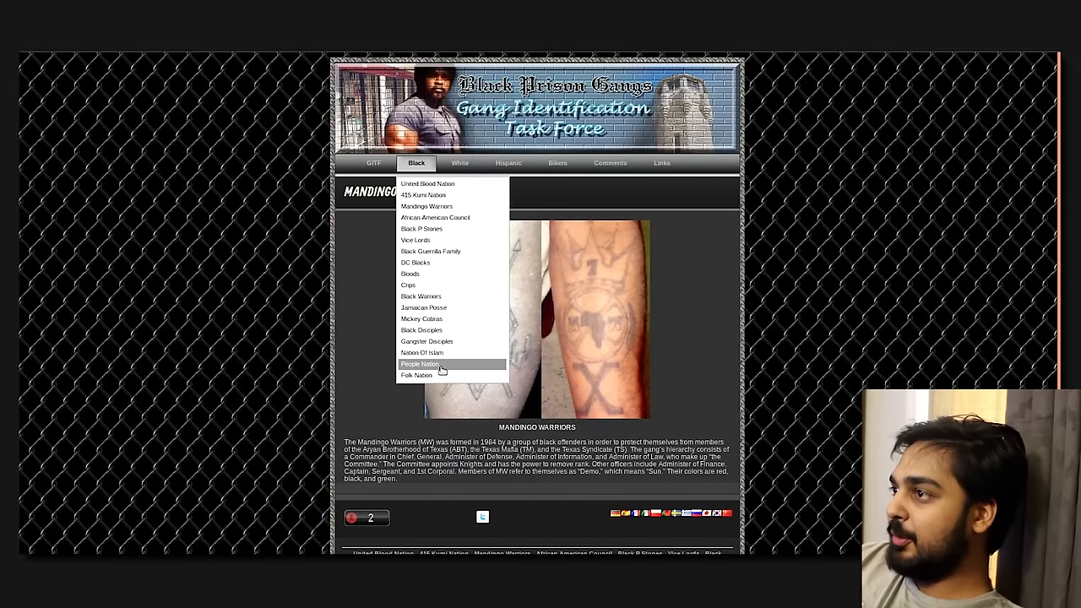
mouse_move(422, 330)
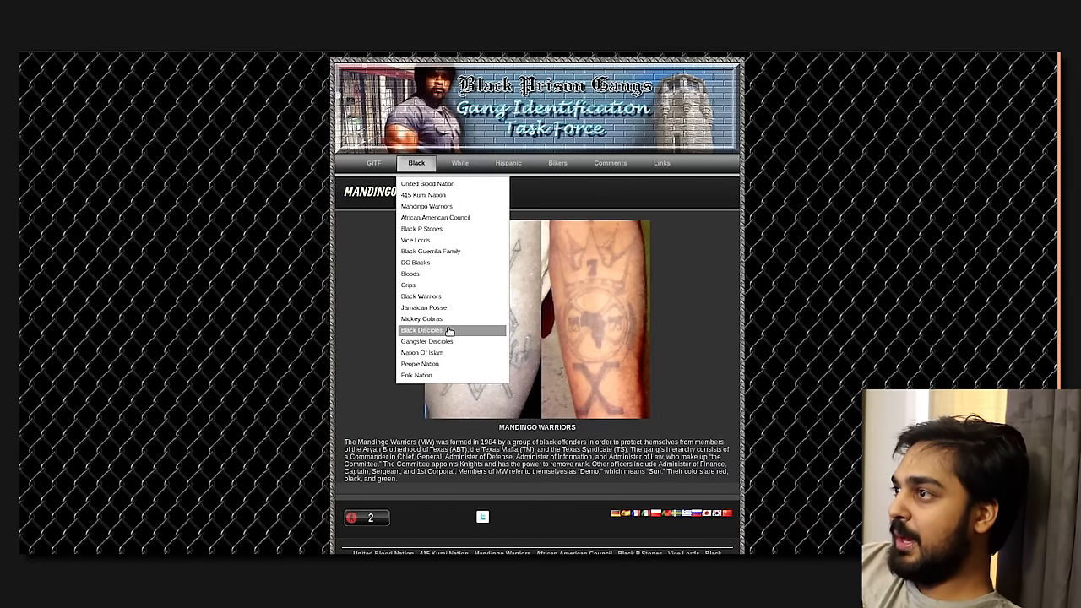
left_click(421, 318)
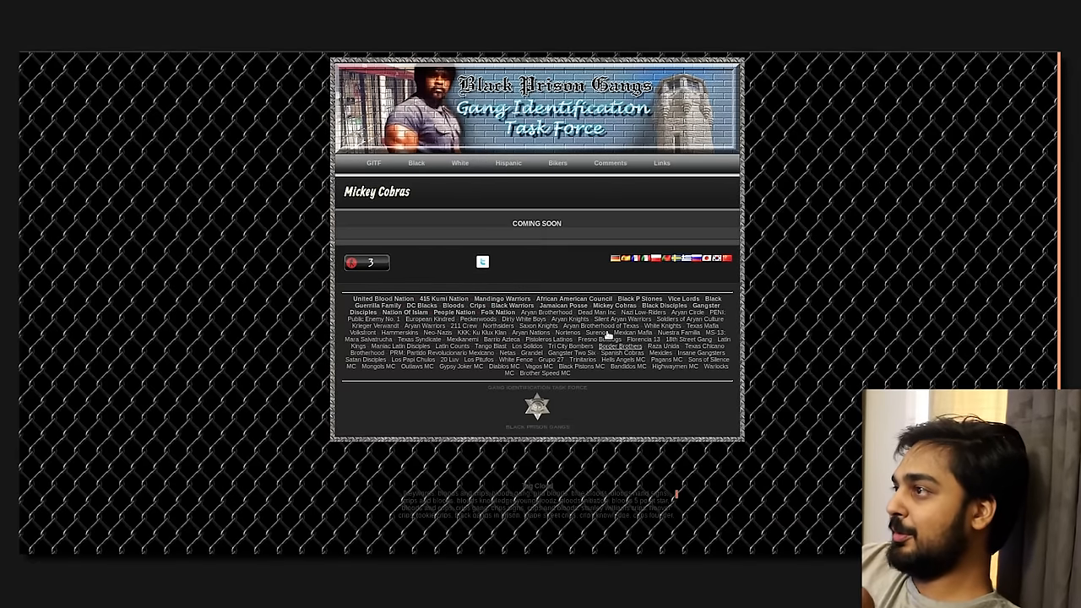
left_click(460, 163)
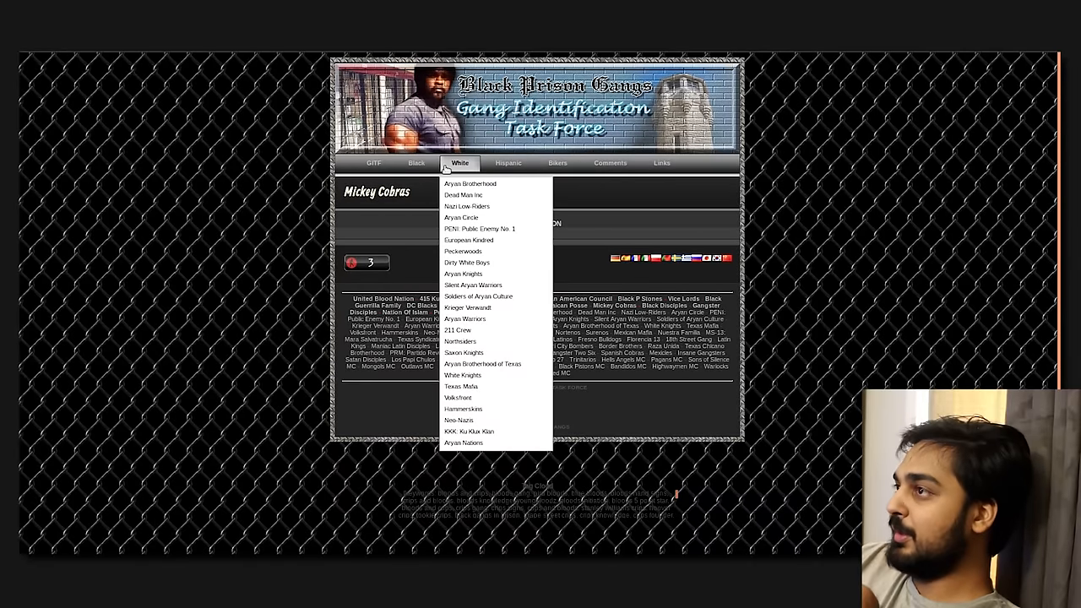
- Open a Latino gang page from the Hispanic dropdown and scroll through the Tango Blast description
left_click(507, 163)
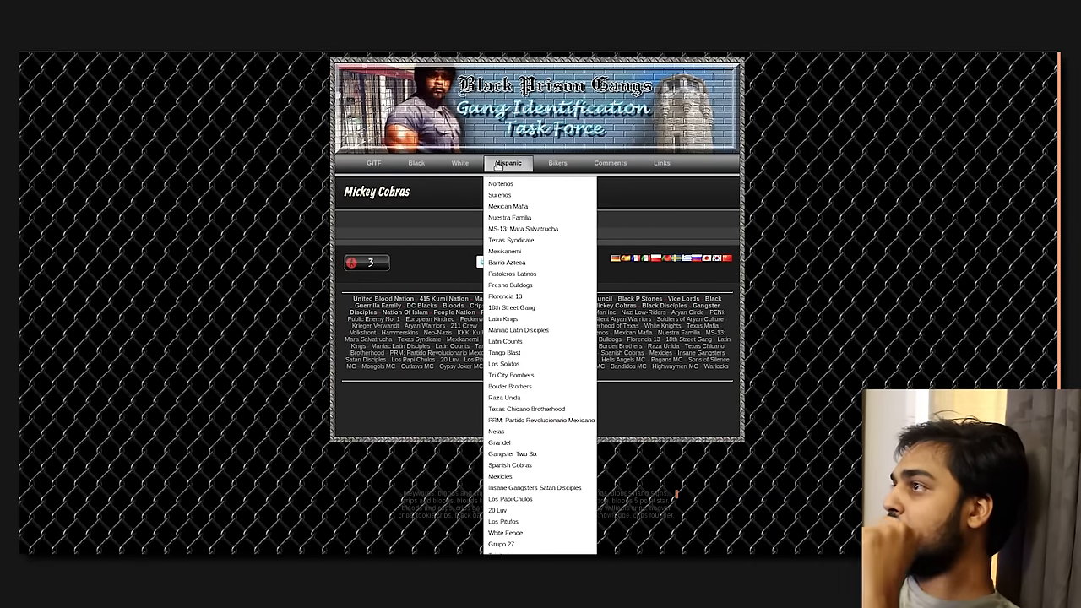
mouse_move(523, 228)
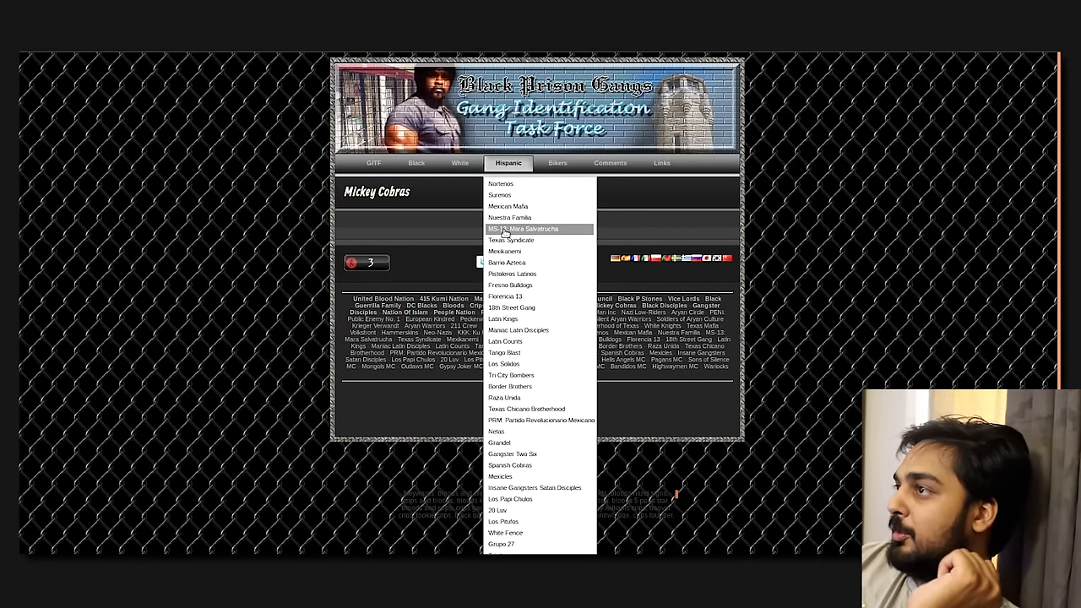
left_click(505, 352)
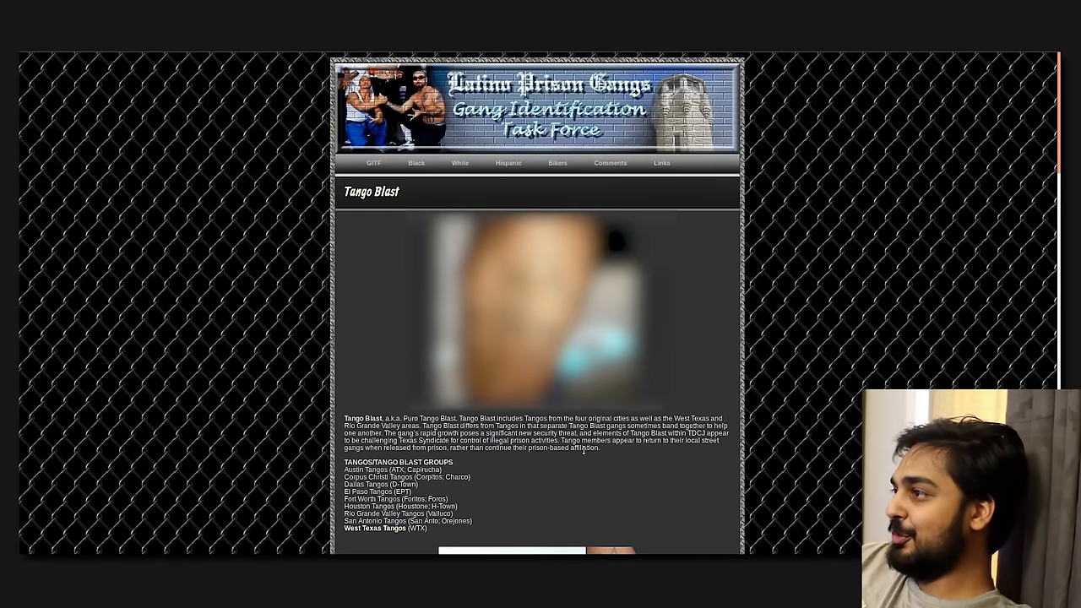
mouse_move(685, 499)
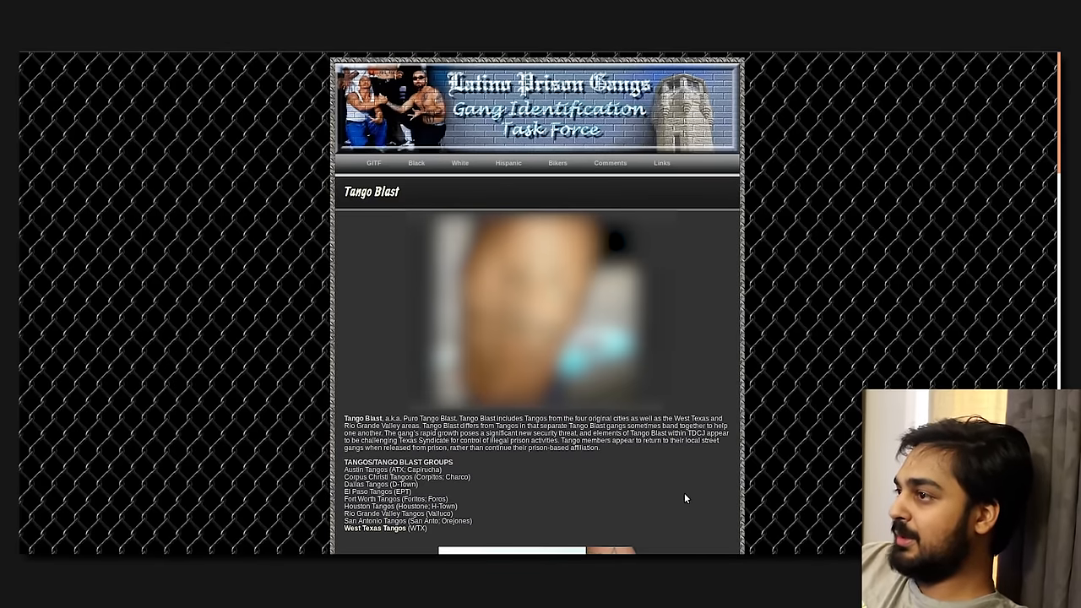
scroll("down", 3)
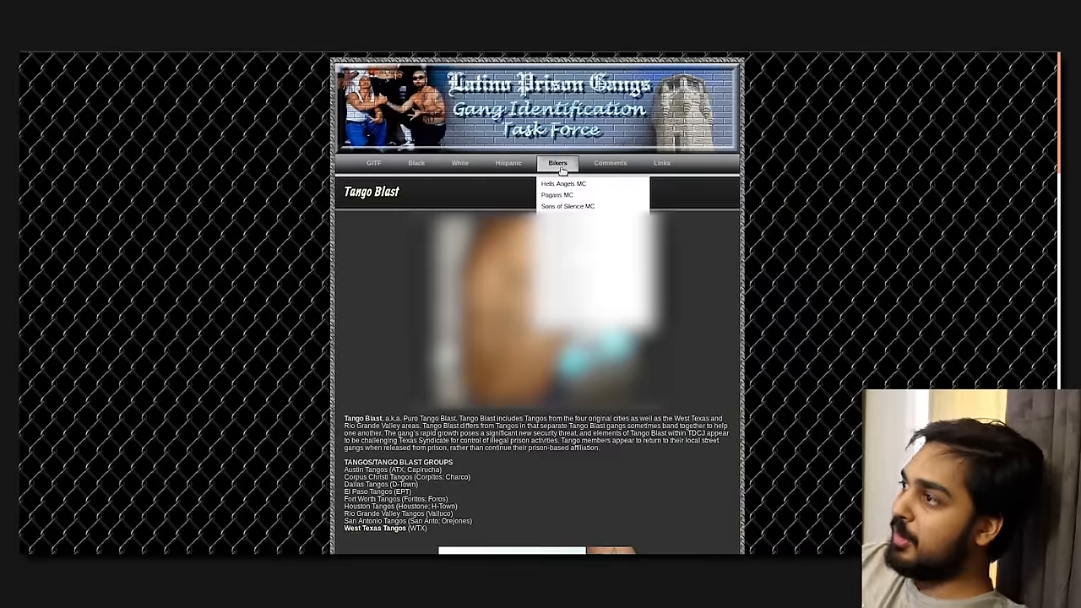
mouse_move(562, 196)
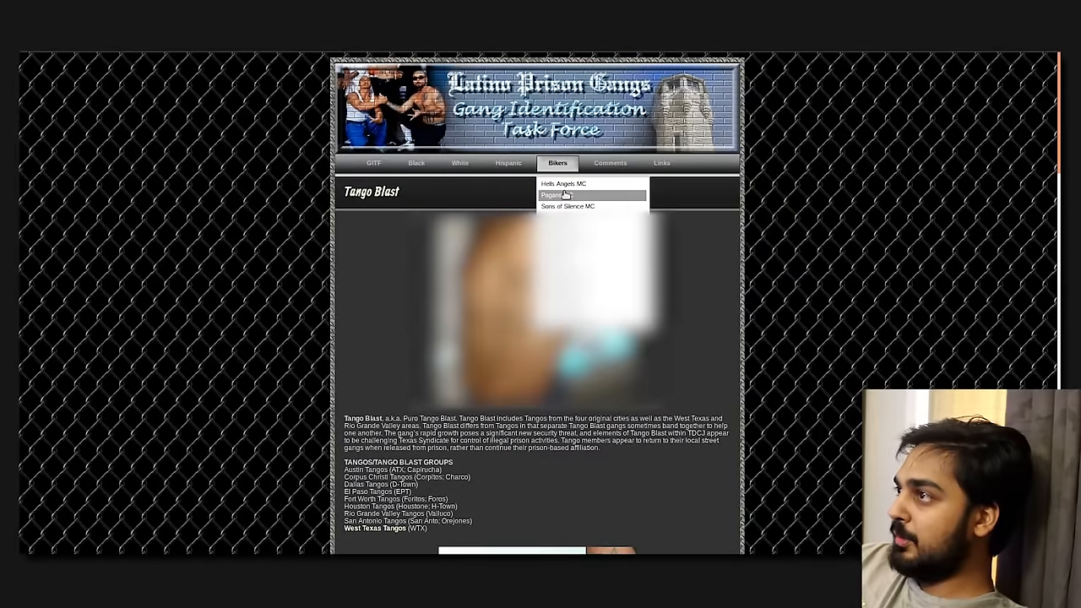
- Open Hells Angels MC from the Bikers dropdown and scroll through its club and insignia article
left_click(556, 196)
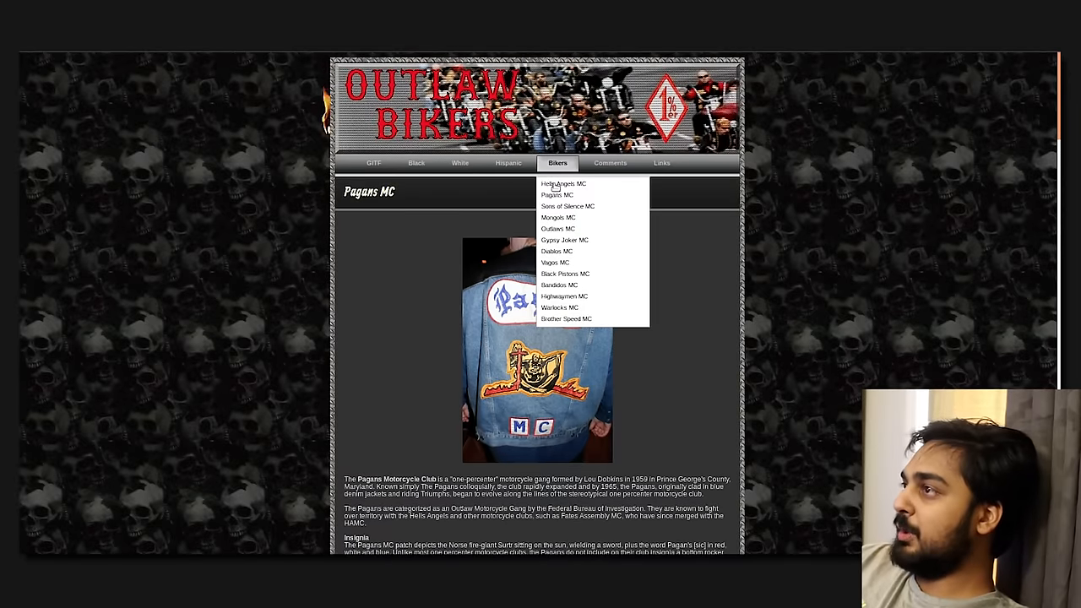
left_click(563, 184)
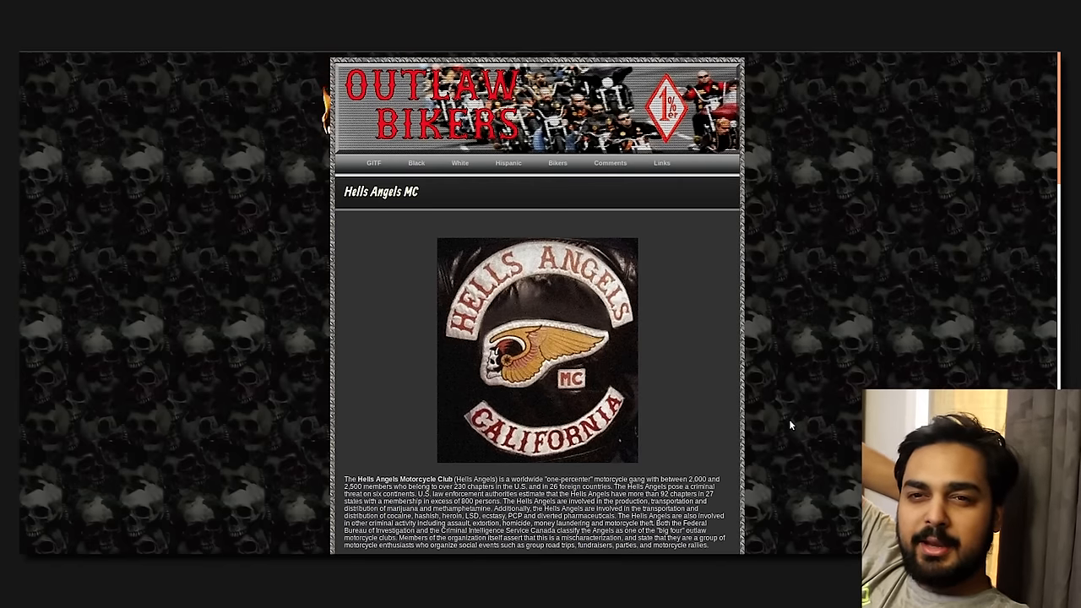
scroll("down", 3)
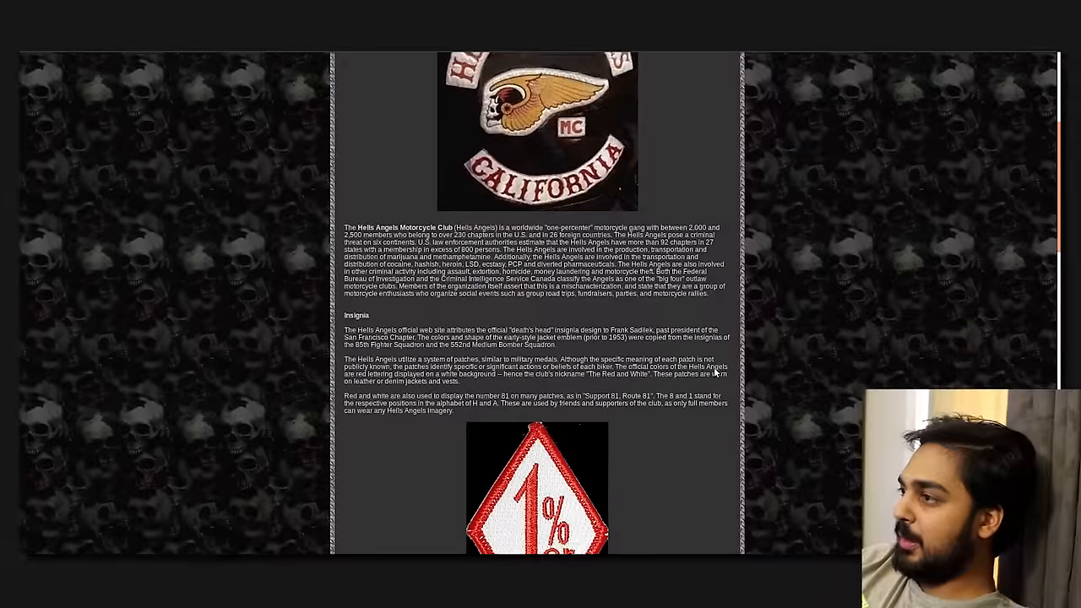
scroll("down", 3)
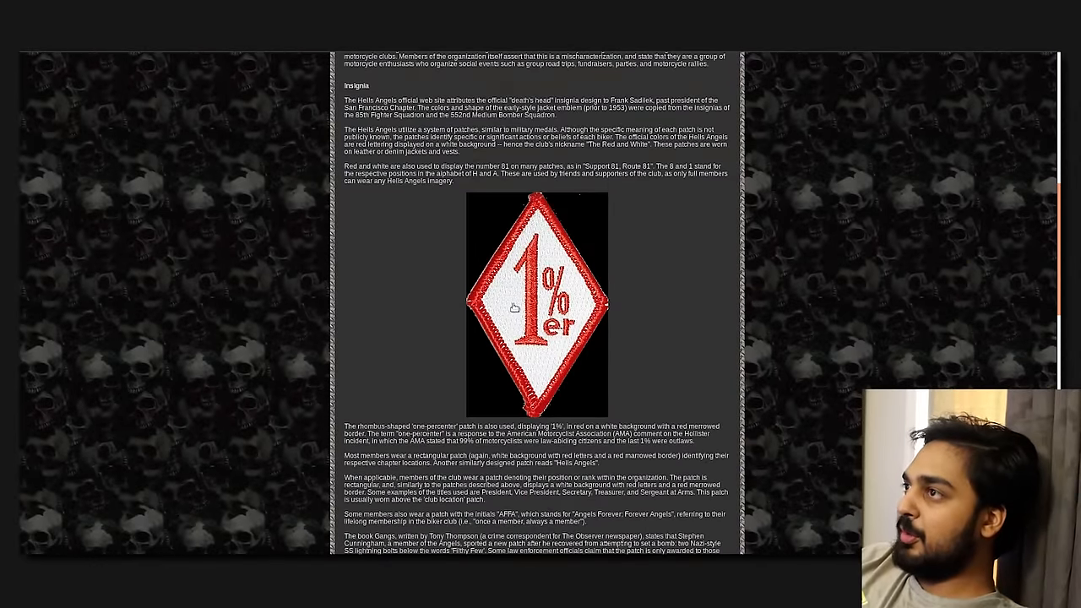
scroll("up", 3)
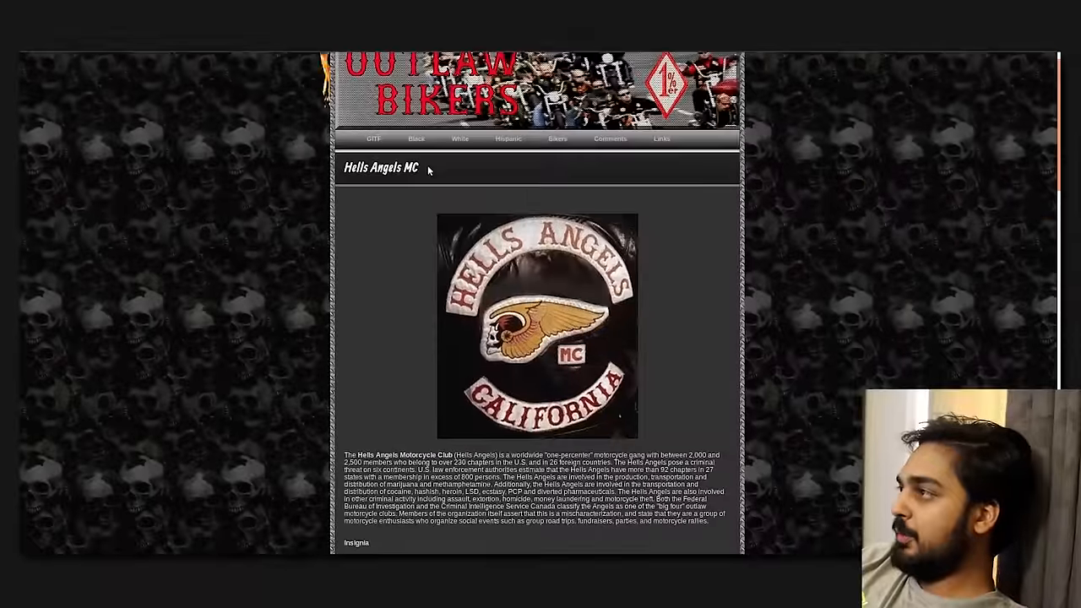
left_click(557, 163)
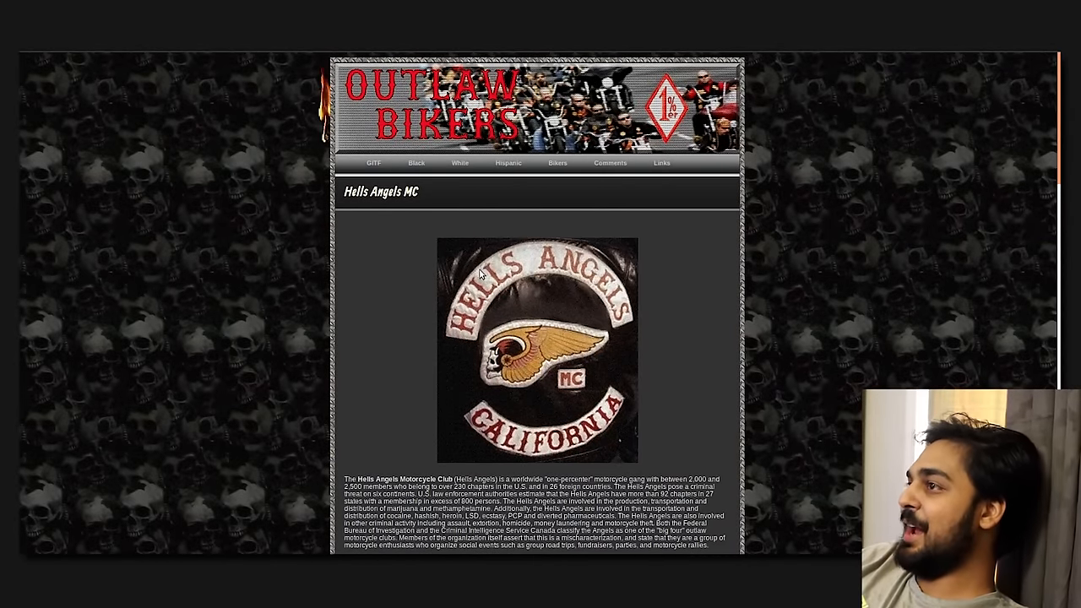
- Return to the G.I.T.F. home page listing the Black, Latino, White and Outlaw Biker sites
left_click(373, 163)
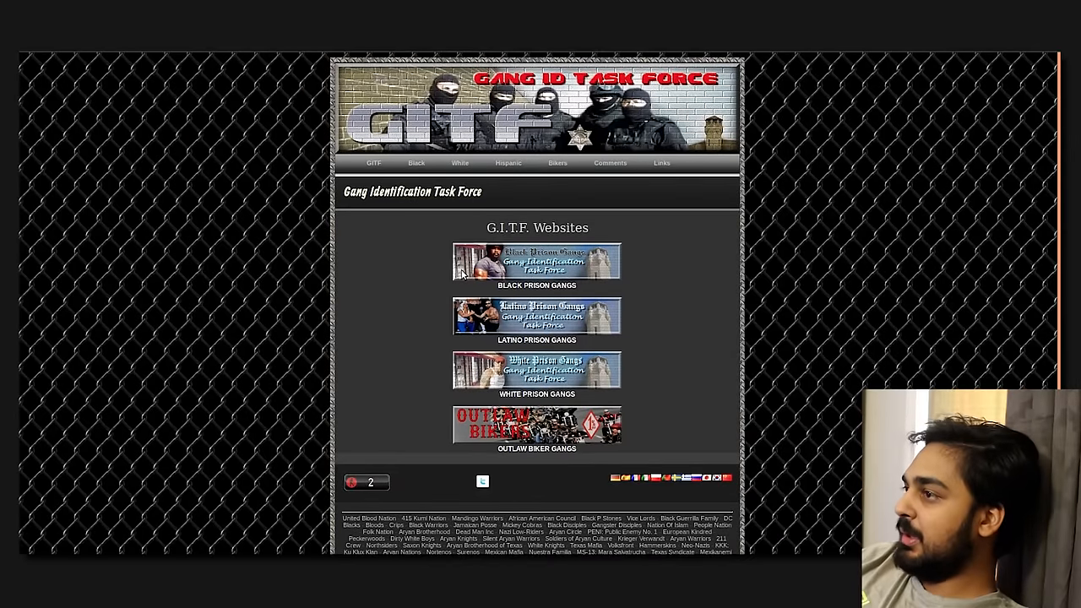
mouse_move(598, 321)
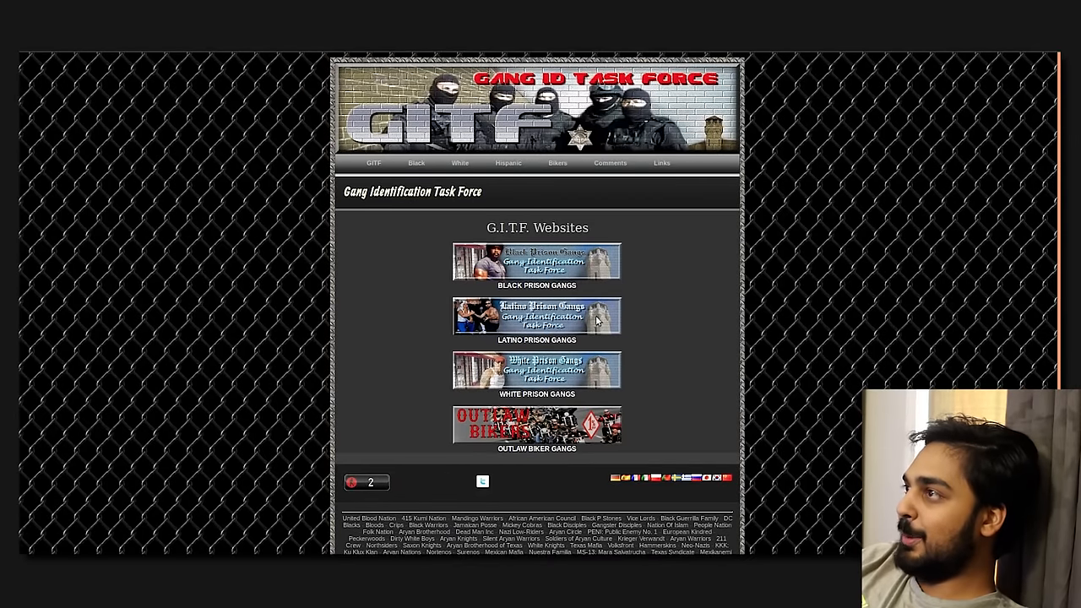
mouse_move(583, 410)
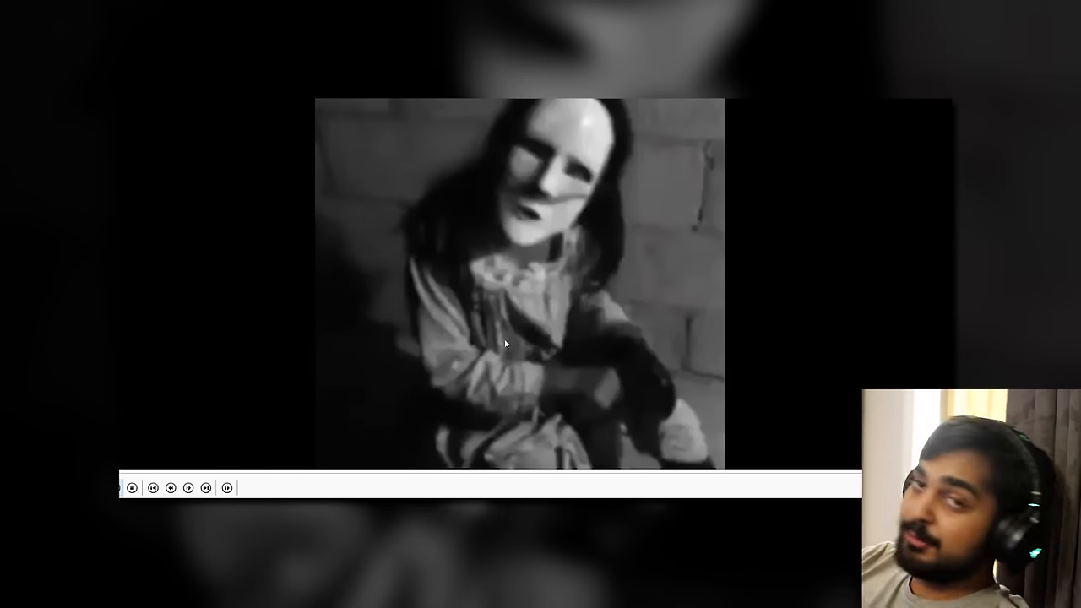
mouse_move(505, 344)
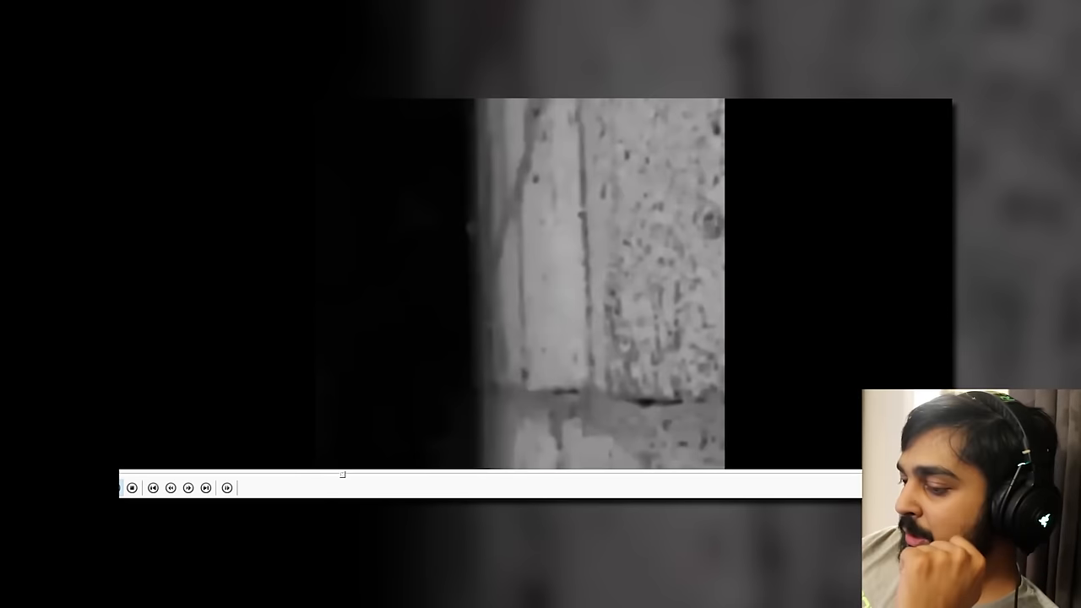
mouse_move(487, 494)
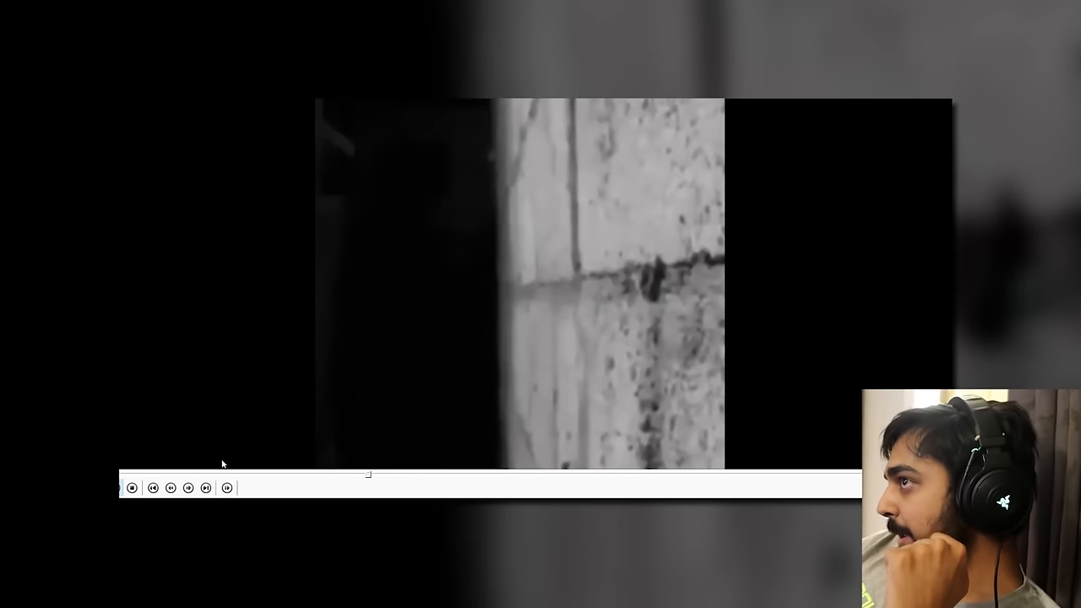
mouse_move(484, 275)
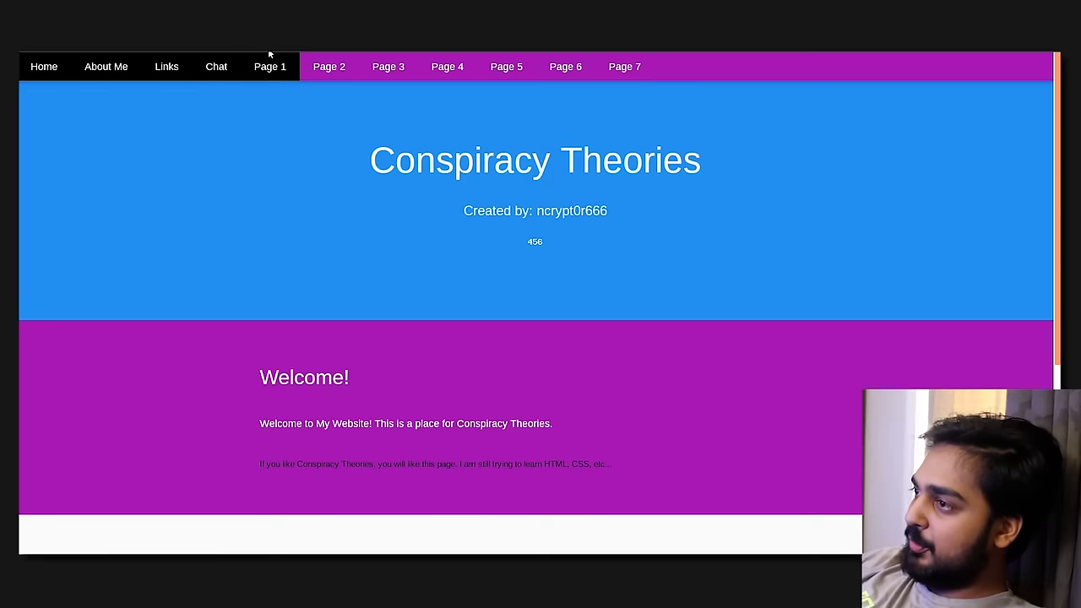
- Scroll down to the Extra section, friends' website links and closing quote
scroll("down", 3)
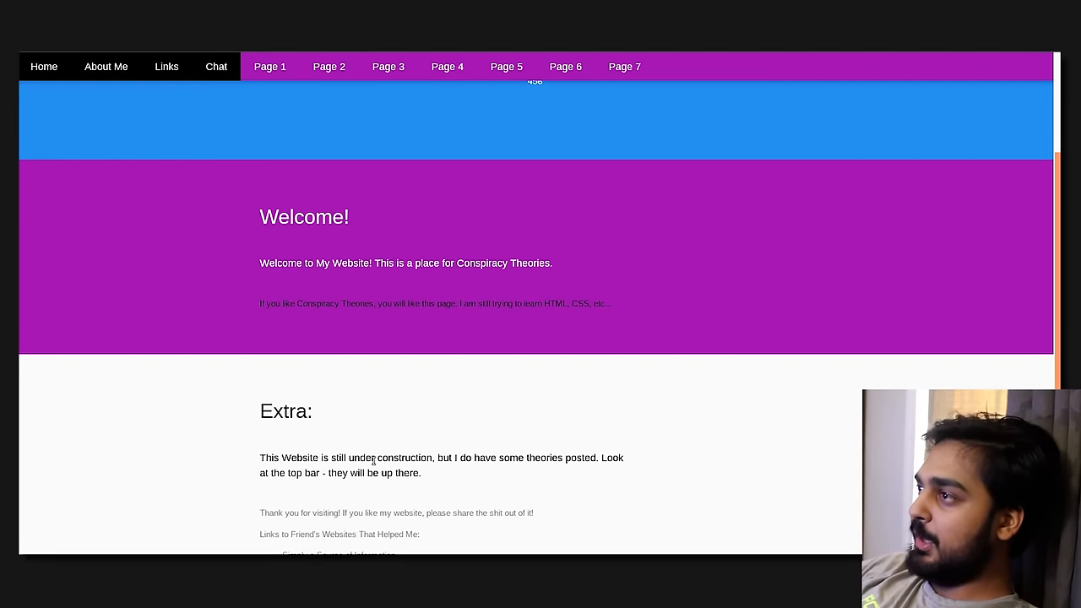
mouse_move(472, 282)
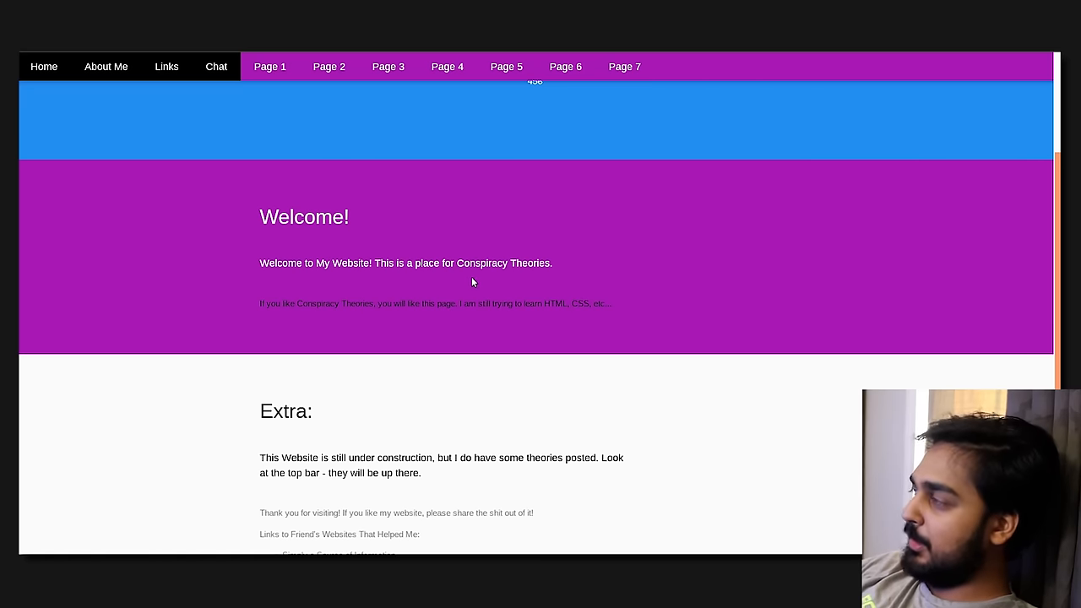
mouse_move(389, 322)
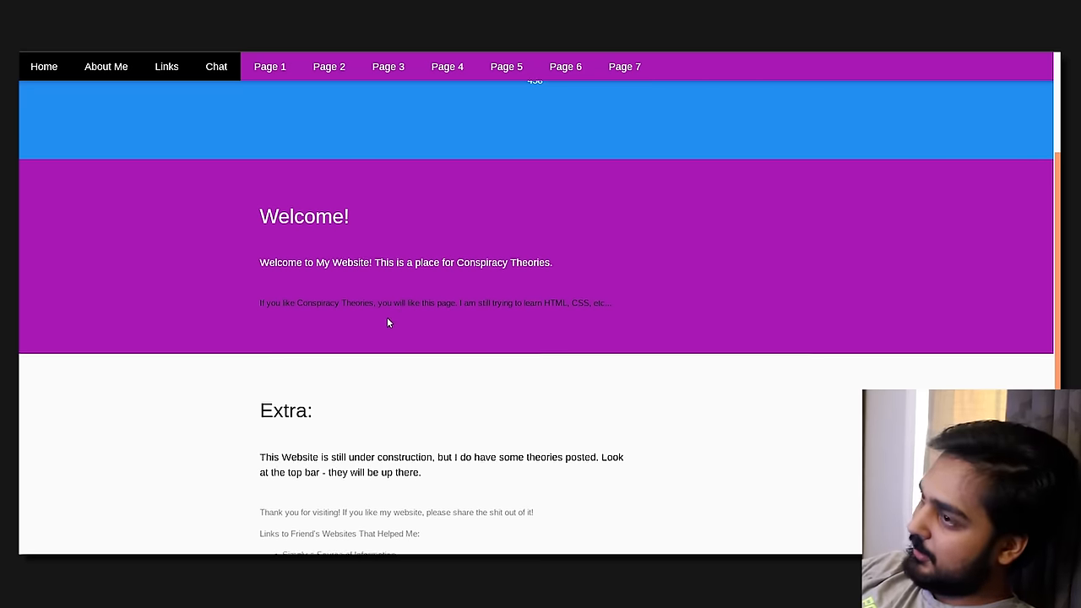
scroll("down", 3)
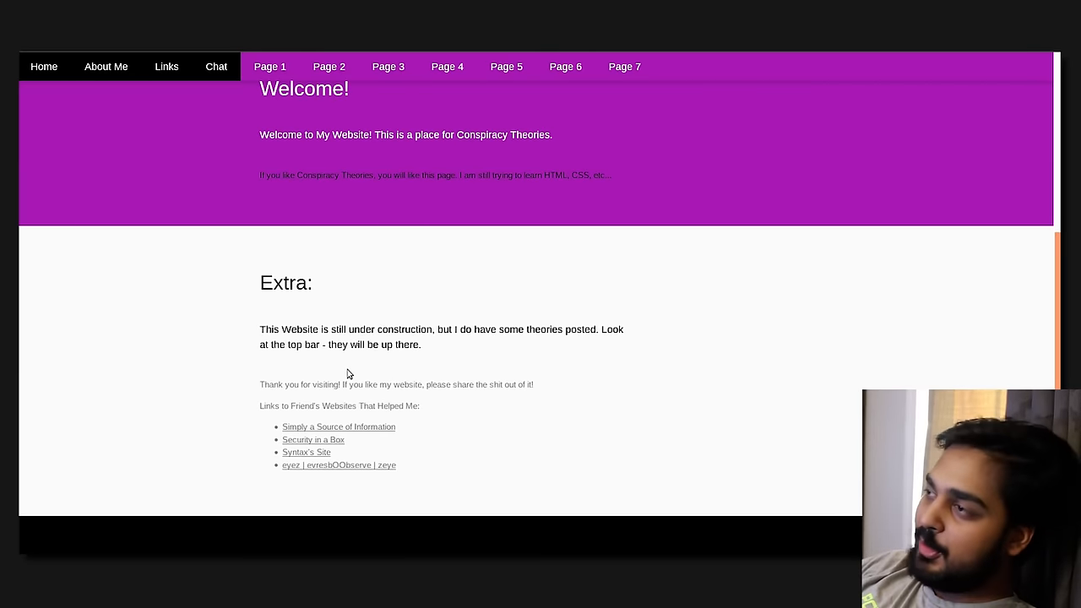
scroll("down", 3)
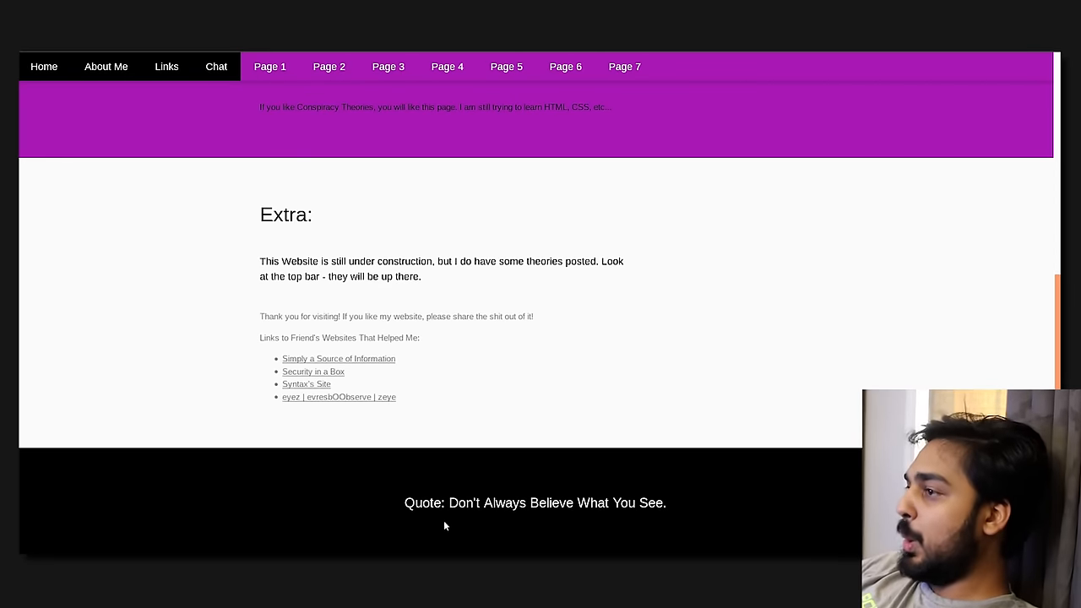
mouse_move(455, 491)
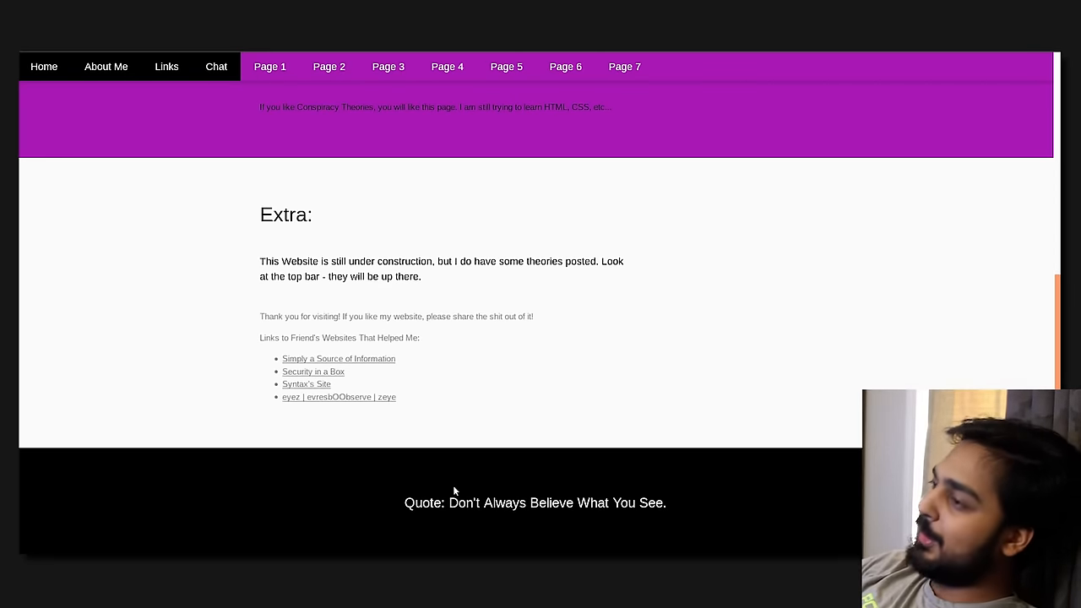
mouse_move(461, 467)
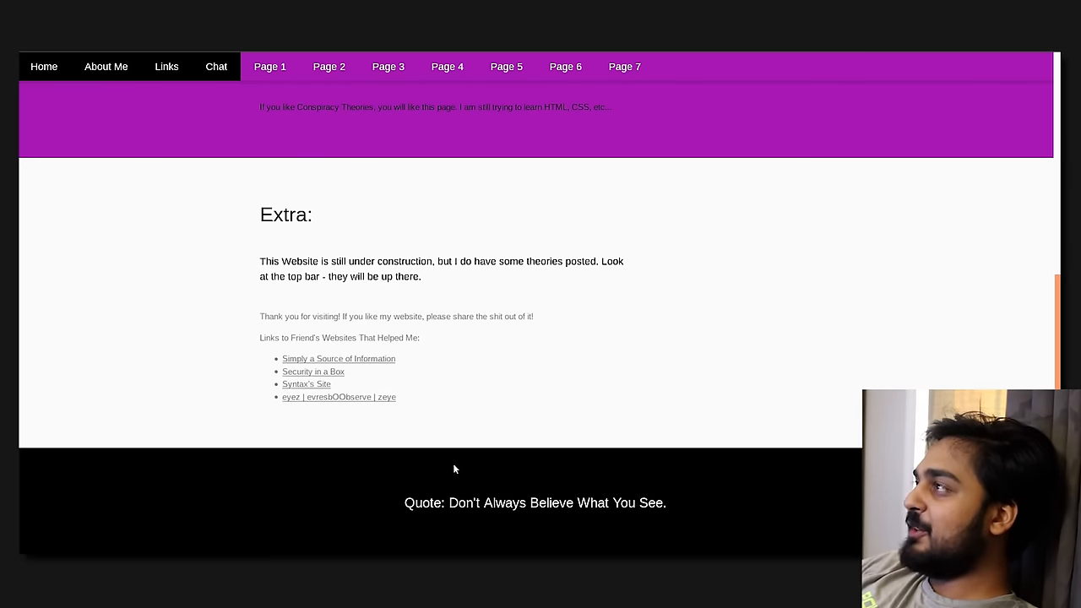
mouse_move(445, 474)
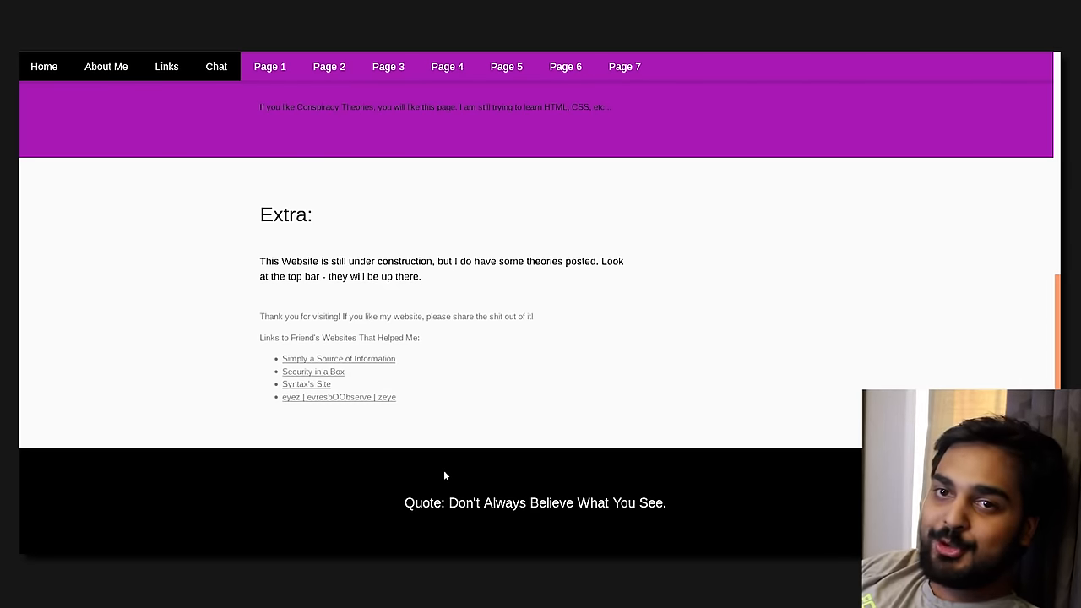
mouse_move(398, 495)
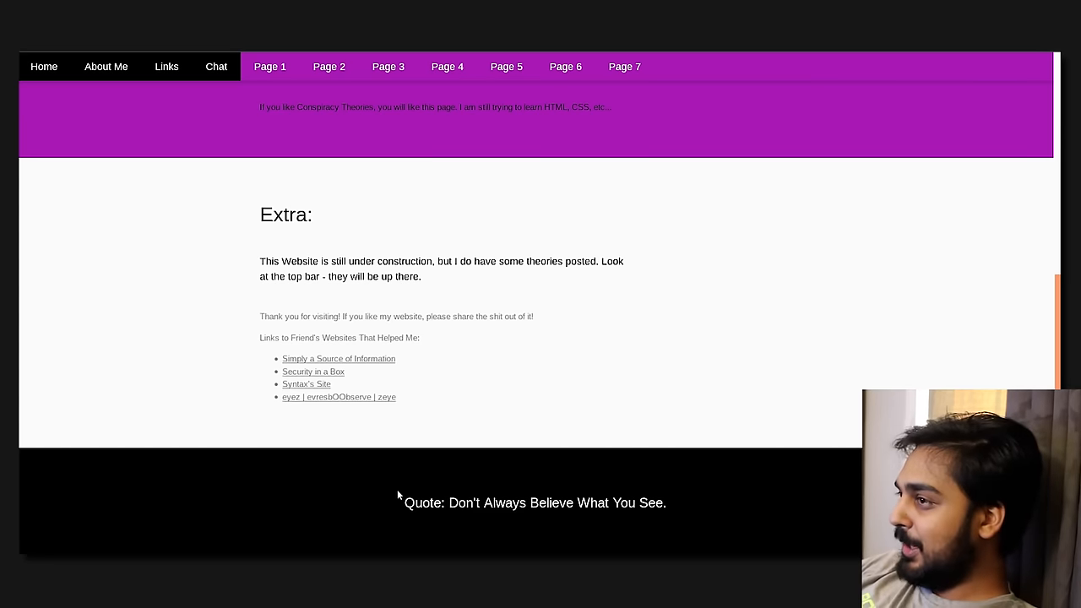
mouse_move(373, 522)
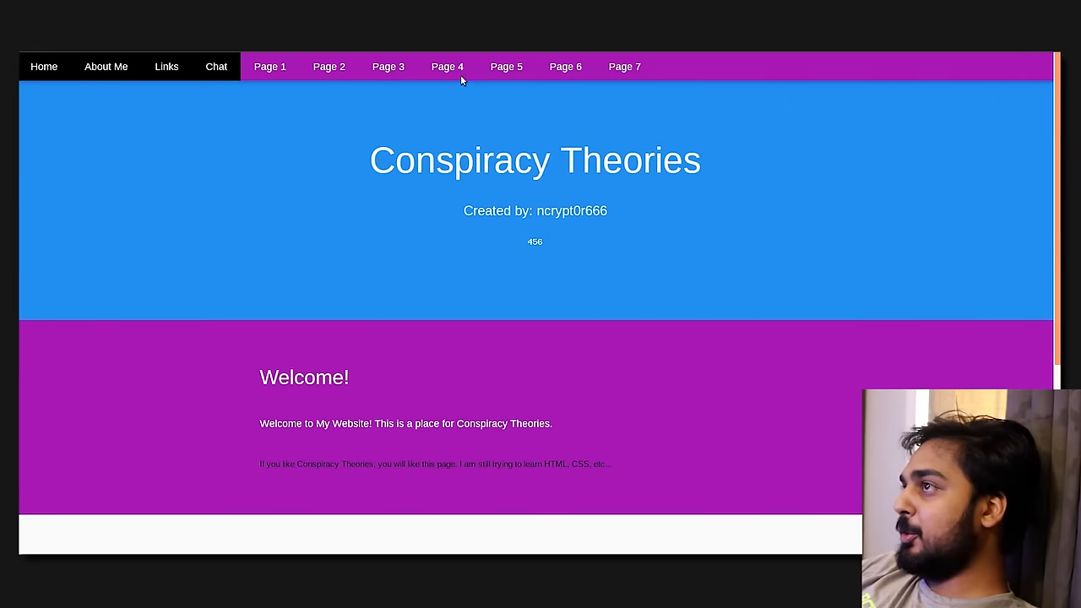
mouse_move(329, 67)
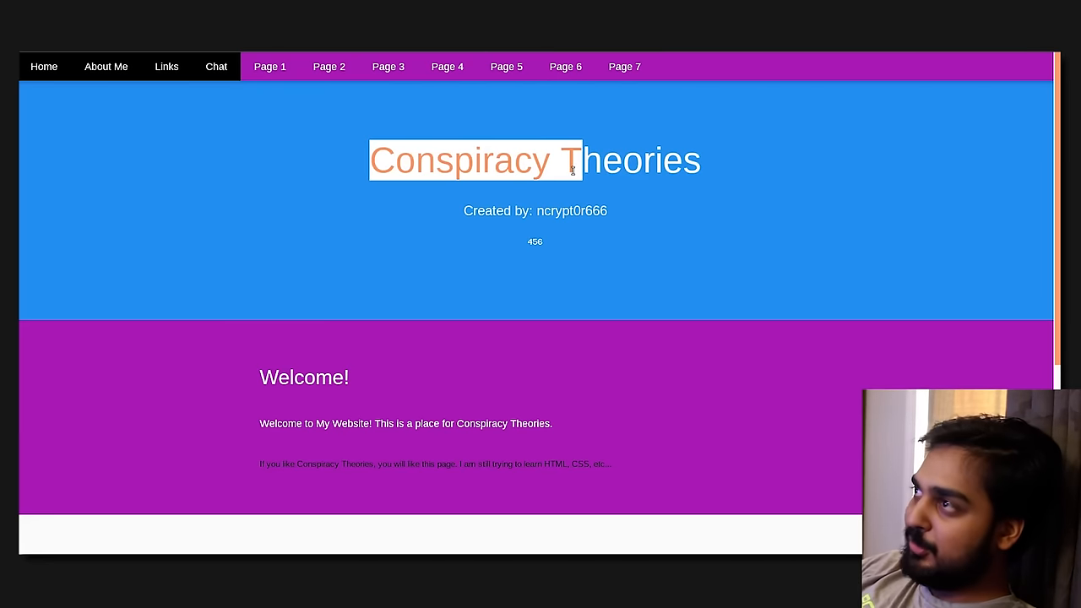
- Open the Conspiracy Theories About Me page with the author's introduction and contact list
left_click(105, 66)
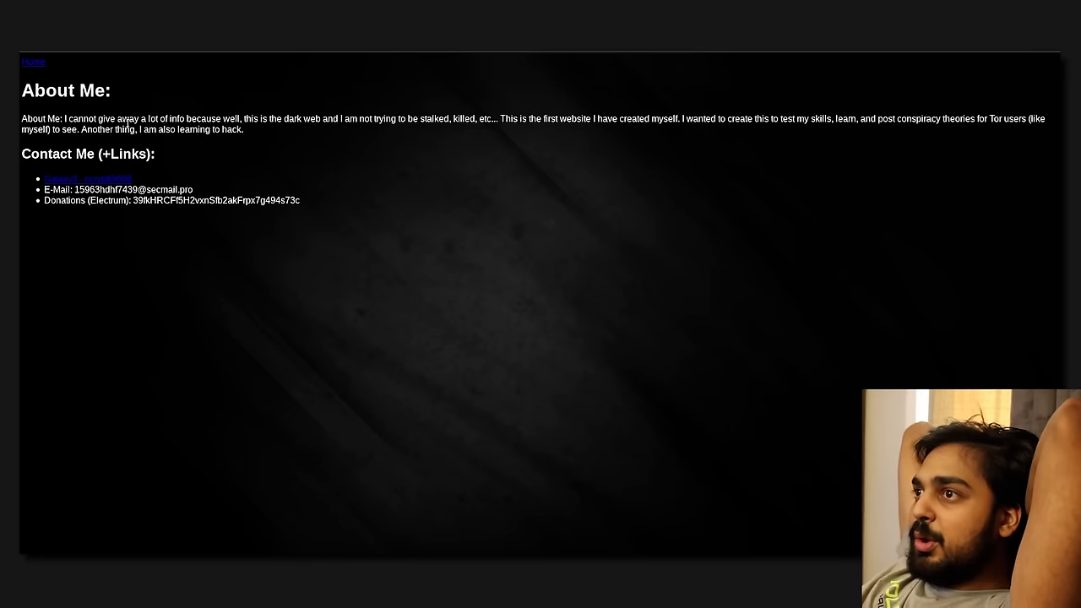
mouse_move(486, 214)
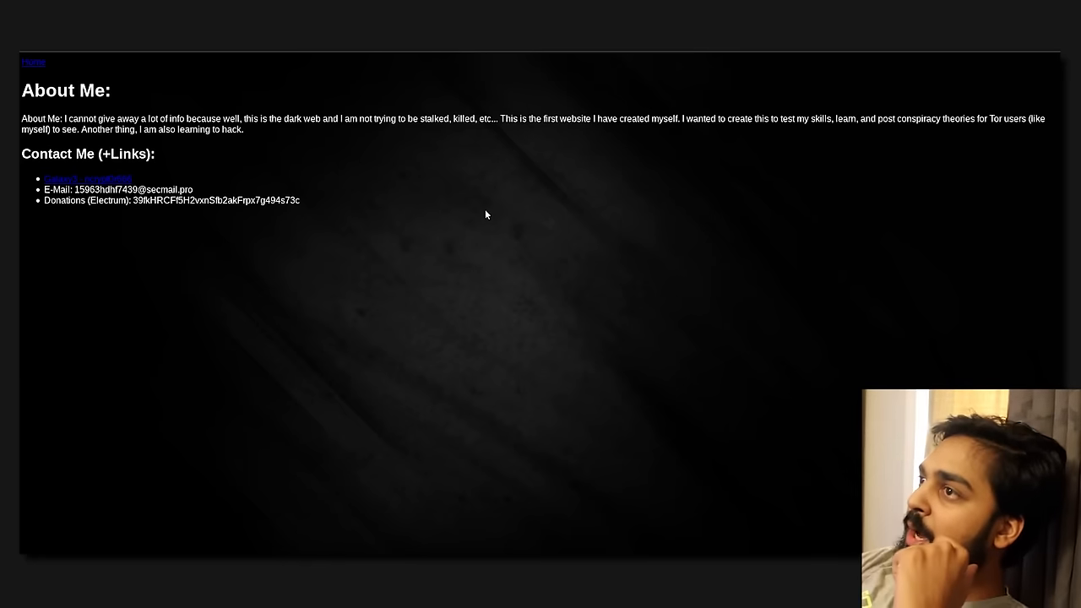
mouse_move(578, 328)
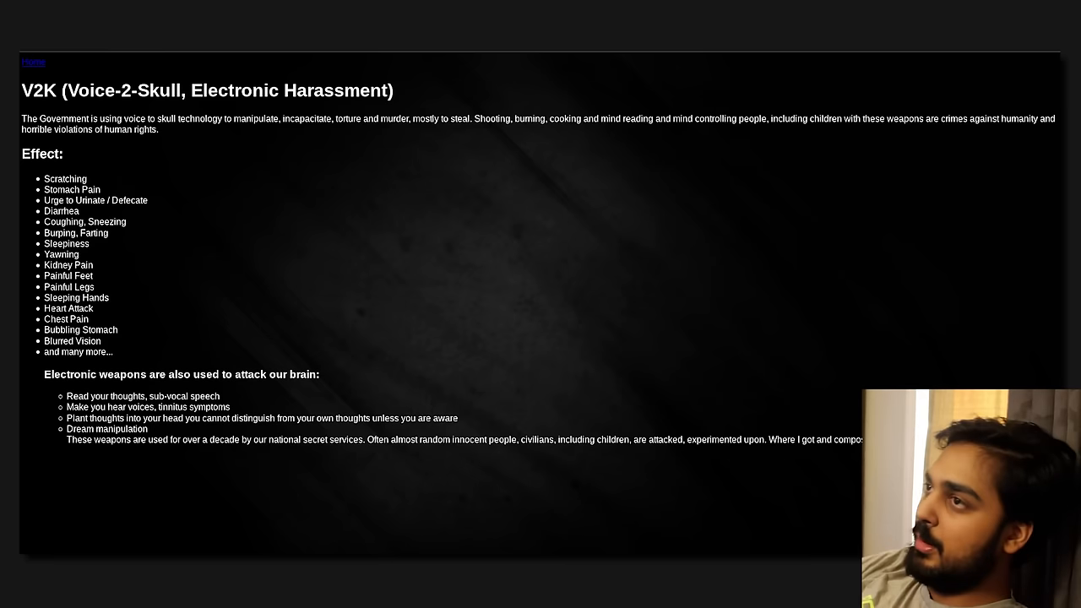
mouse_move(213, 76)
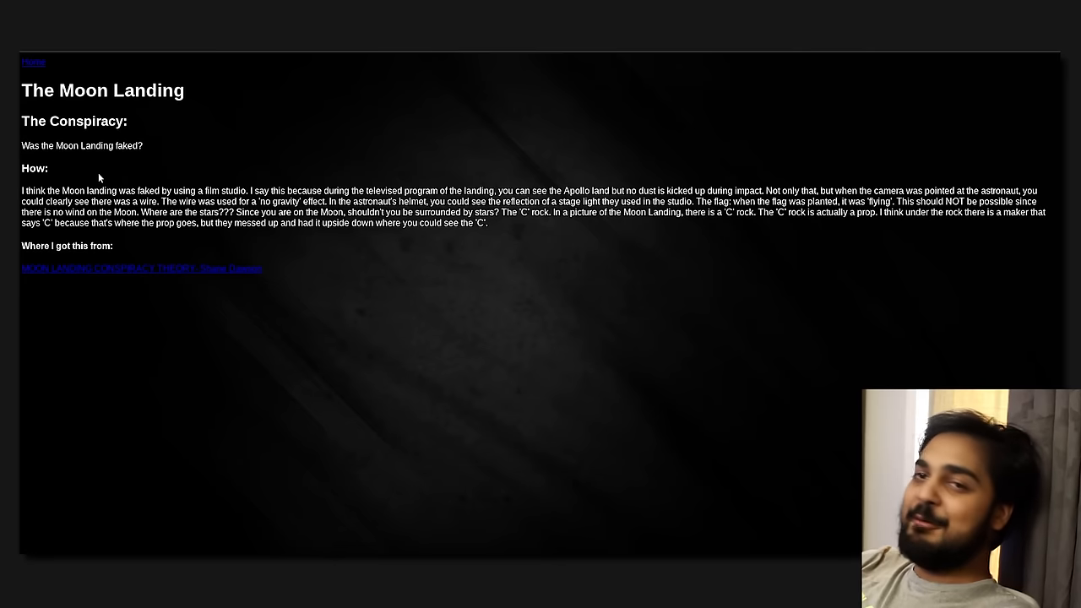
mouse_move(140, 165)
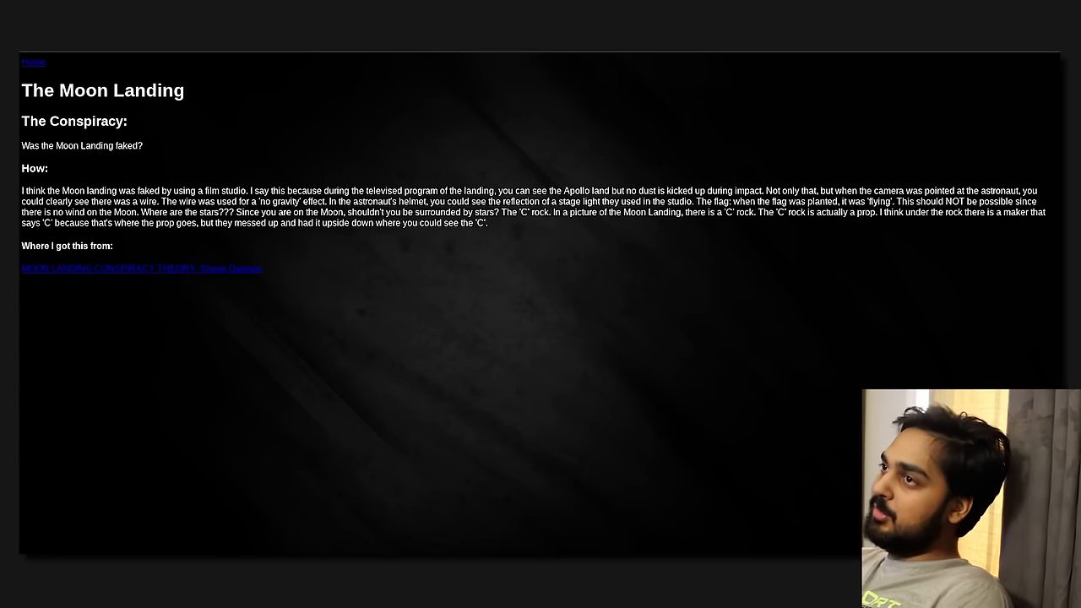
mouse_move(136, 448)
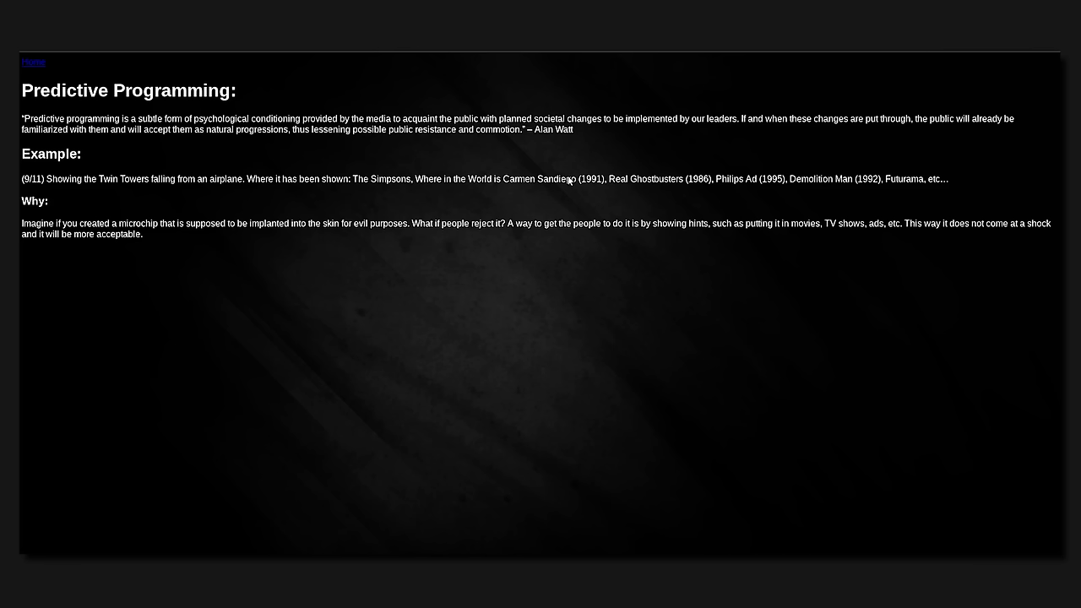
mouse_move(592, 197)
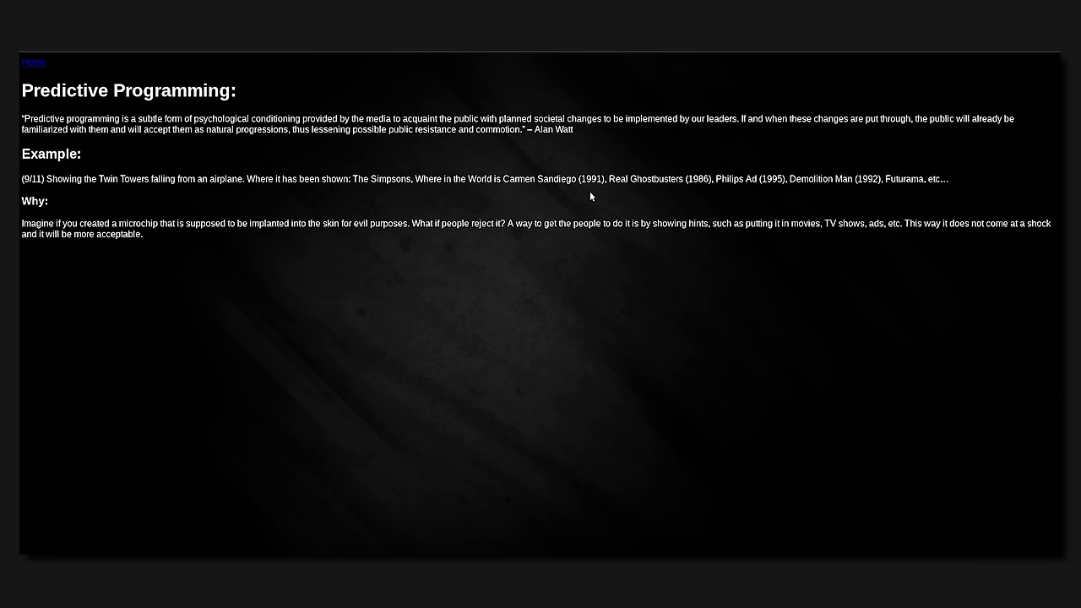
mouse_move(316, 147)
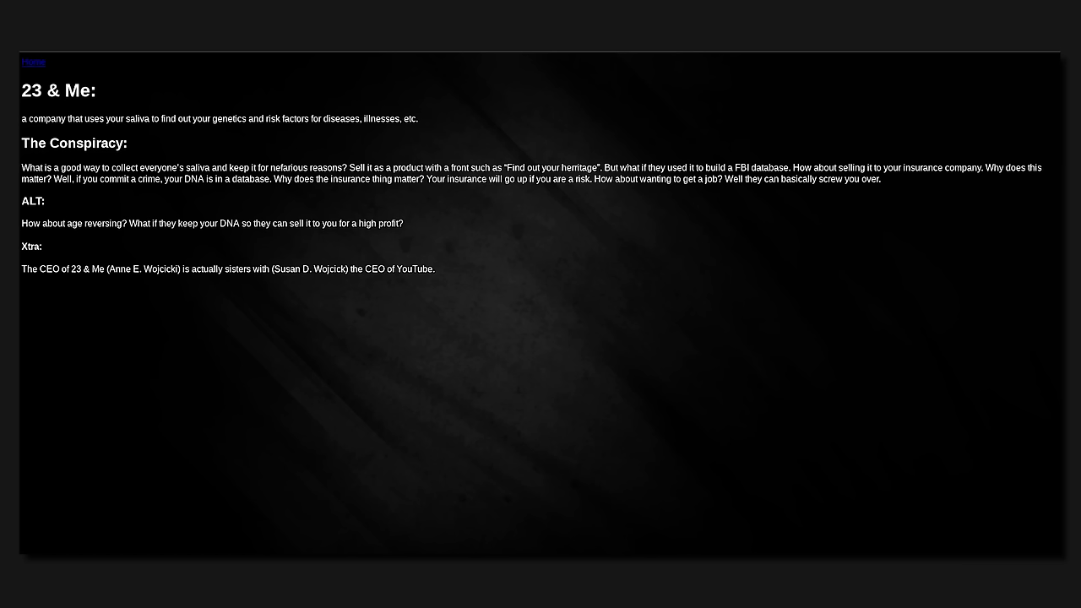
mouse_move(82, 119)
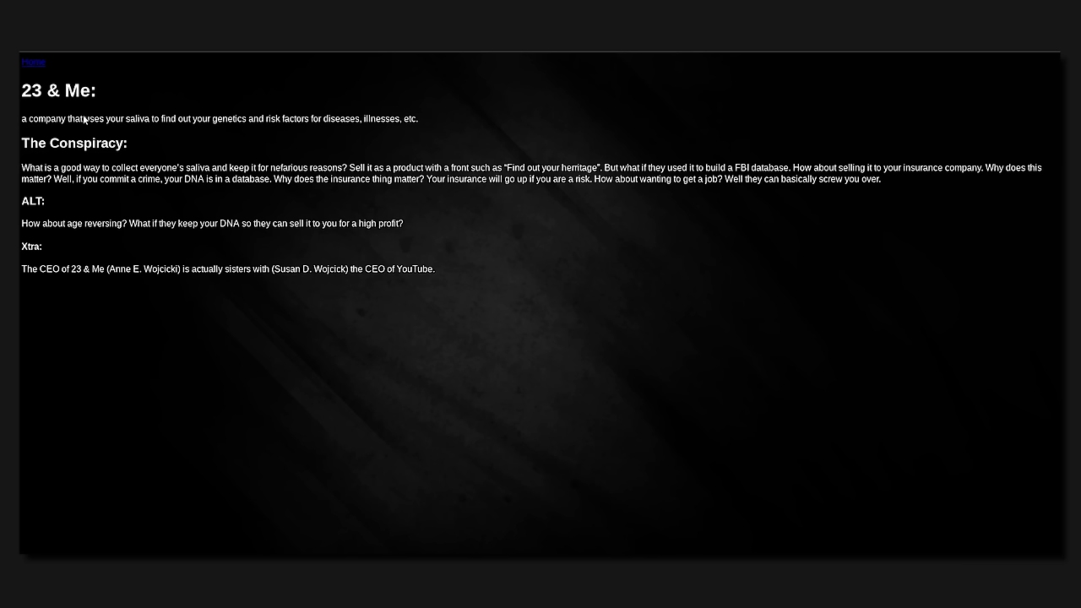
mouse_move(452, 210)
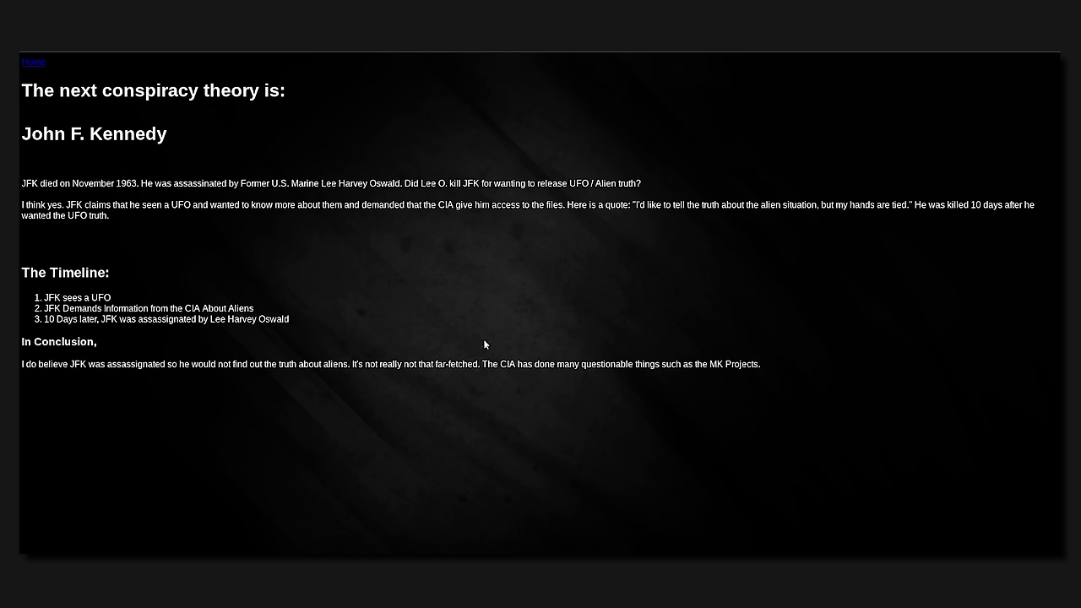
mouse_move(483, 364)
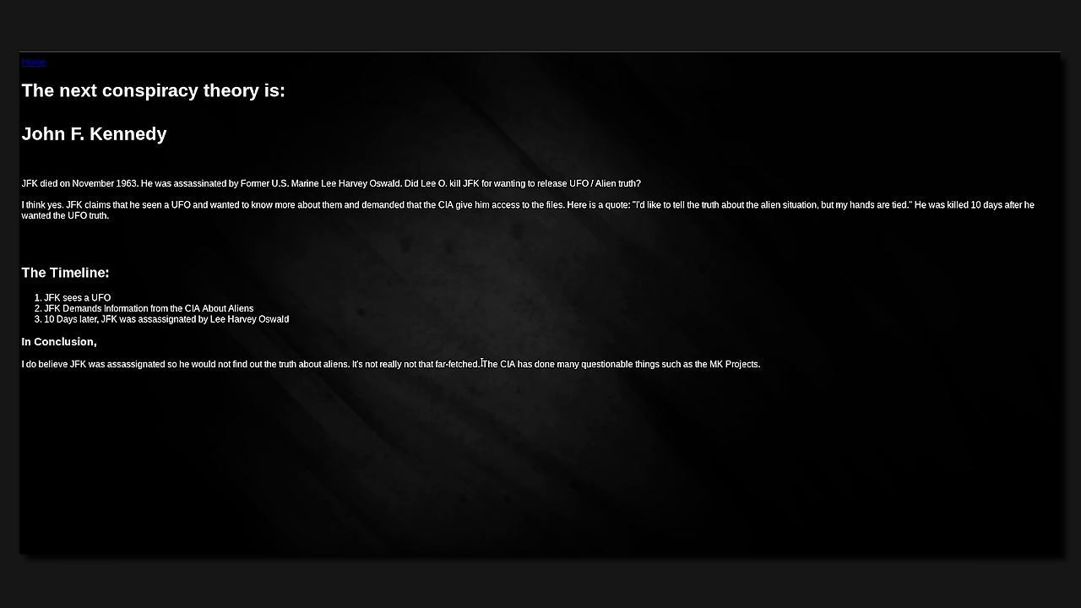
mouse_move(469, 346)
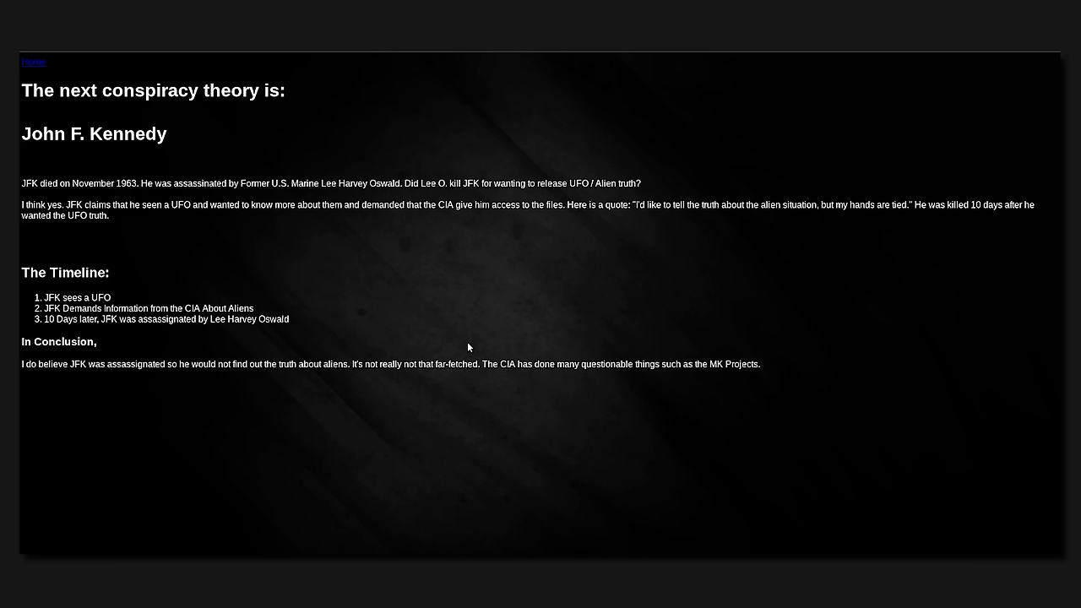
mouse_move(672, 102)
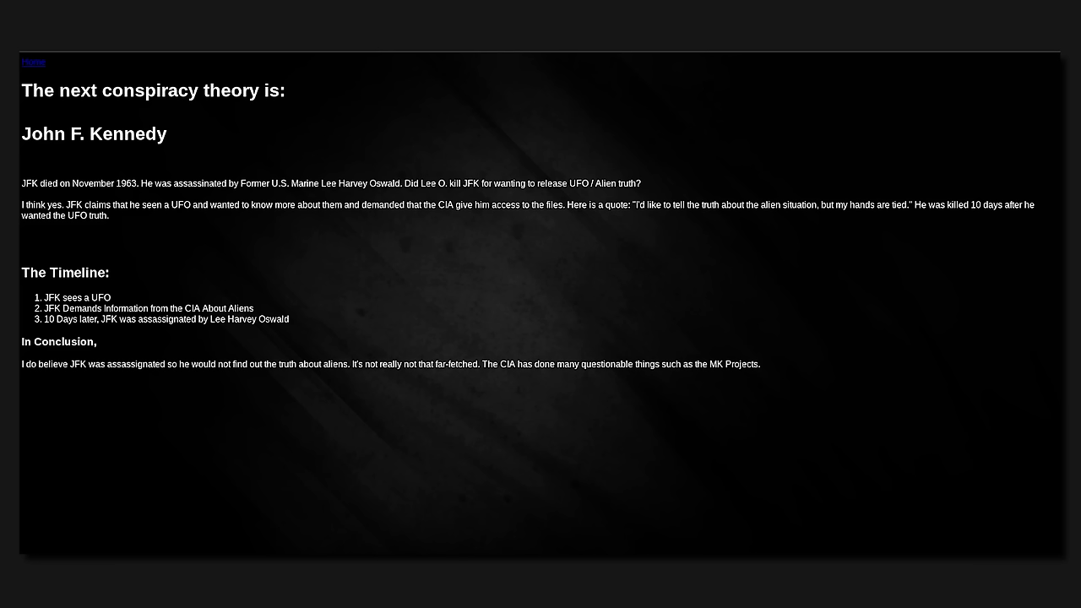
mouse_move(684, 61)
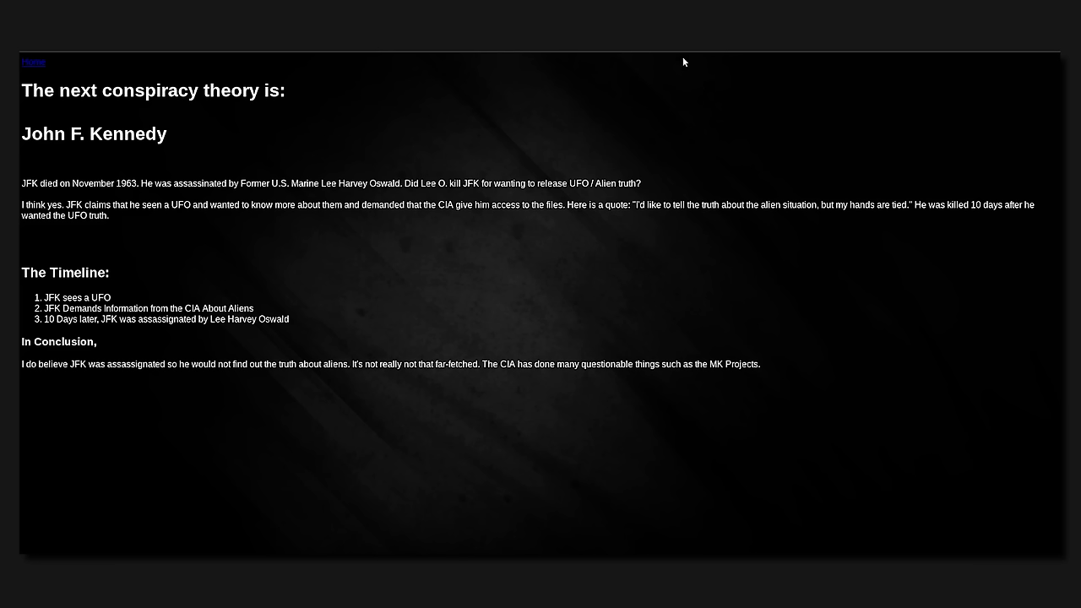
mouse_move(565, 383)
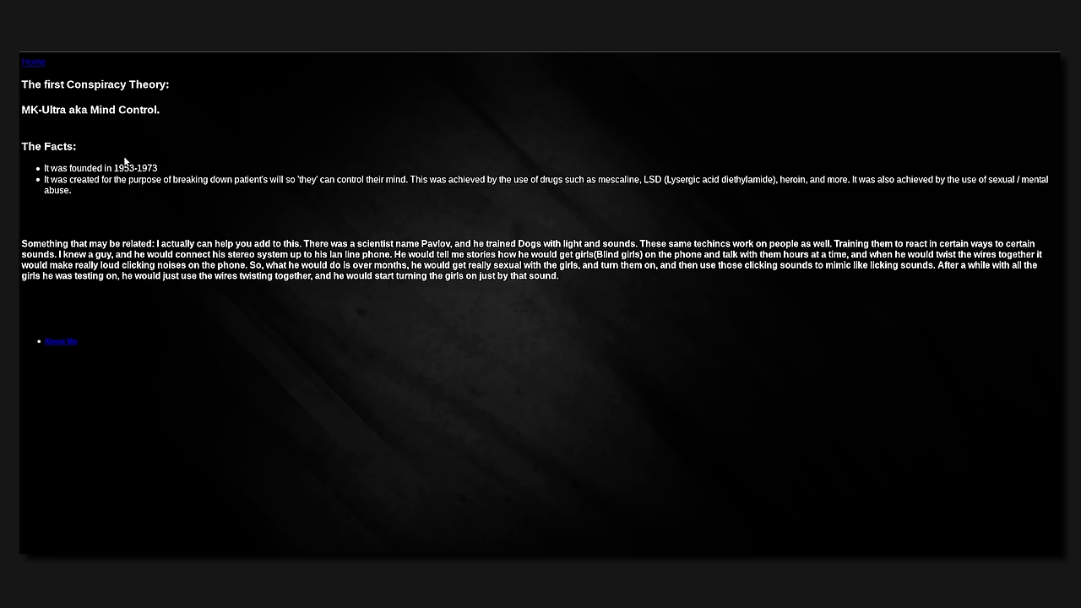
mouse_move(126, 125)
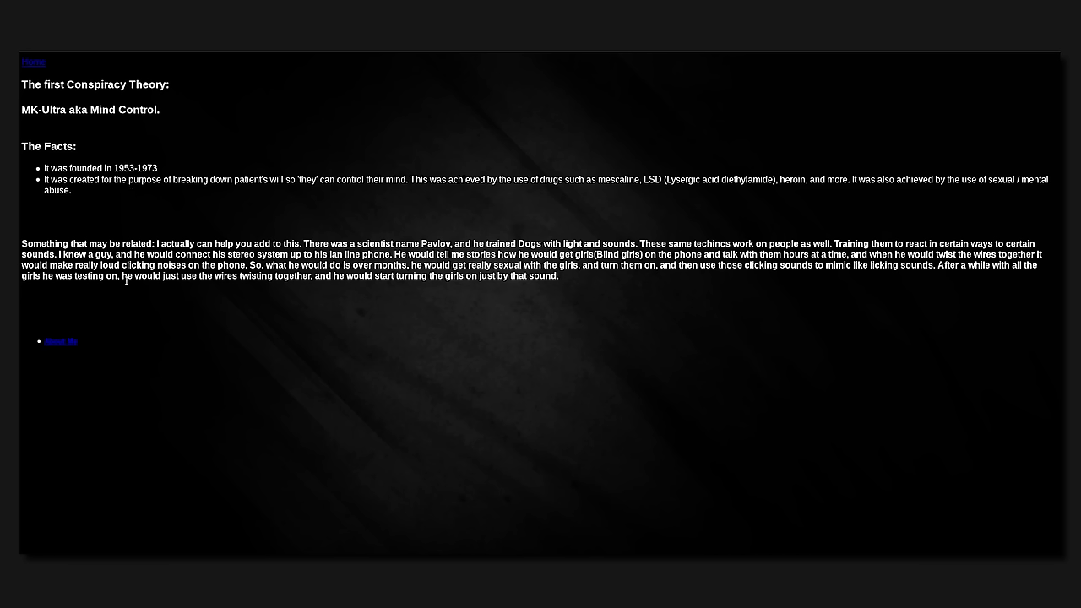
mouse_move(187, 236)
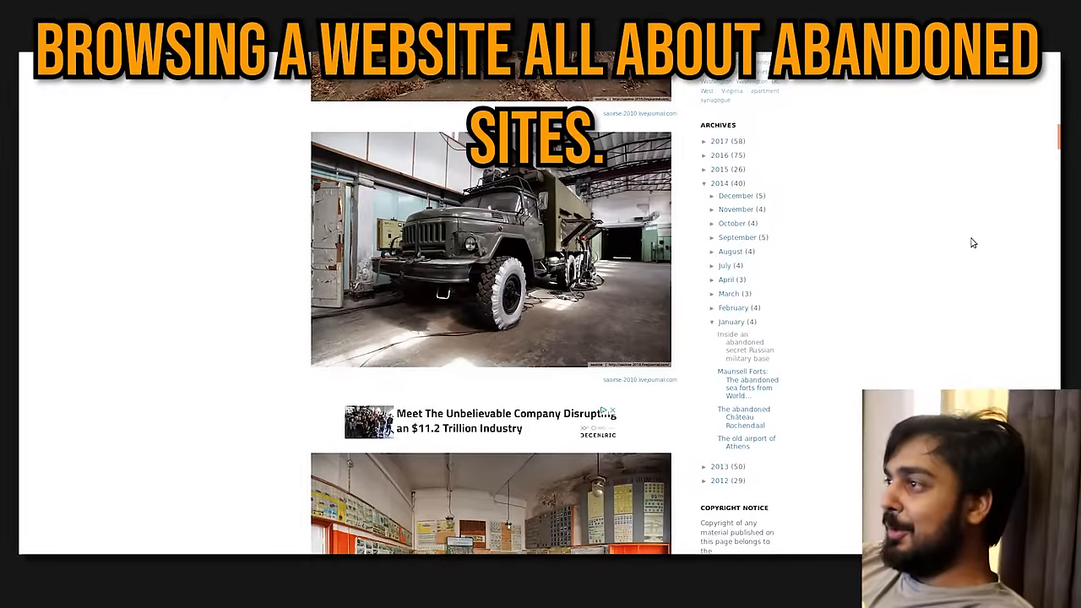
mouse_move(876, 246)
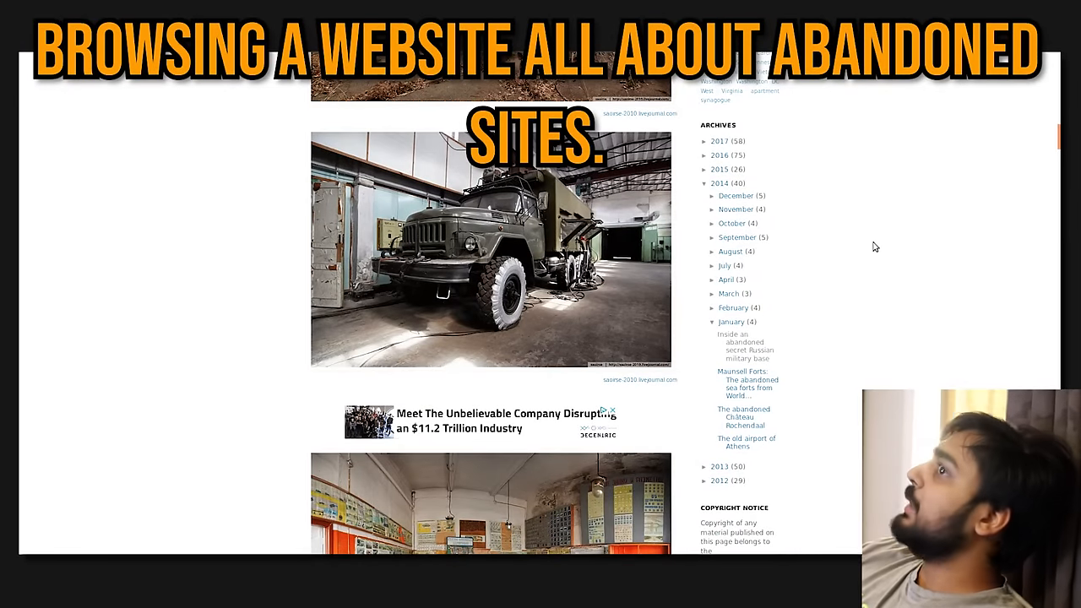
- Scroll past the military site post's remaining photos to its island, military site and Russia labels
scroll("down", 3)
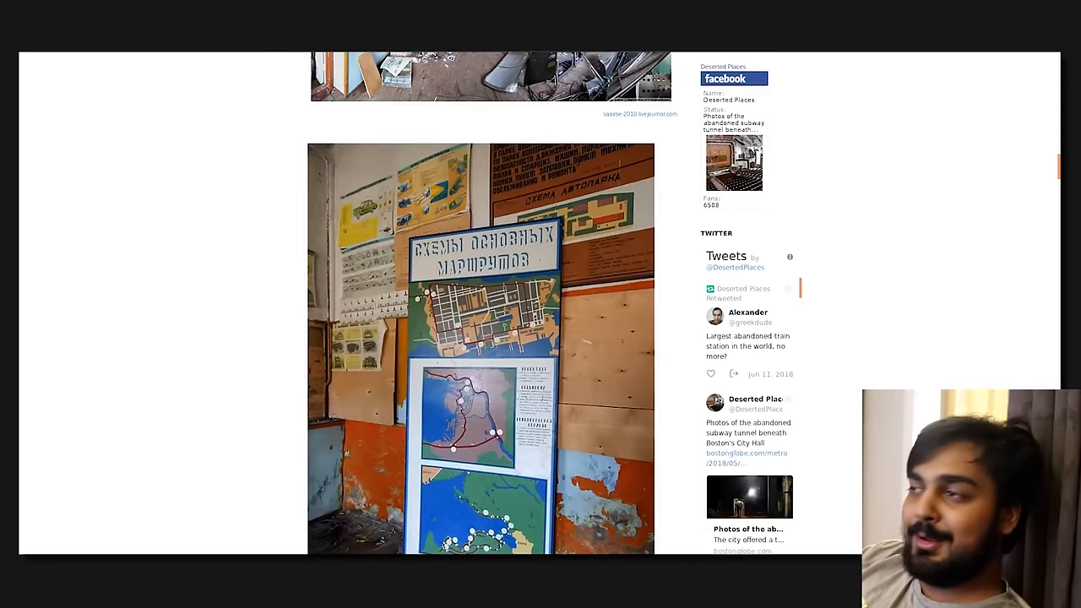
scroll("down", 3)
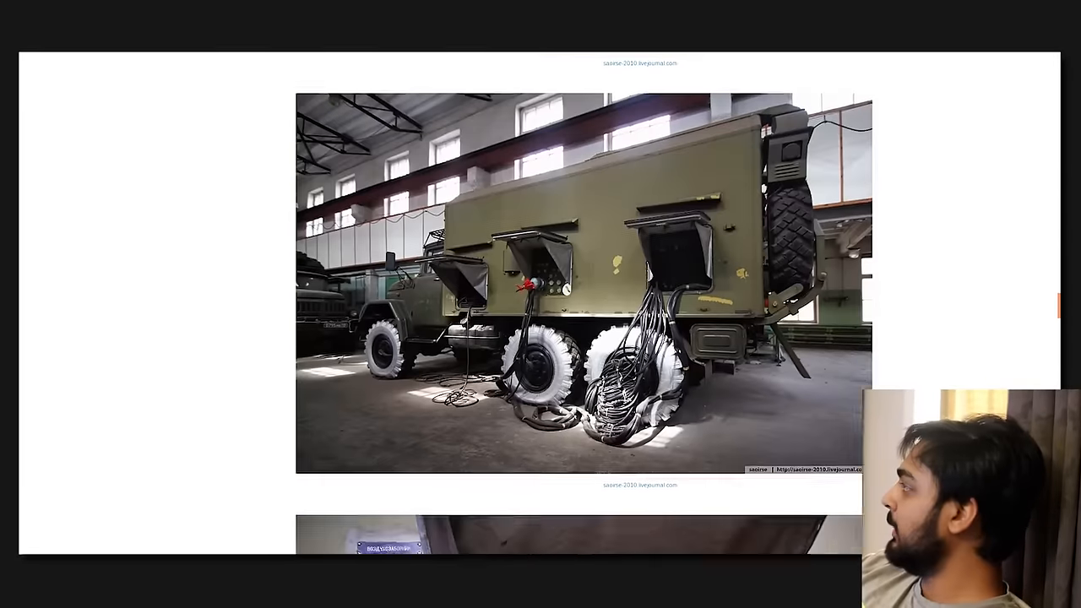
scroll("down", 3)
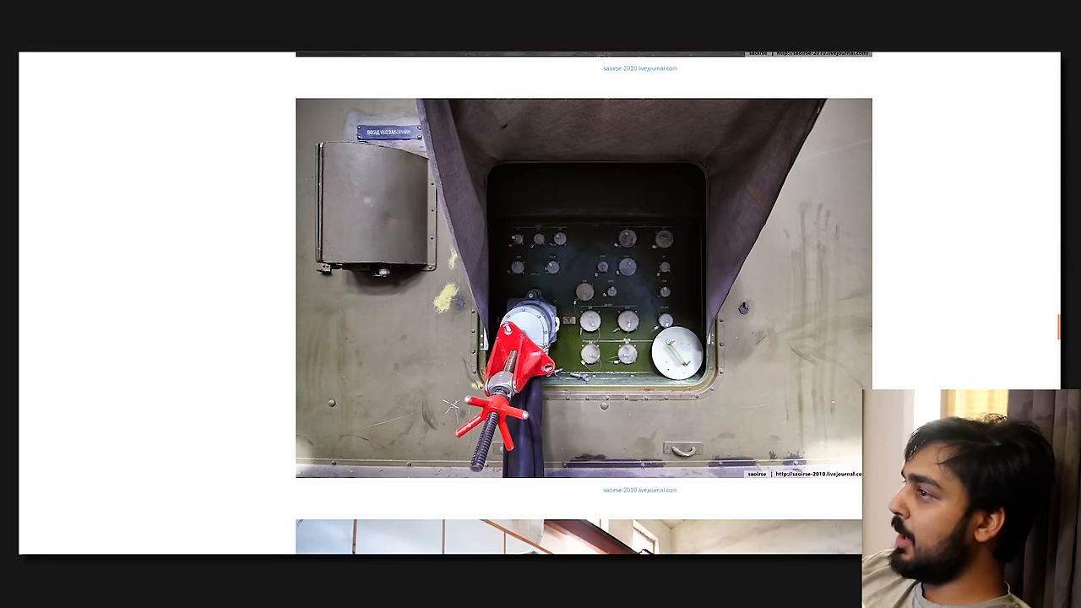
scroll("down", 3)
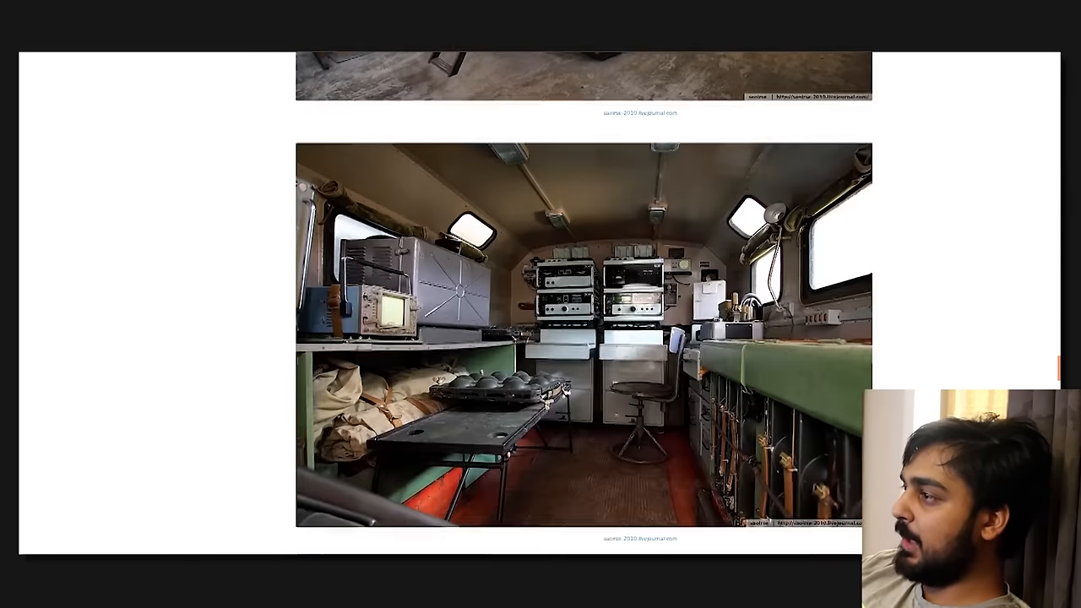
scroll("down", 3)
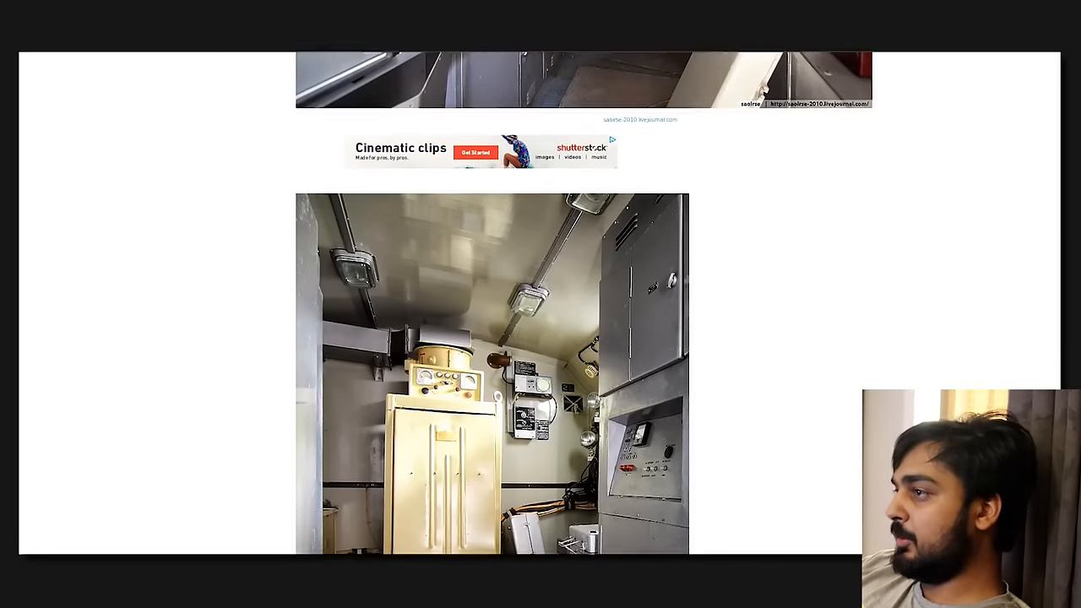
scroll("down", 3)
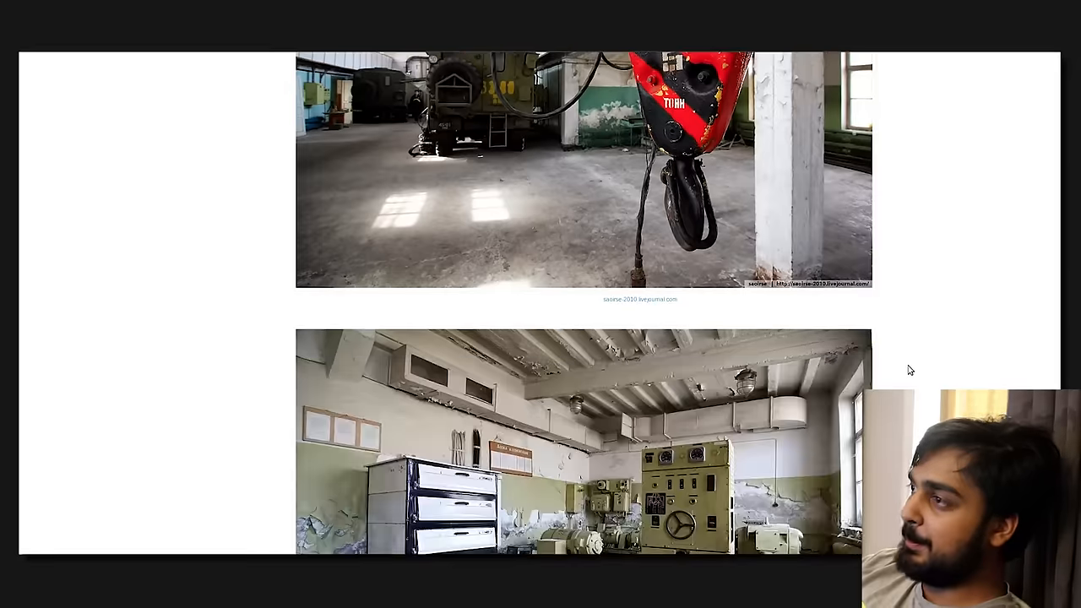
scroll("down", 3)
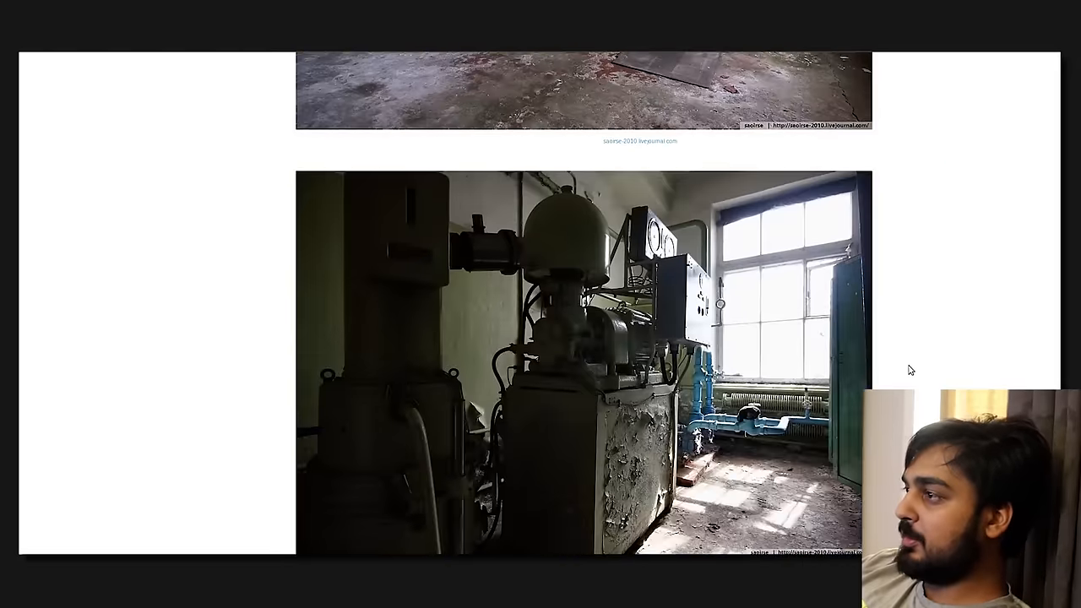
scroll("down", 3)
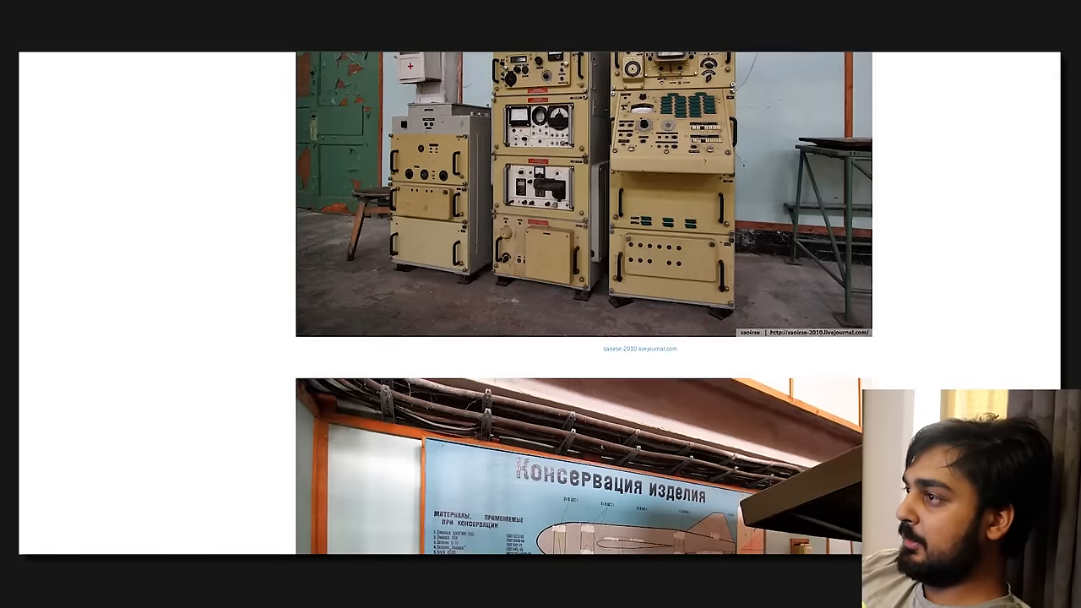
scroll("down", 3)
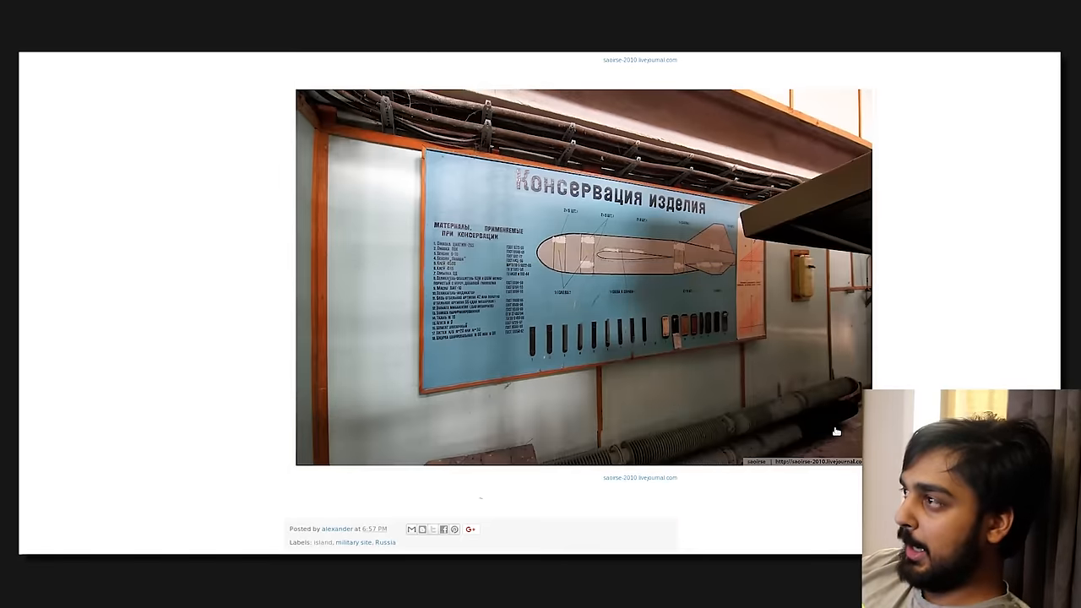
scroll("down", 3)
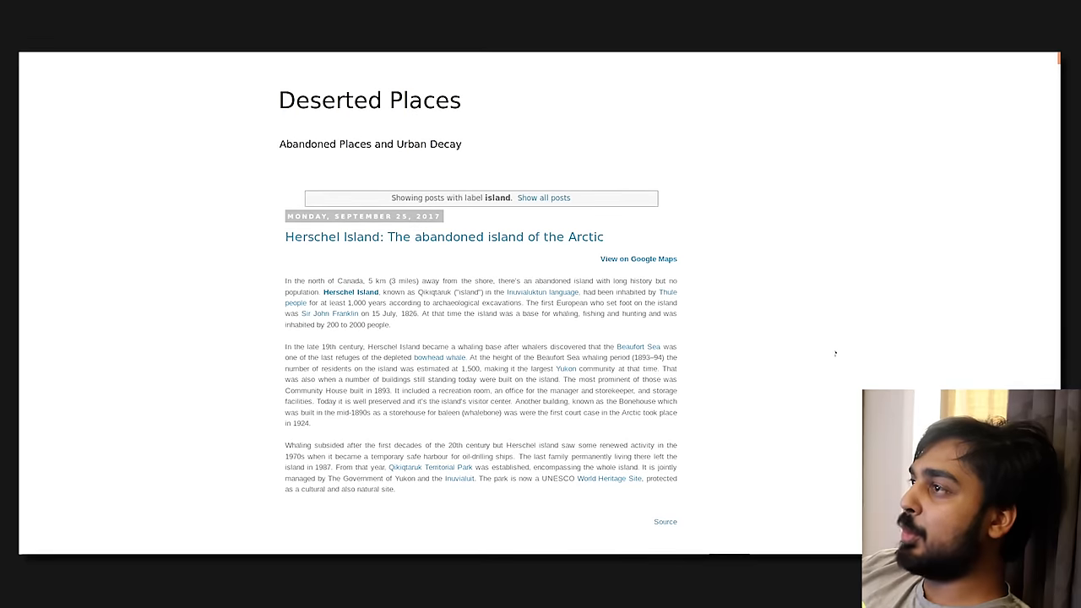
- Scroll through the Herschel Island photos until The abandoned Hachijo Royal Hotel post appears
scroll("down", 3)
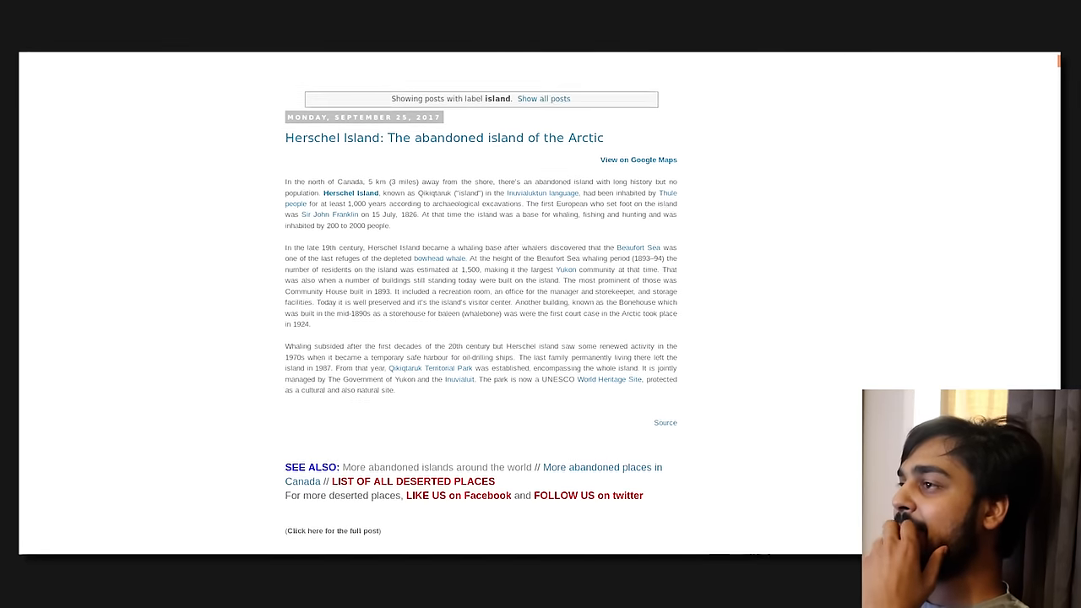
scroll("up", 3)
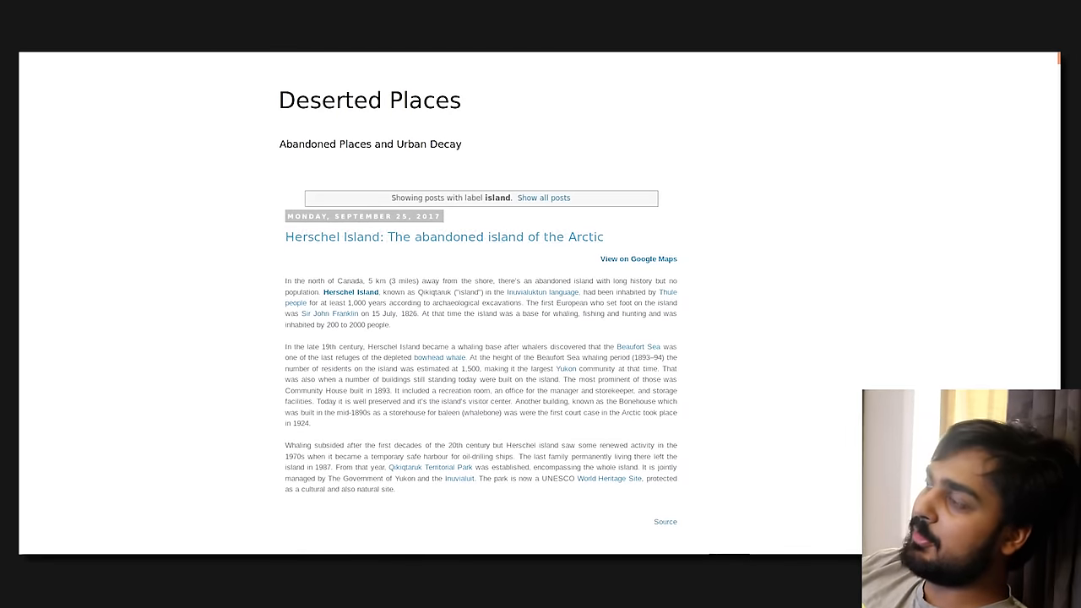
scroll("down", 3)
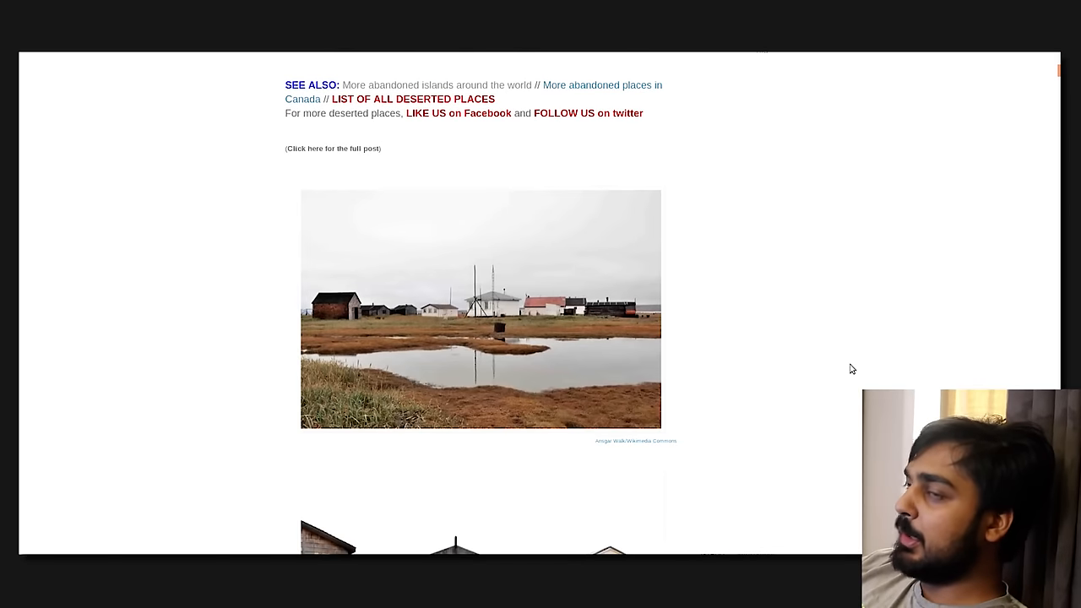
mouse_move(857, 357)
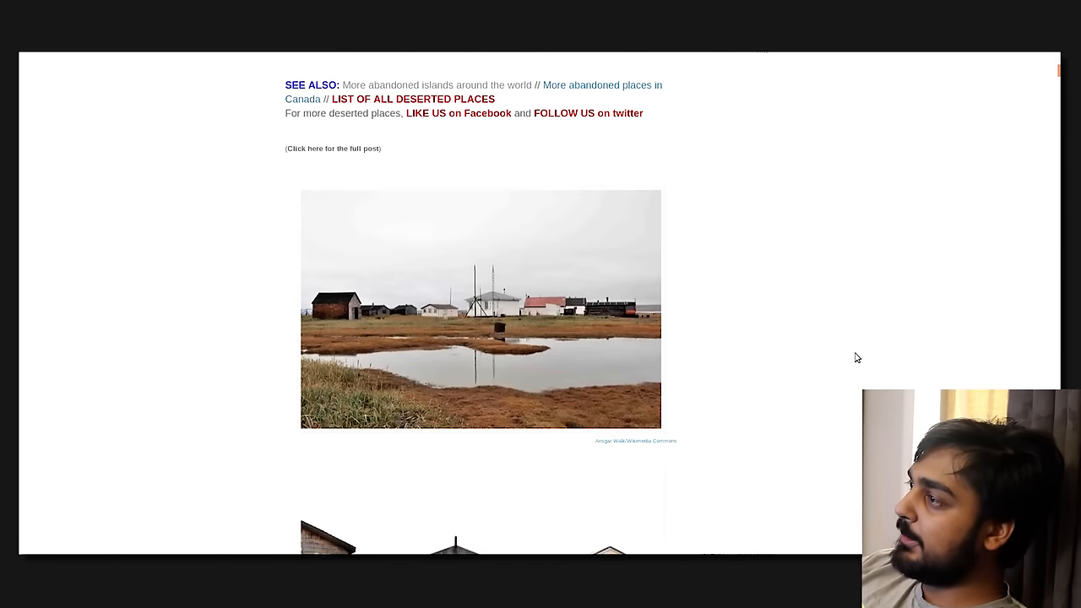
scroll("down", 3)
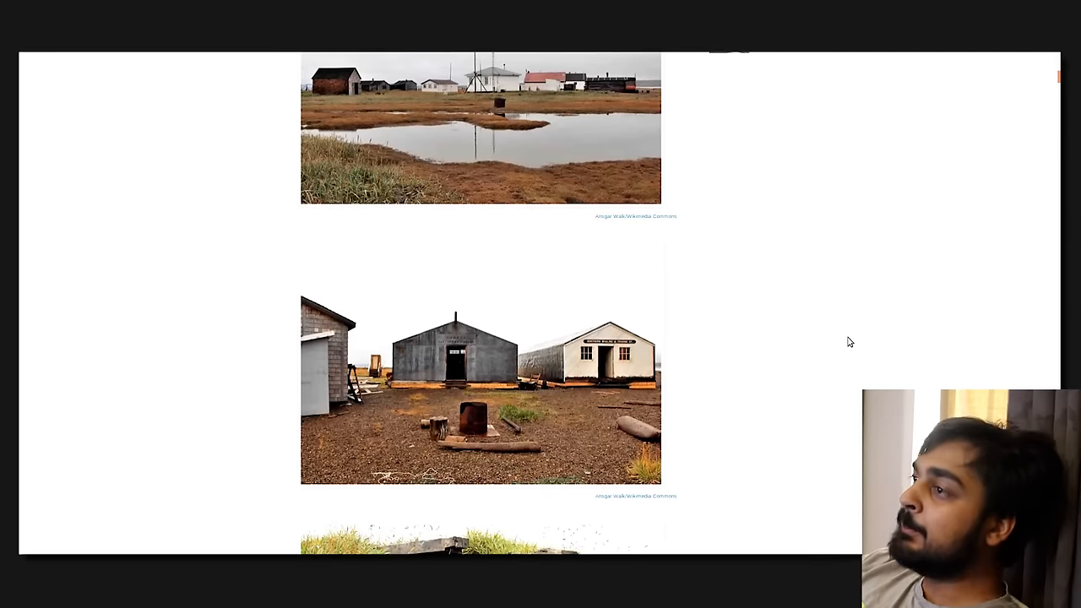
scroll("up", 3)
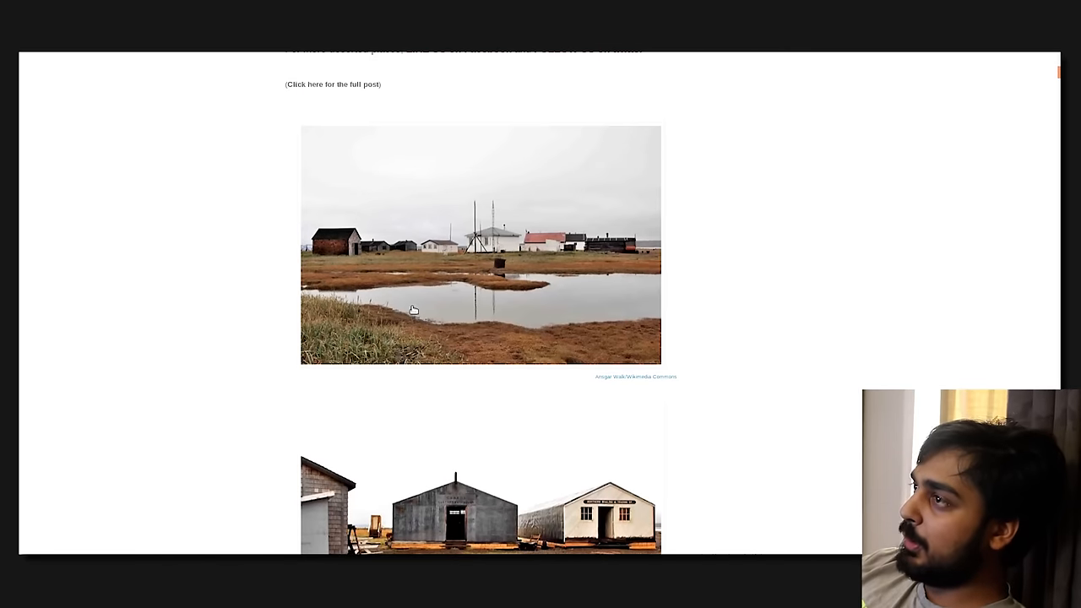
scroll("up", 3)
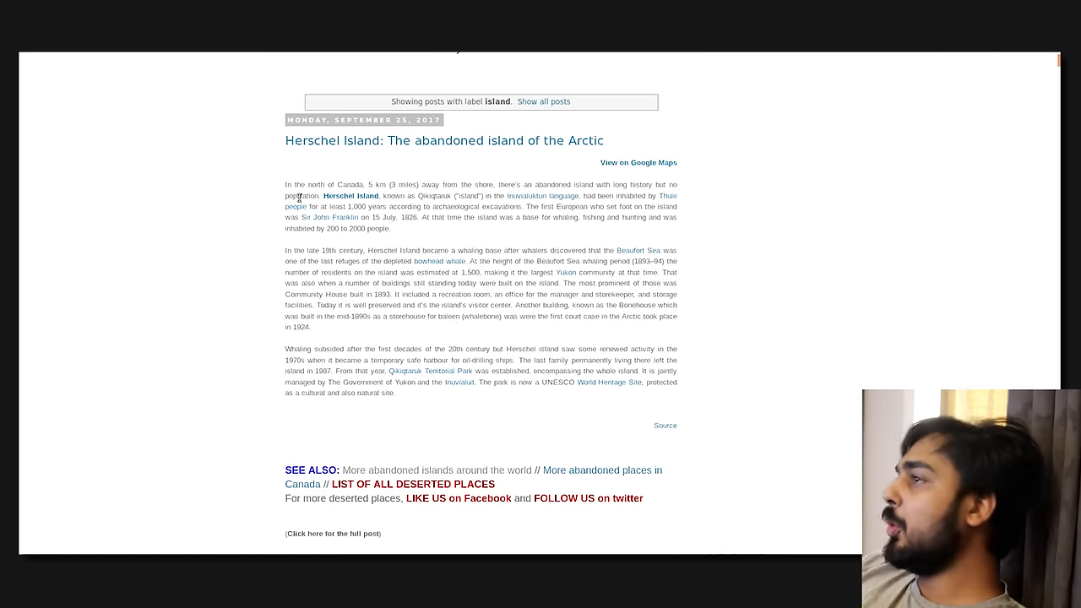
scroll("down", 3)
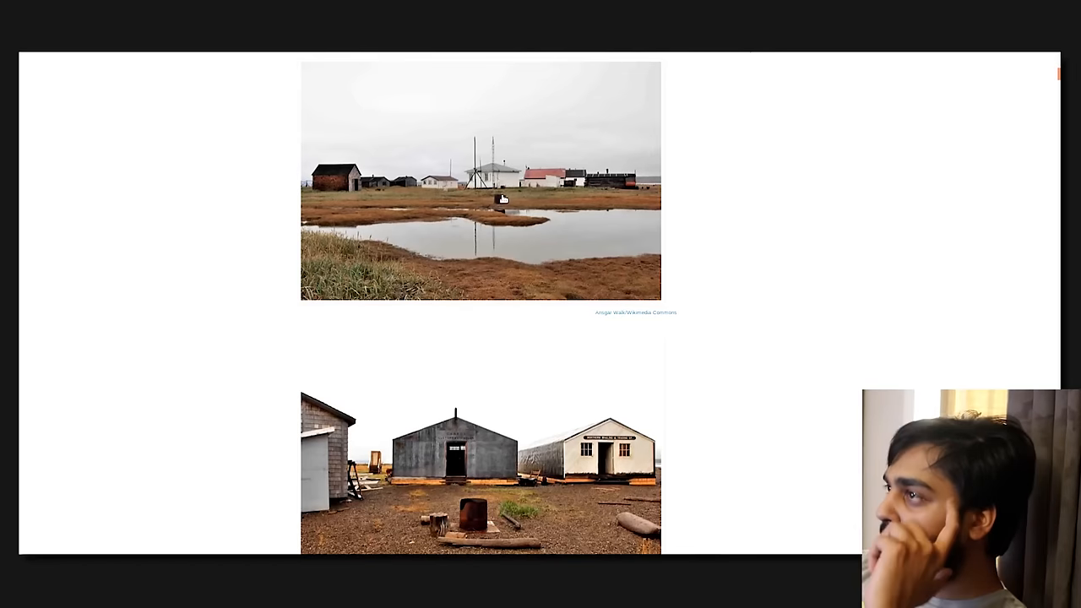
scroll("down", 3)
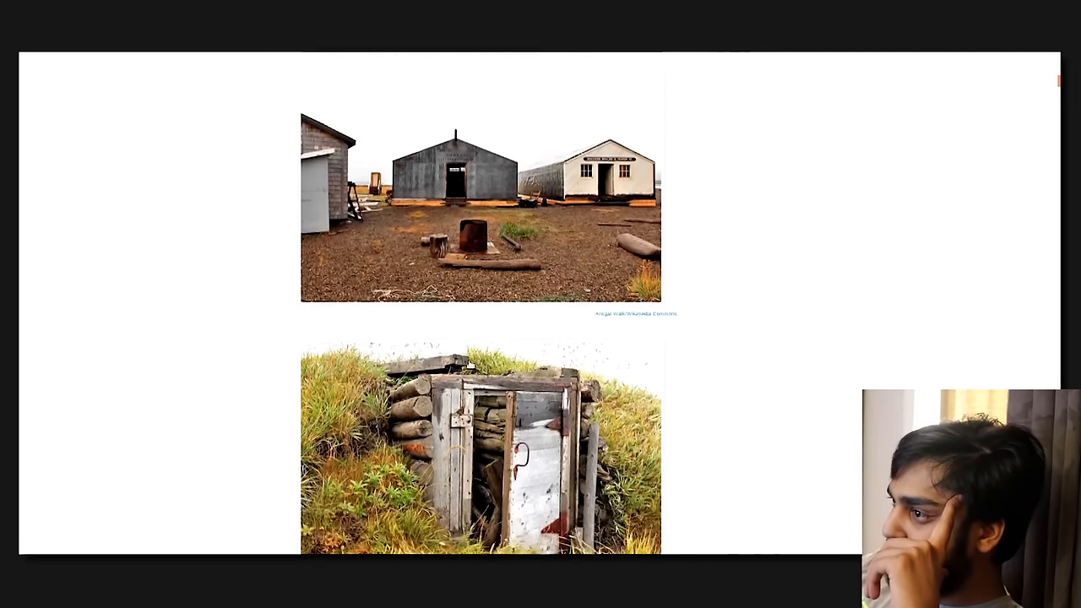
scroll("down", 3)
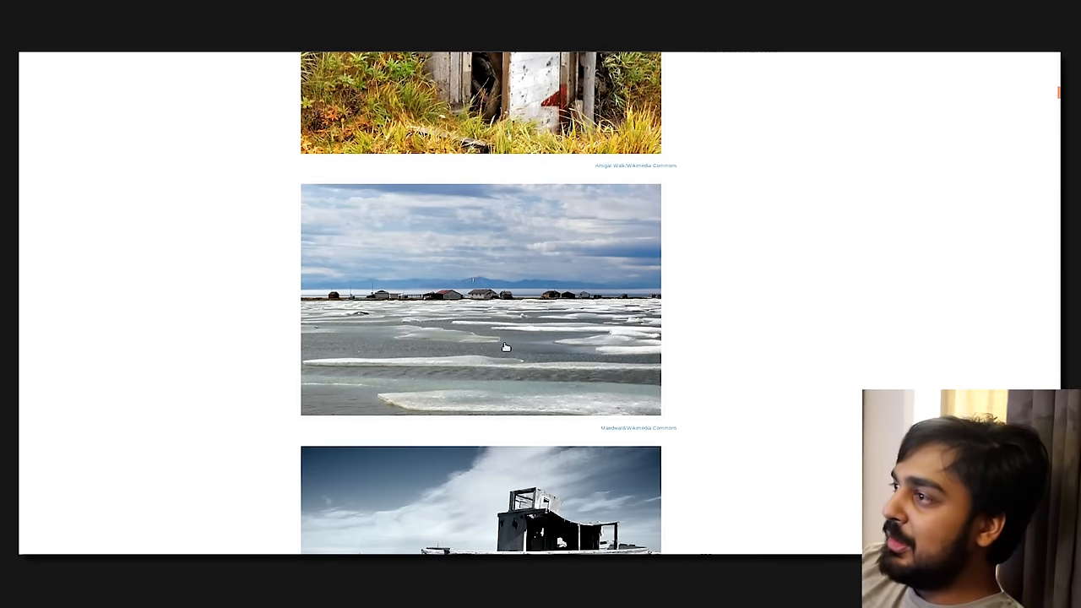
mouse_move(551, 222)
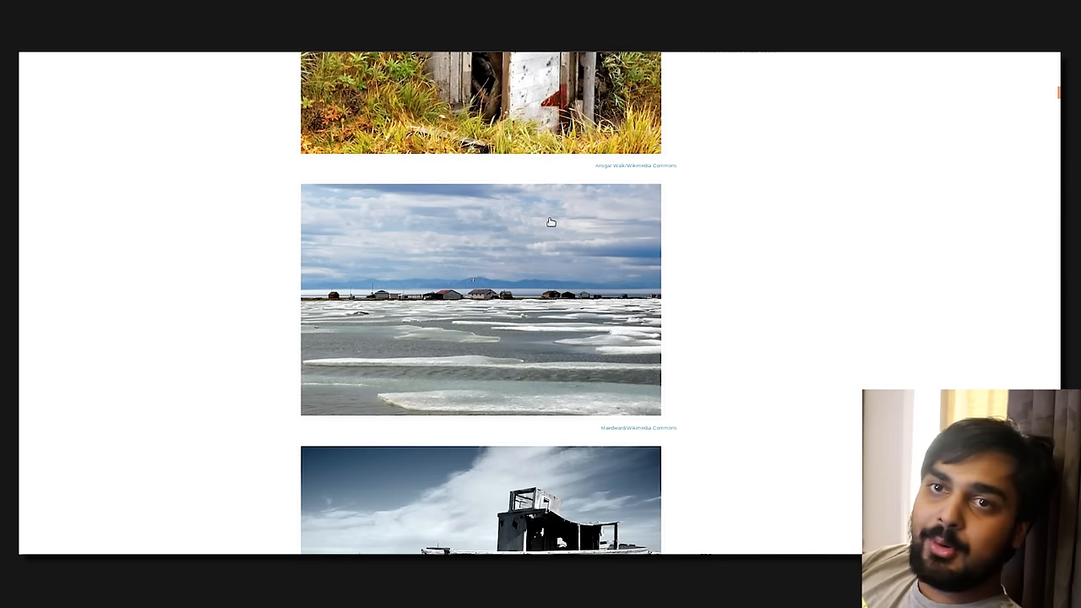
scroll("down", 3)
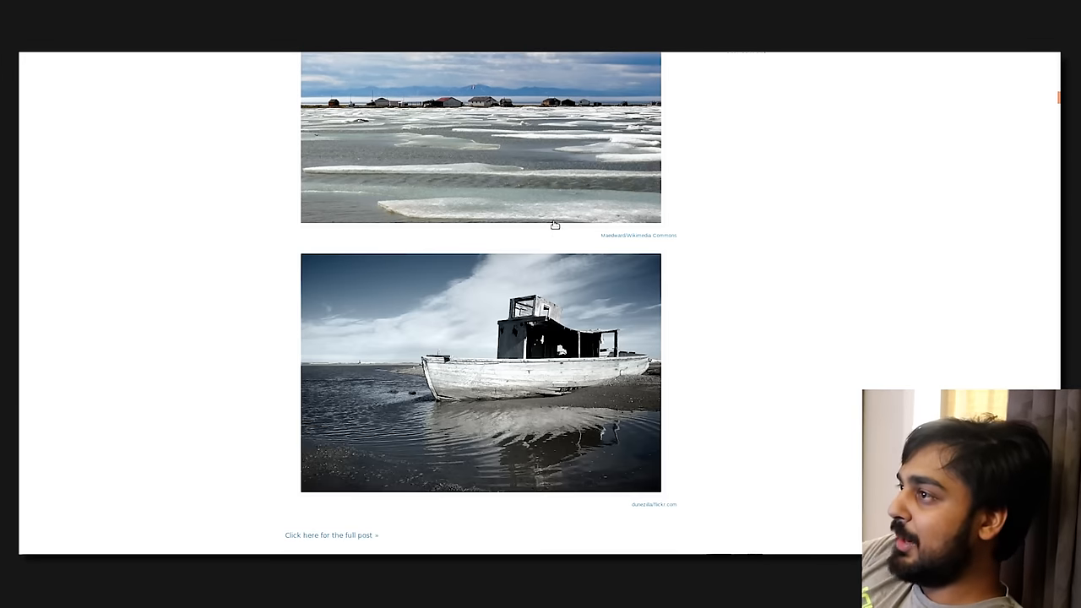
scroll("down", 3)
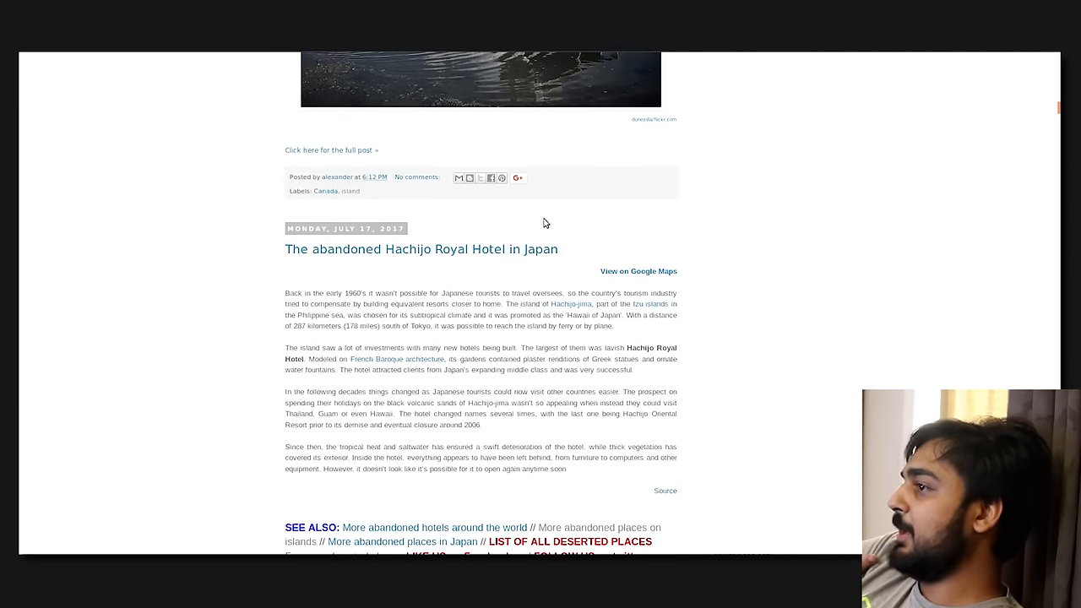
- Scroll through the Hachijo Royal Hotel photos until the Alaska post appears
scroll("down", 3)
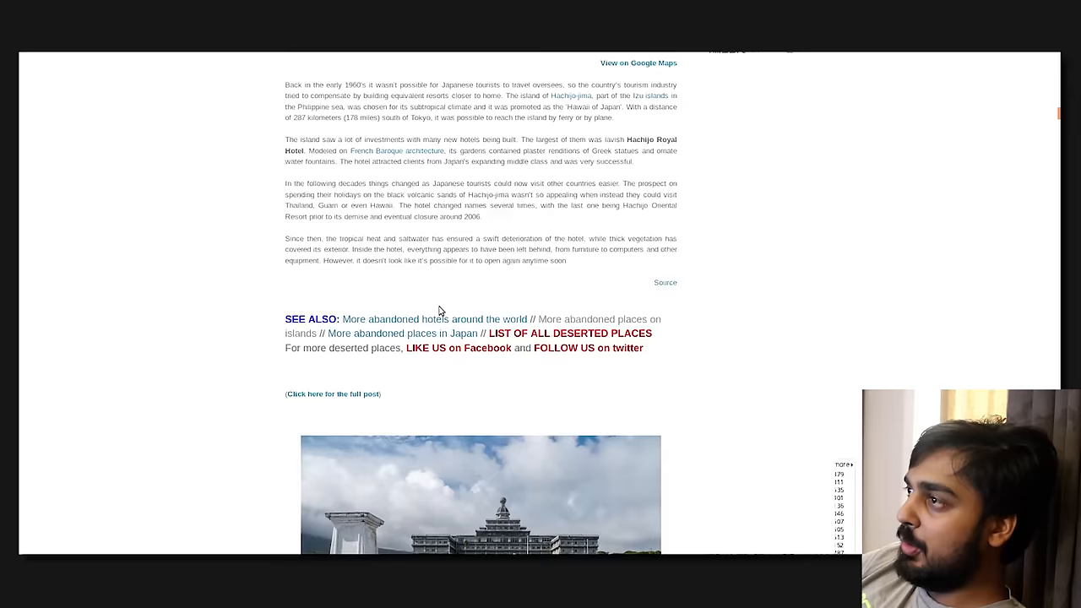
scroll("down", 3)
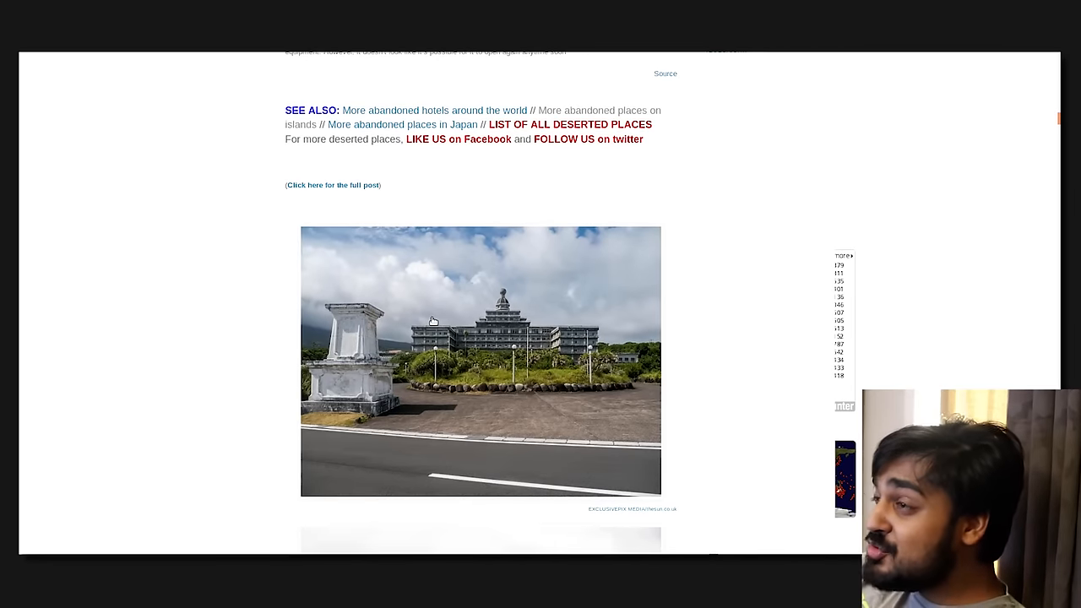
scroll("down", 3)
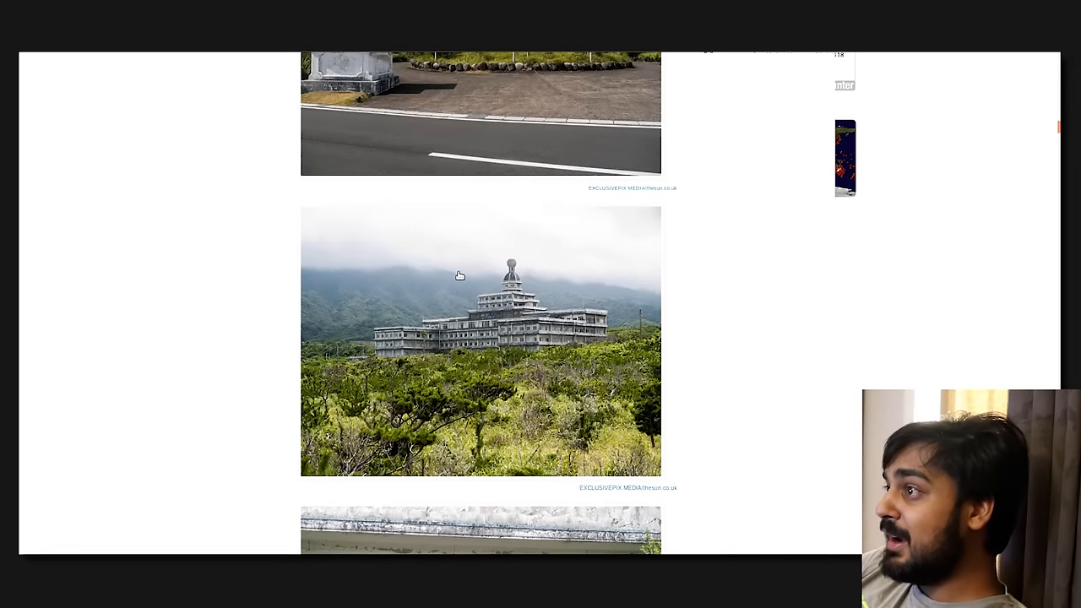
mouse_move(543, 354)
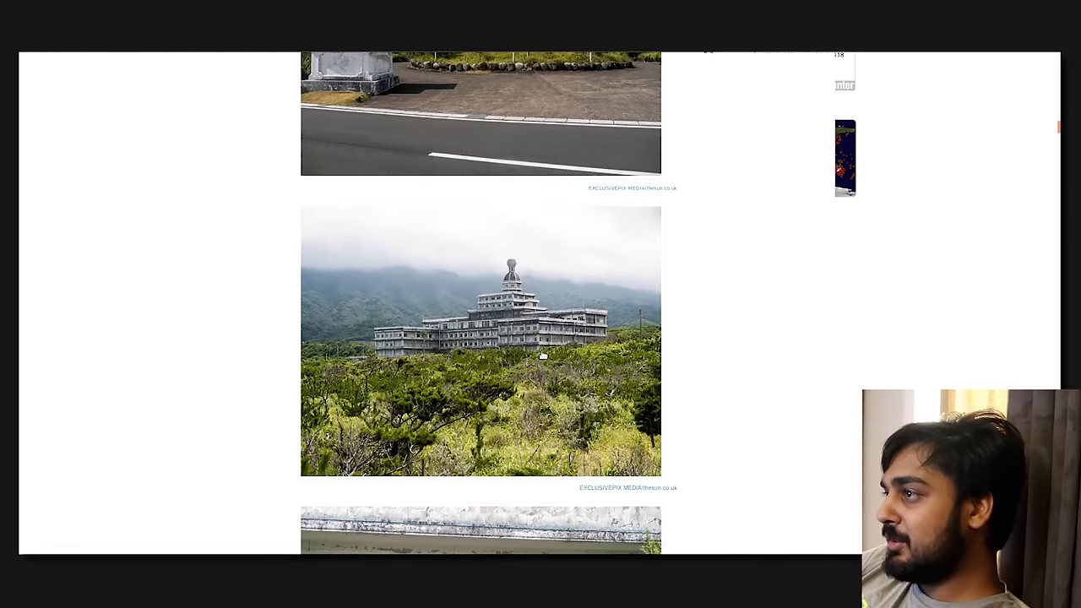
mouse_move(505, 358)
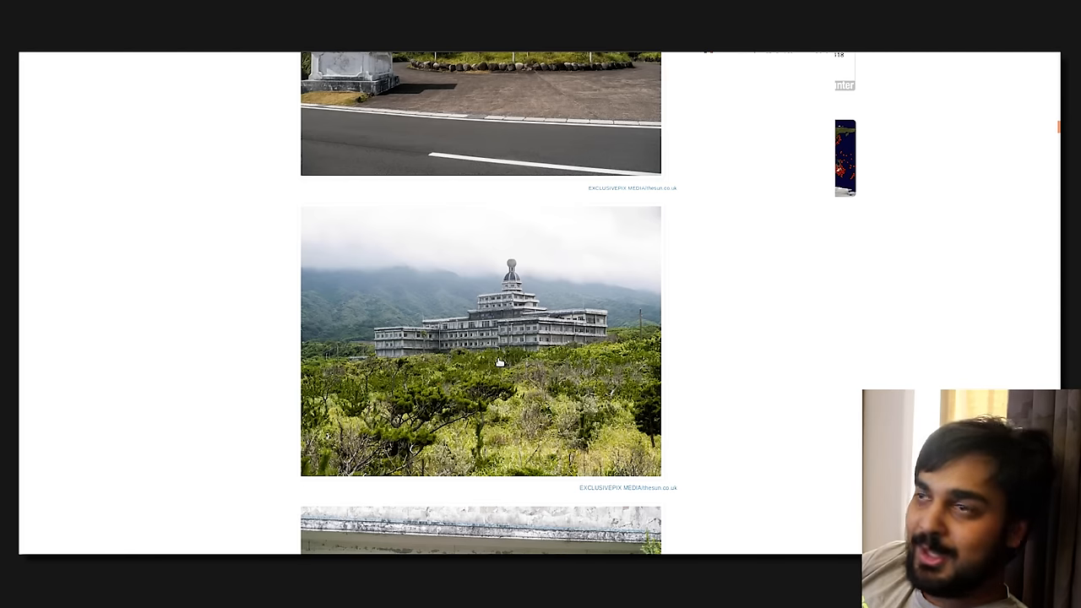
scroll("down", 3)
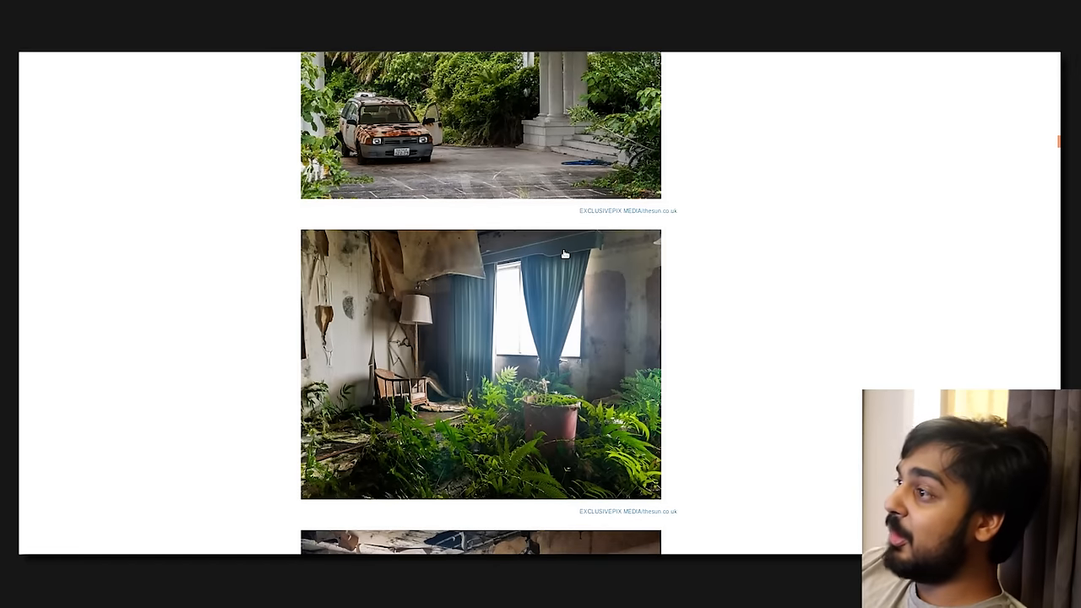
scroll("down", 3)
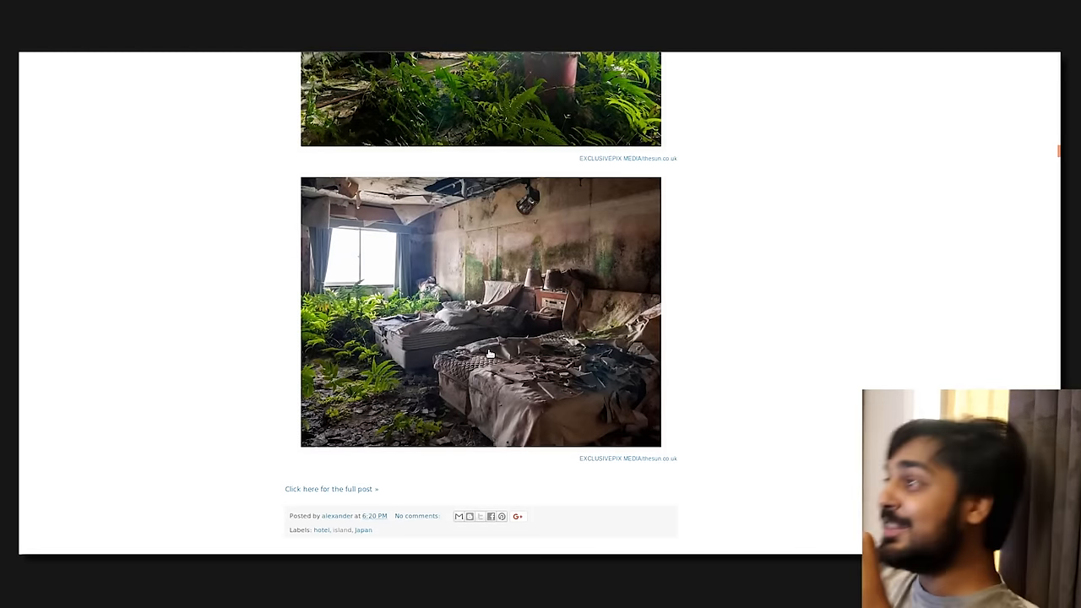
mouse_move(625, 285)
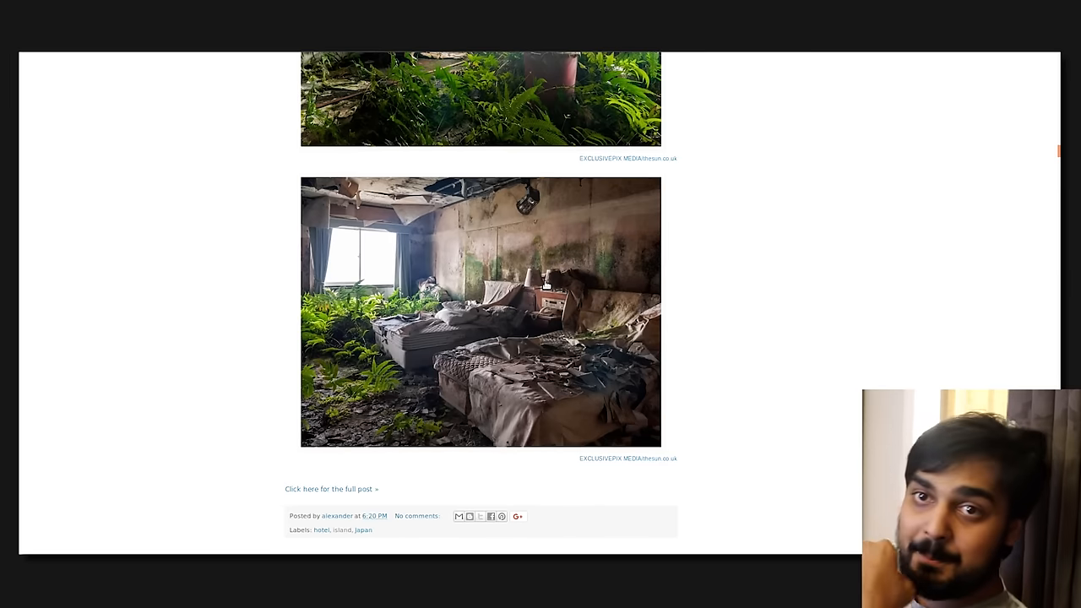
scroll("down", 3)
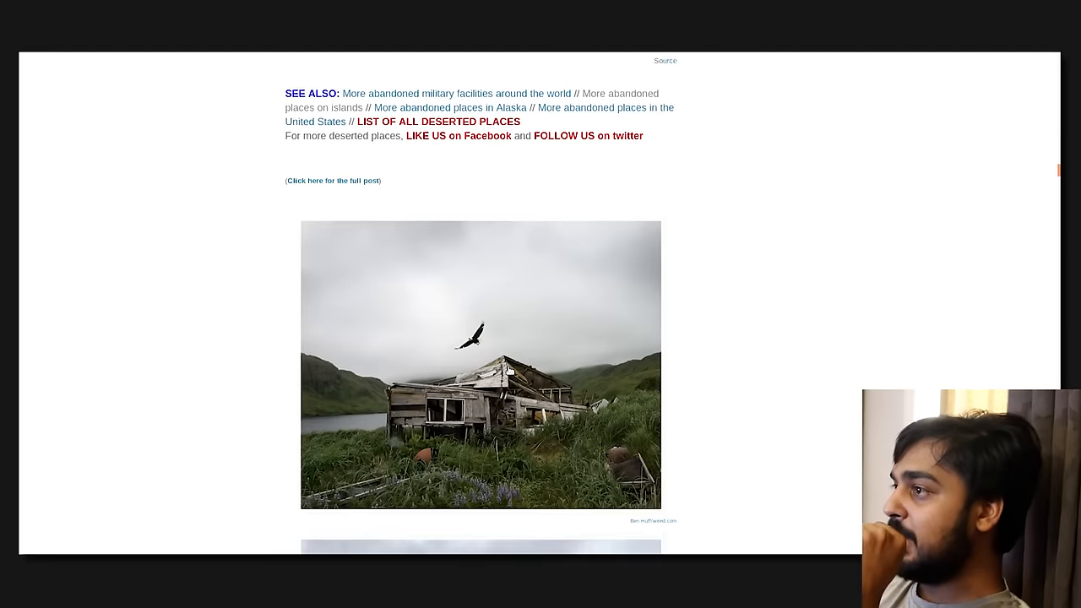
- Scroll past the Alaska military-site photos to the Boblo Island Amusement Park heading
scroll("up", 3)
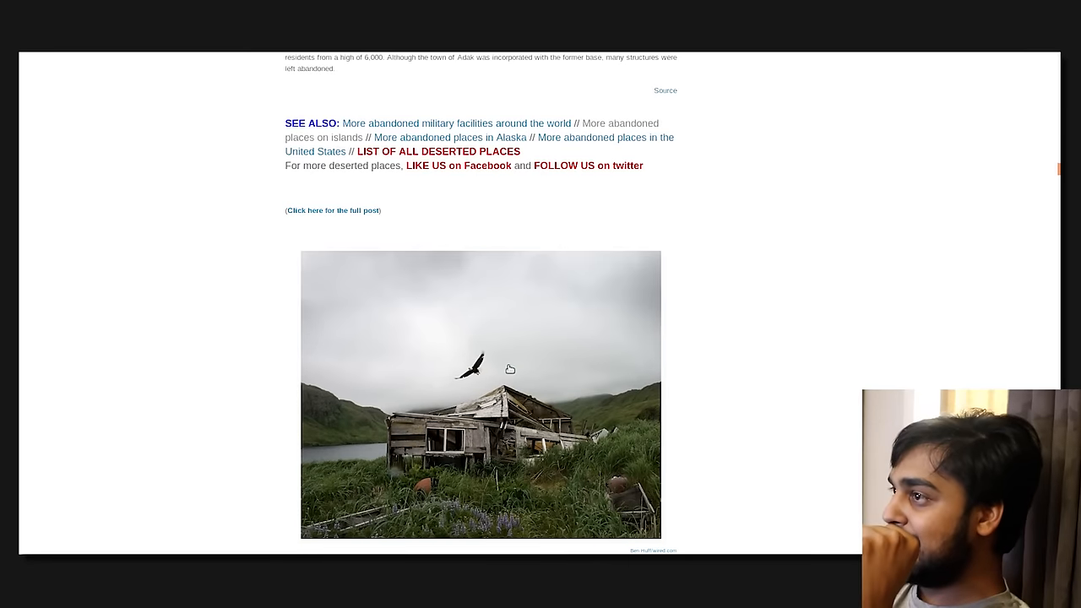
mouse_move(345, 352)
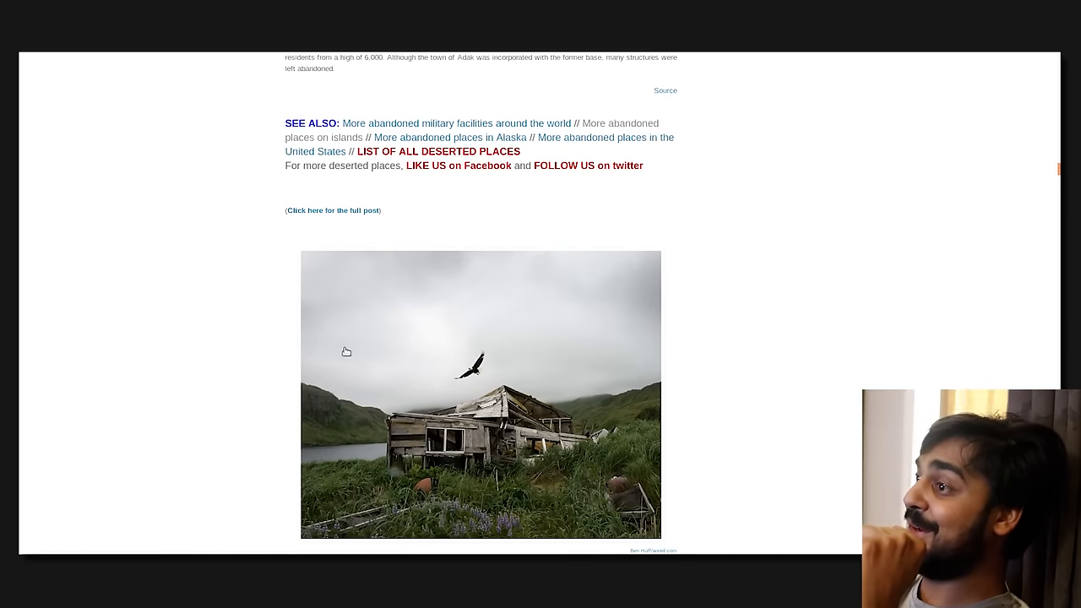
scroll("down", 3)
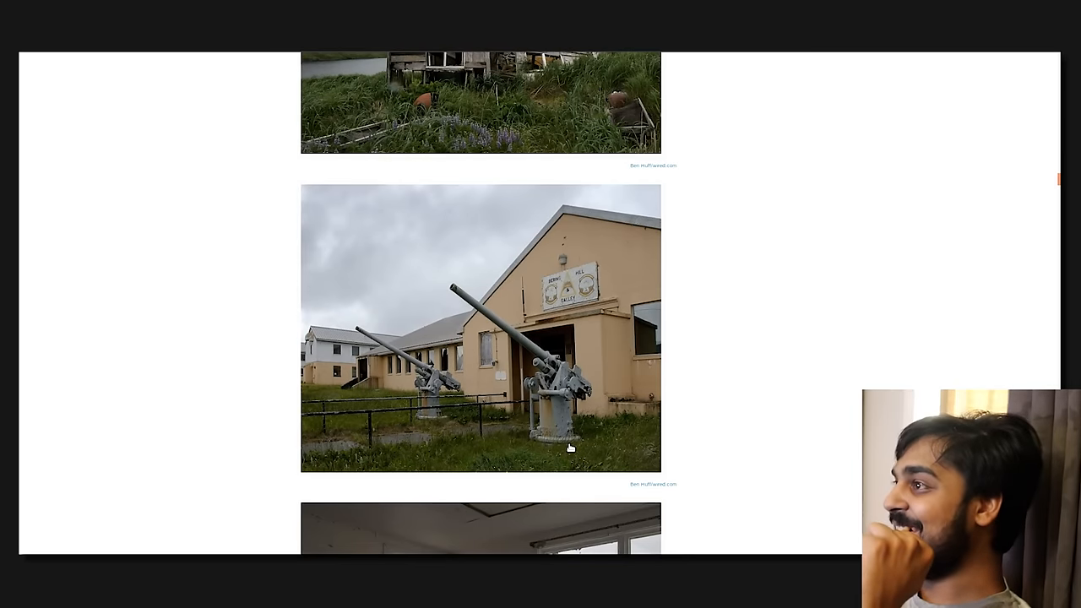
scroll("down", 3)
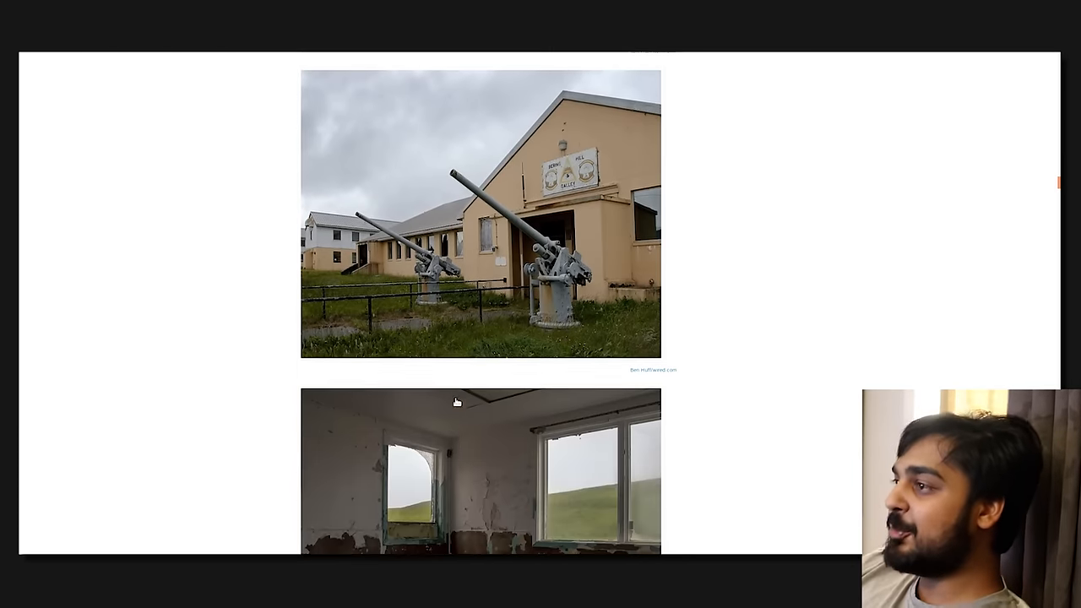
scroll("down", 3)
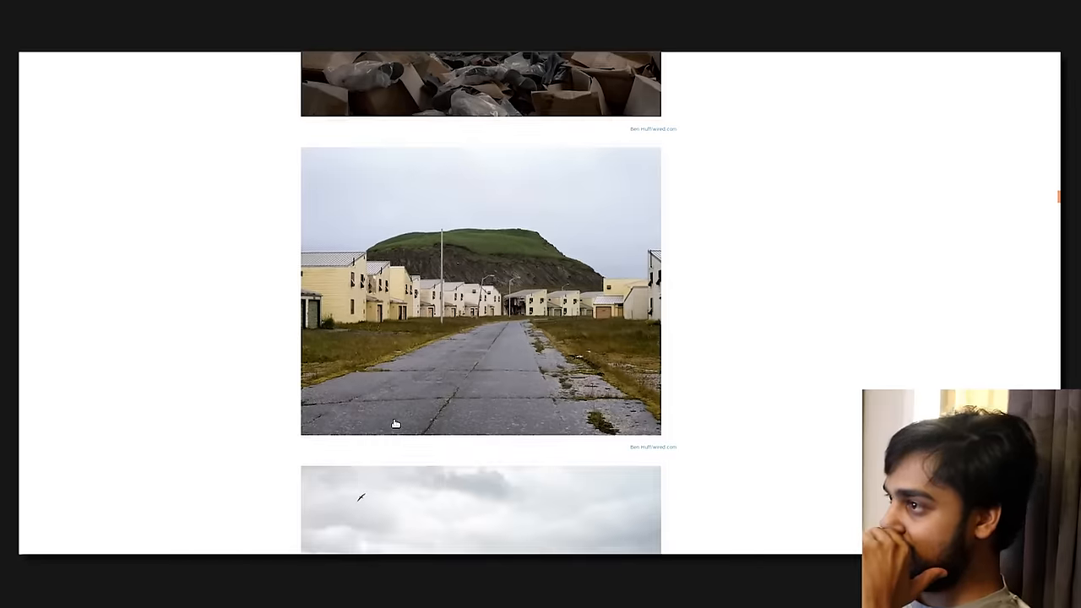
scroll("down", 3)
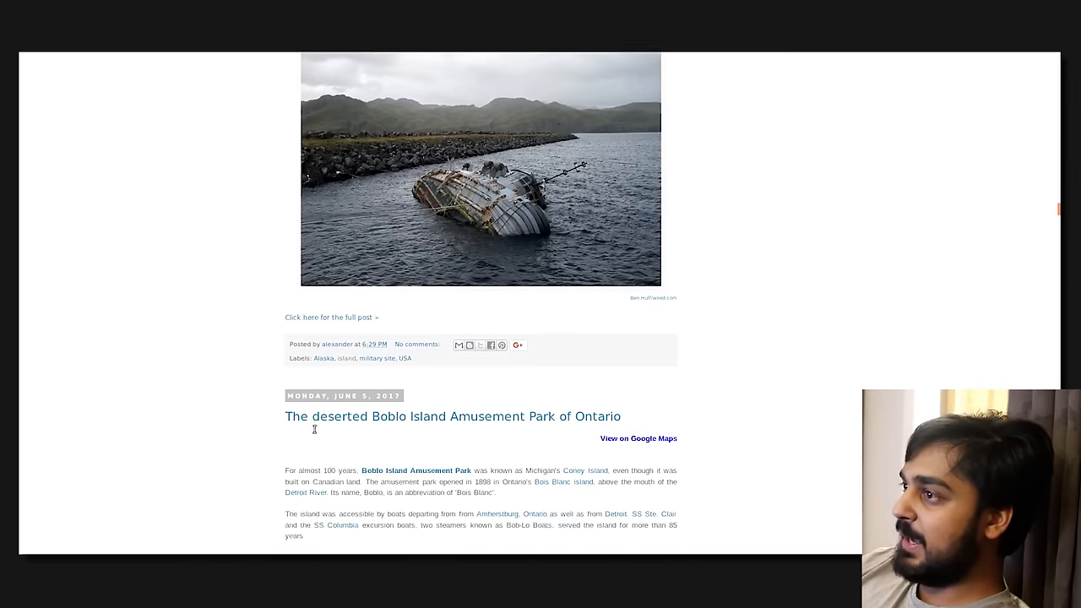
- Scroll through the Boblo Island Amusement Park photos to the Baker Island atoll post
scroll("down", 3)
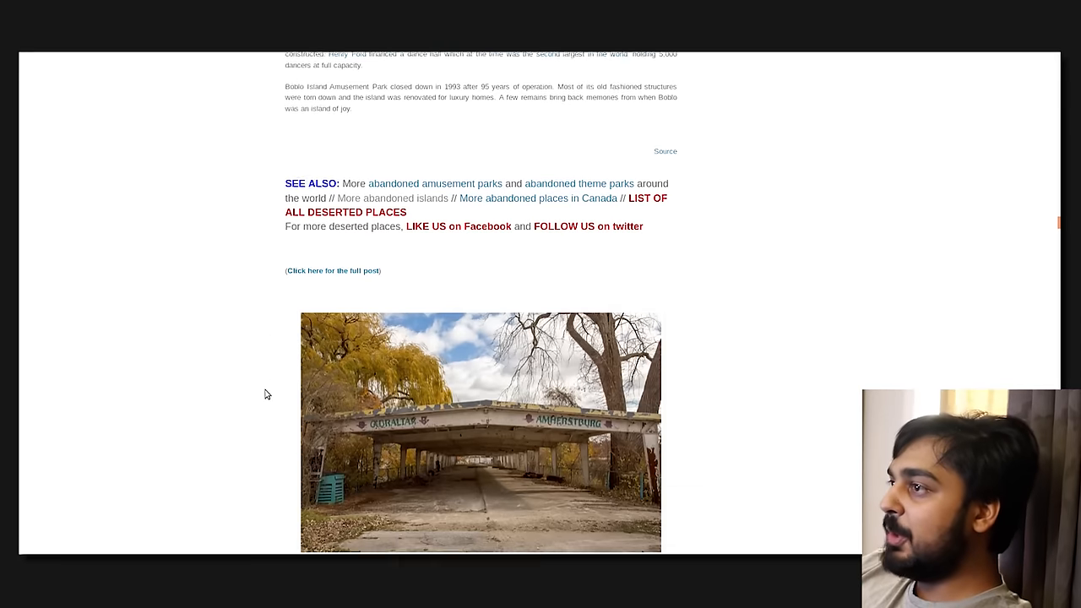
scroll("up", 3)
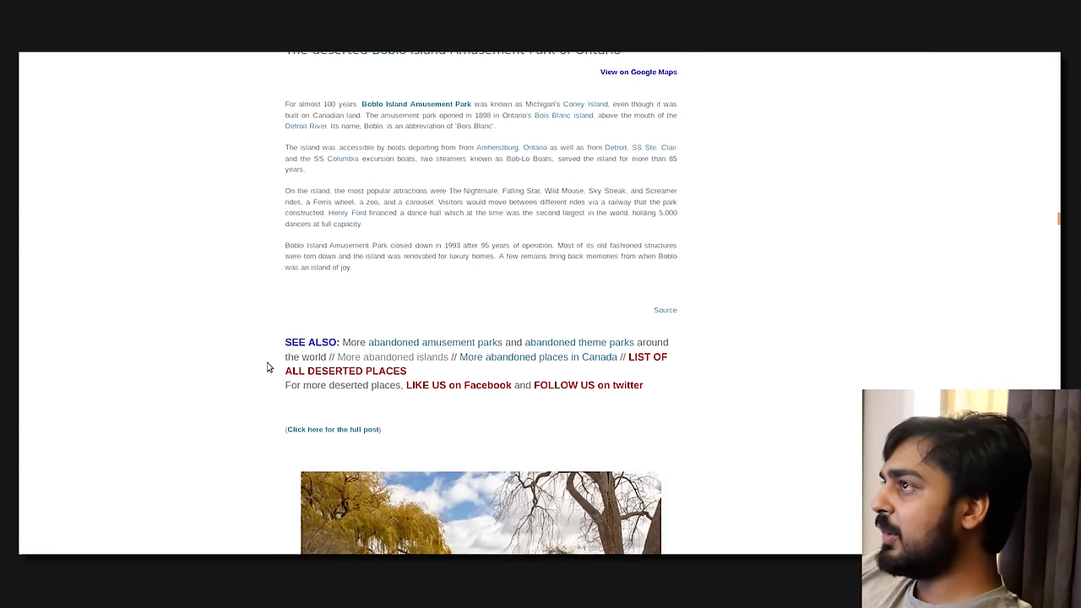
scroll("down", 3)
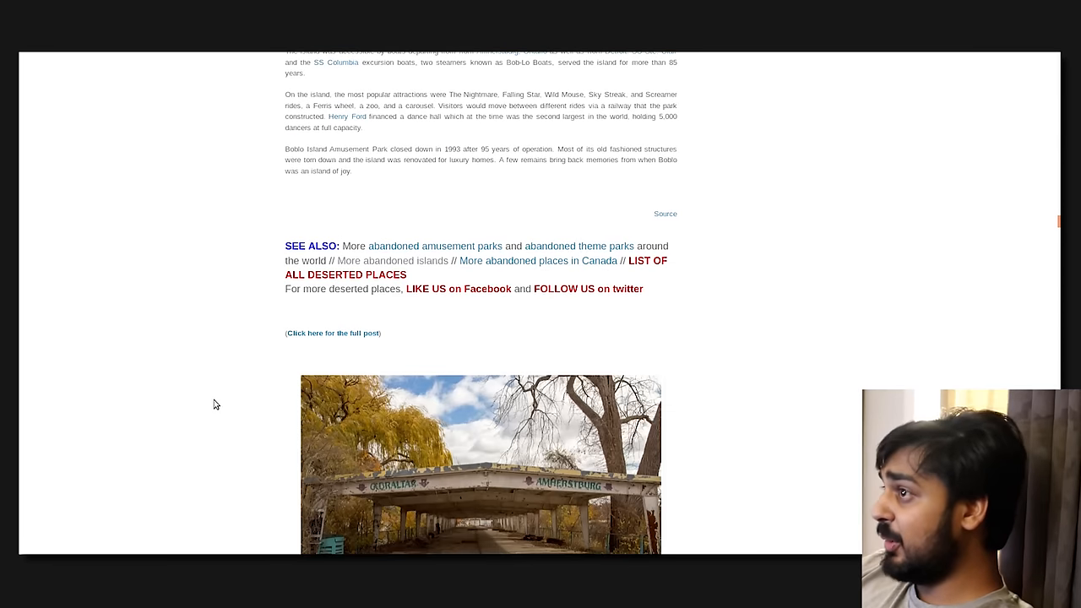
scroll("down", 3)
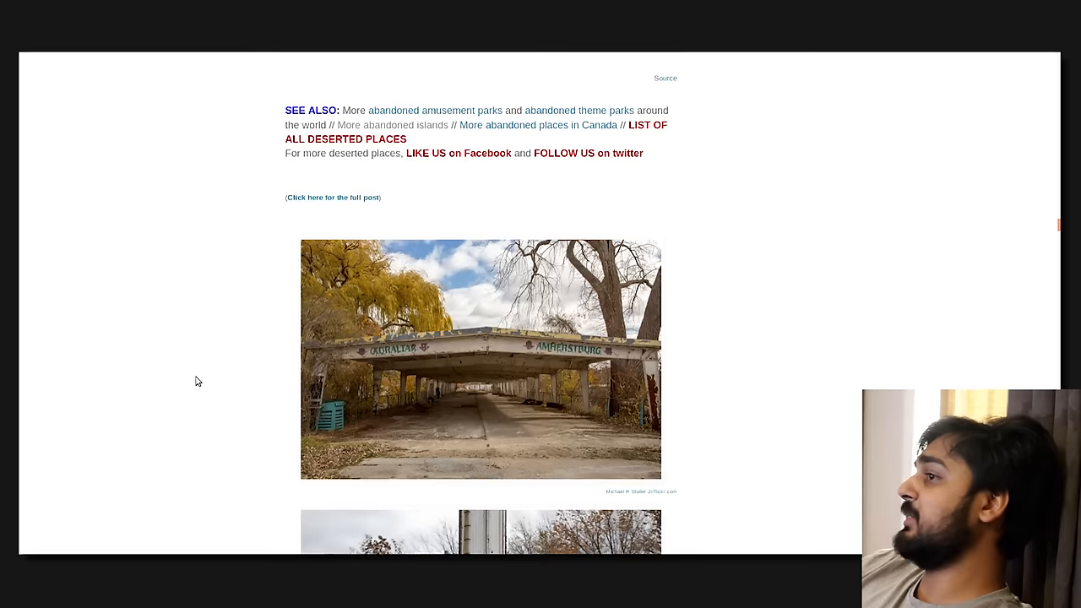
scroll("down", 3)
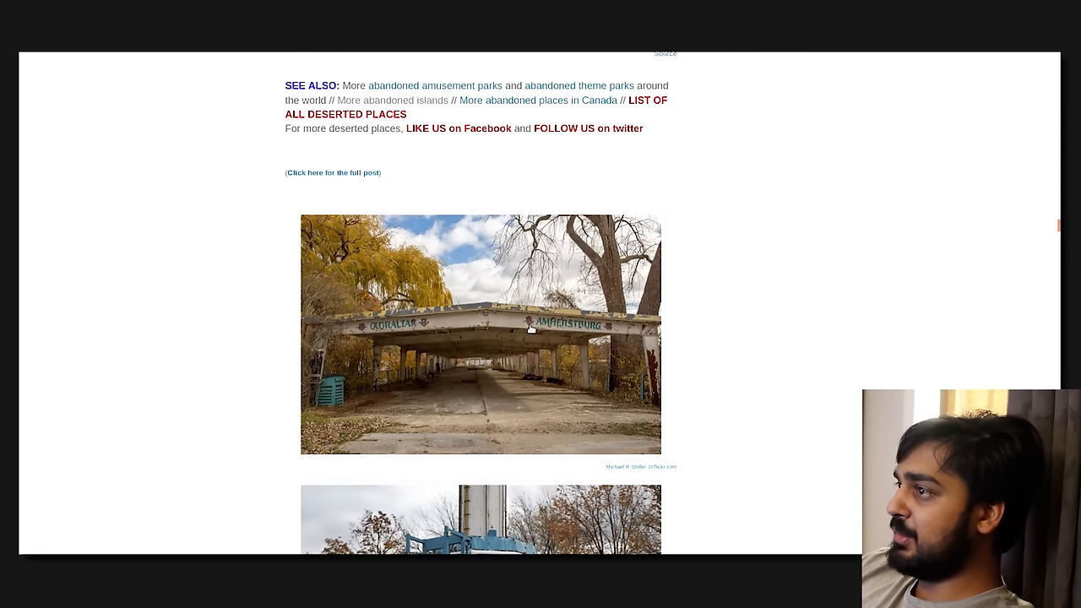
scroll("down", 3)
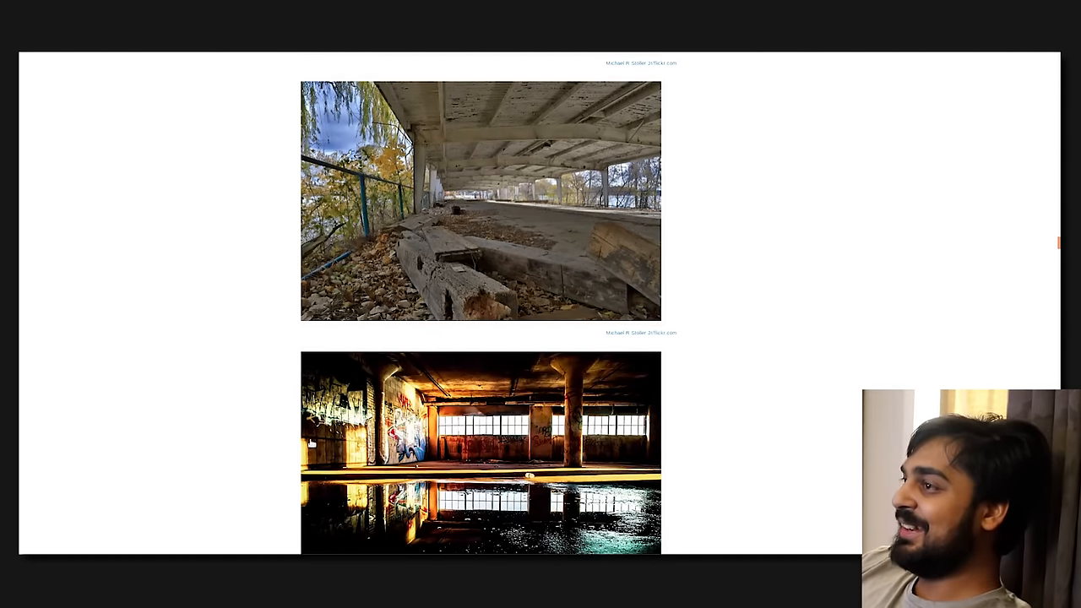
scroll("down", 3)
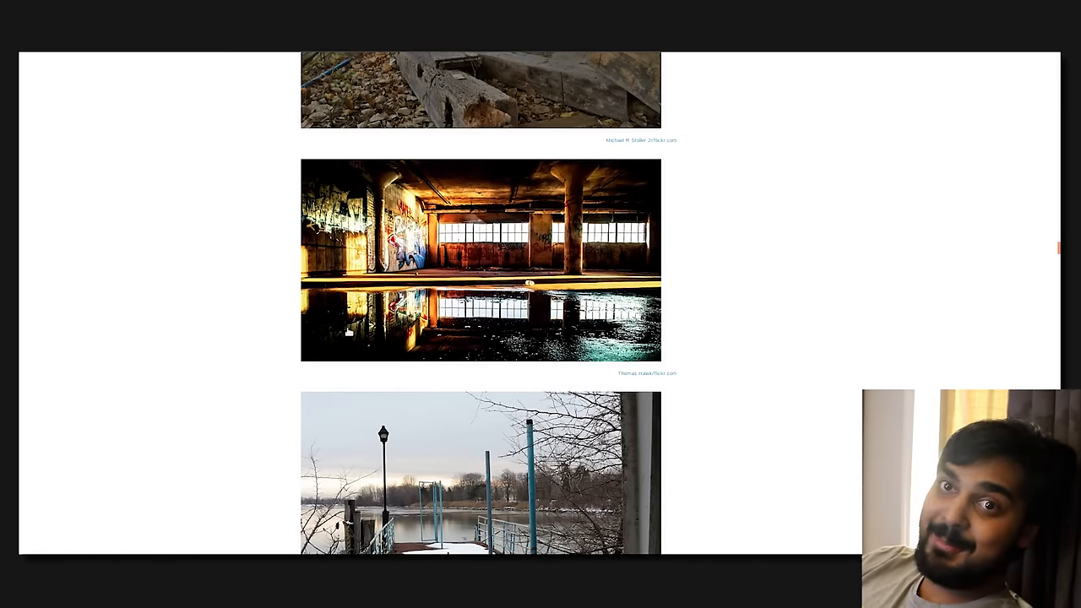
scroll("down", 3)
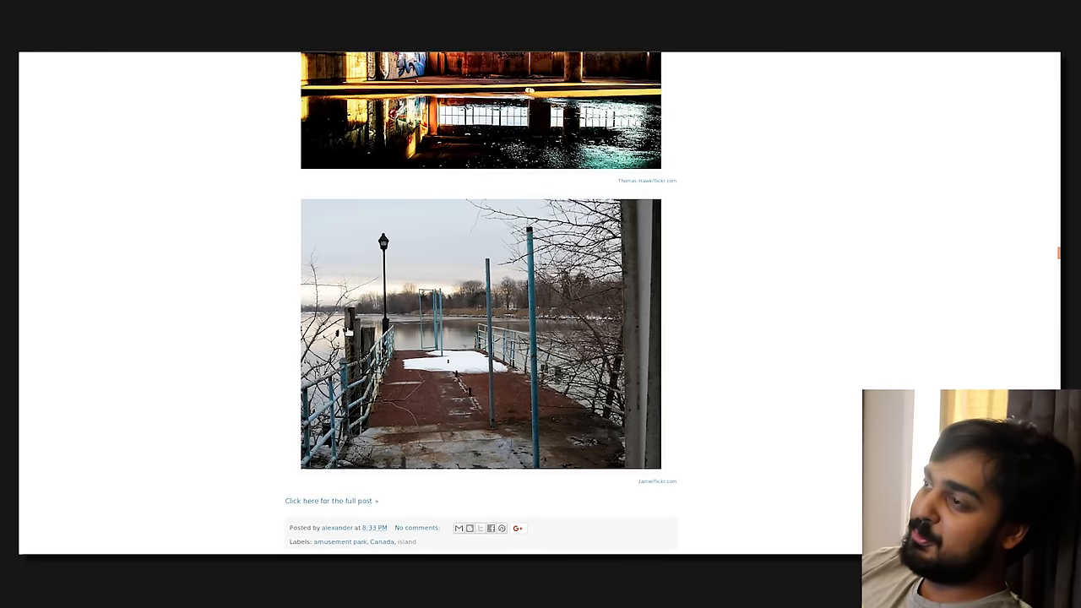
scroll("down", 3)
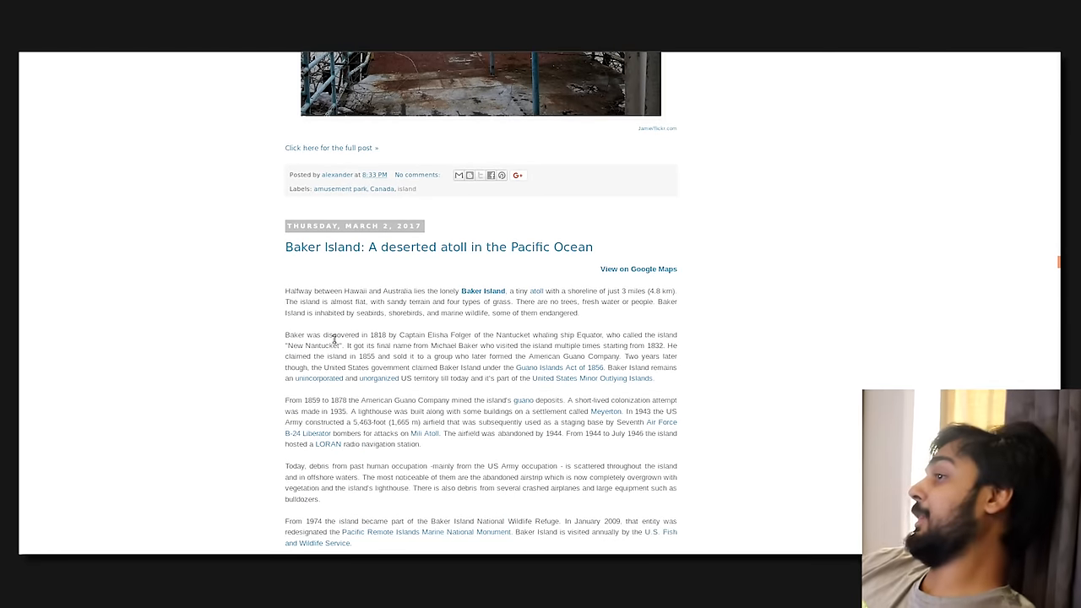
- Scroll past Baker Island's seabird and lighthouse photos to the Poveglia post heading
scroll("down", 3)
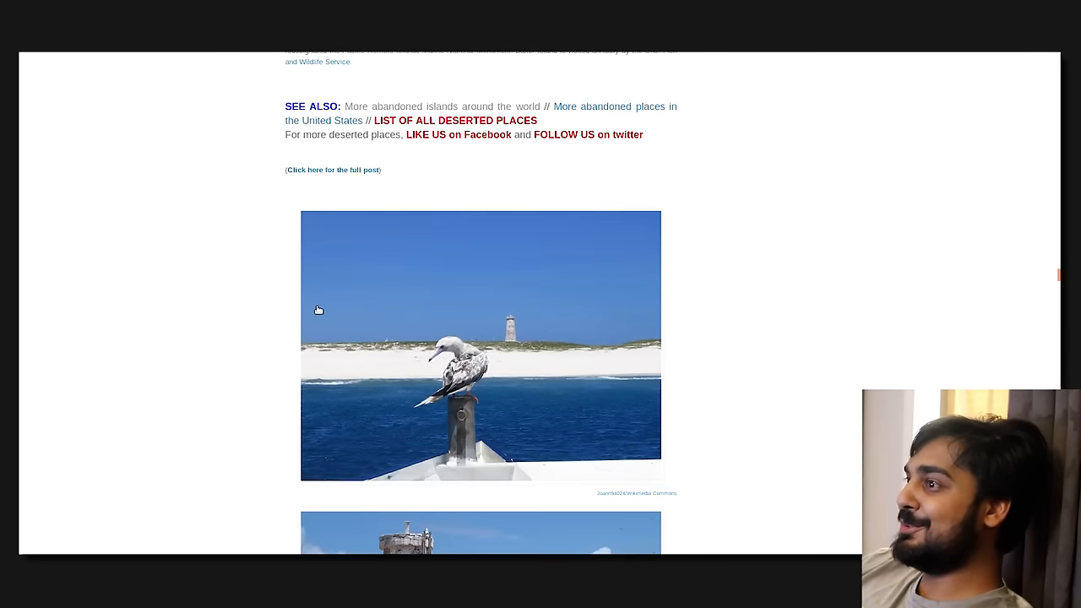
scroll("down", 3)
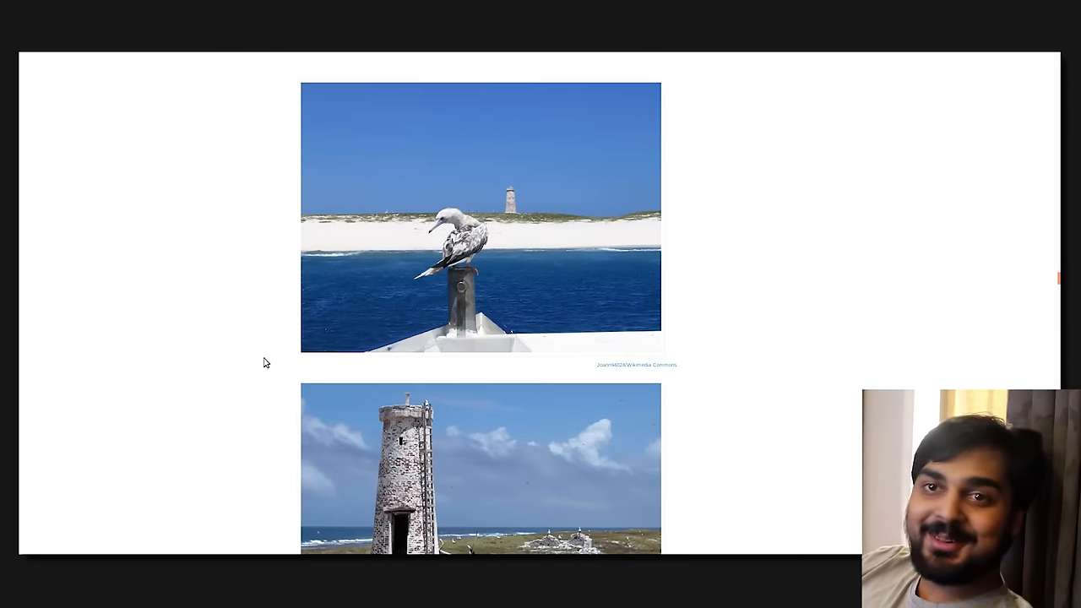
scroll("down", 3)
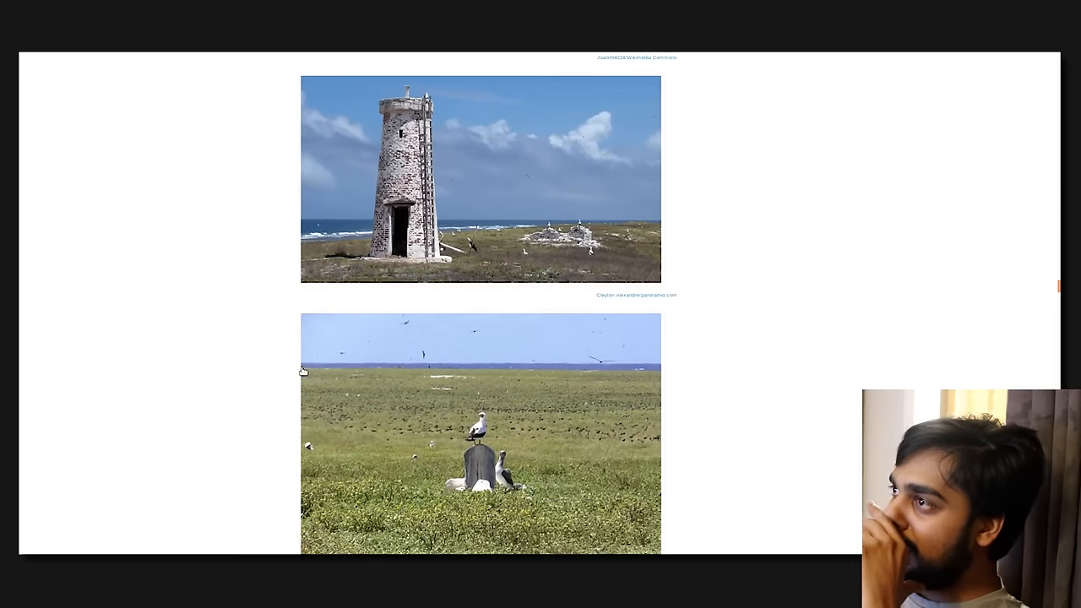
scroll("down", 3)
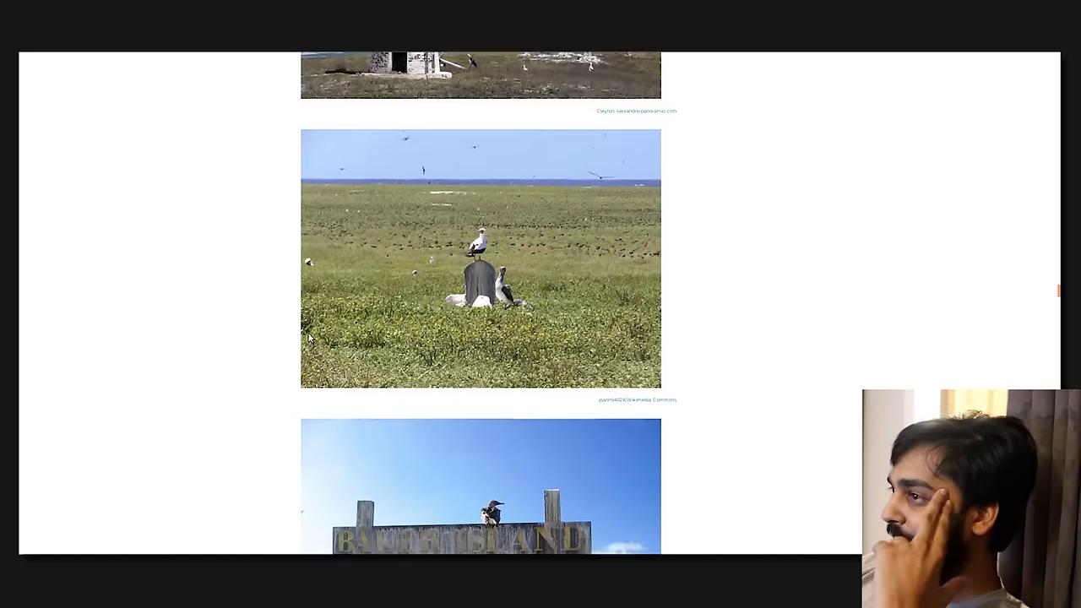
scroll("down", 3)
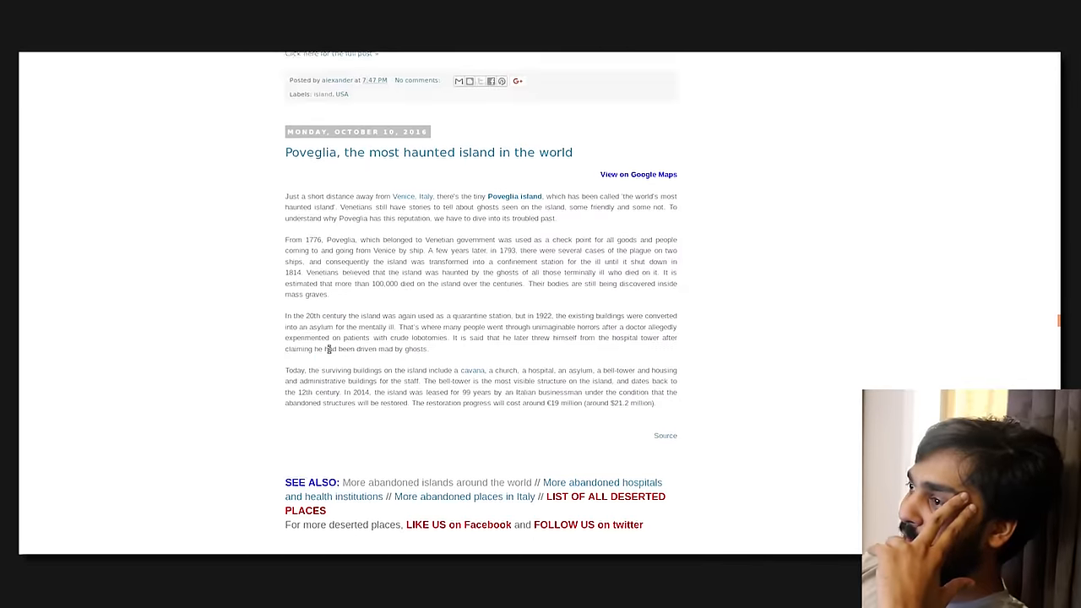
- Scroll past the Poveglia and Big Fish Spectre film-set posts to the Chinese fishing village
scroll("up", 3)
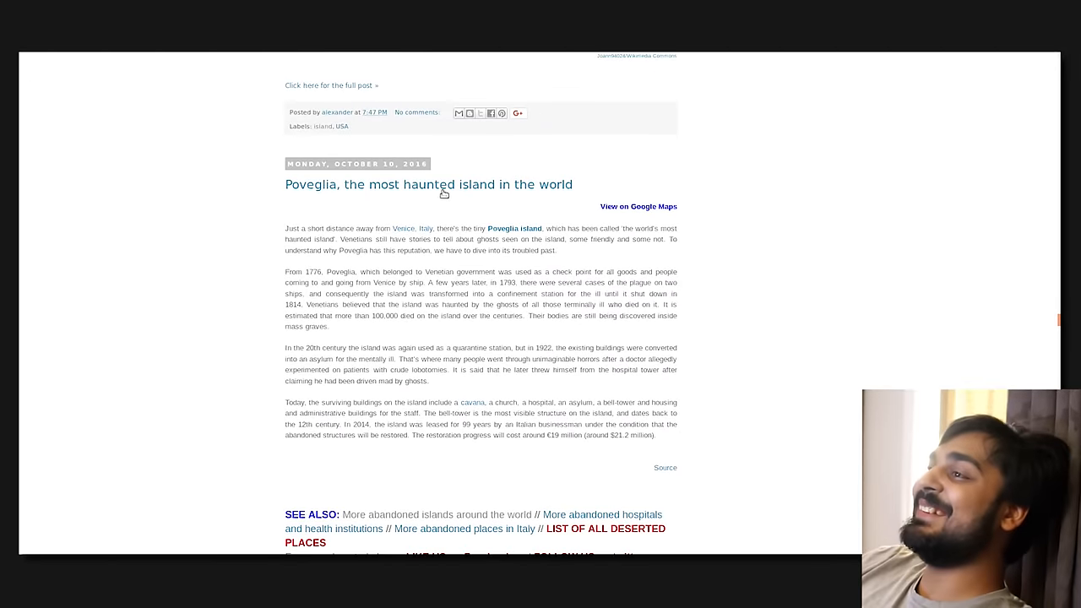
scroll("down", 3)
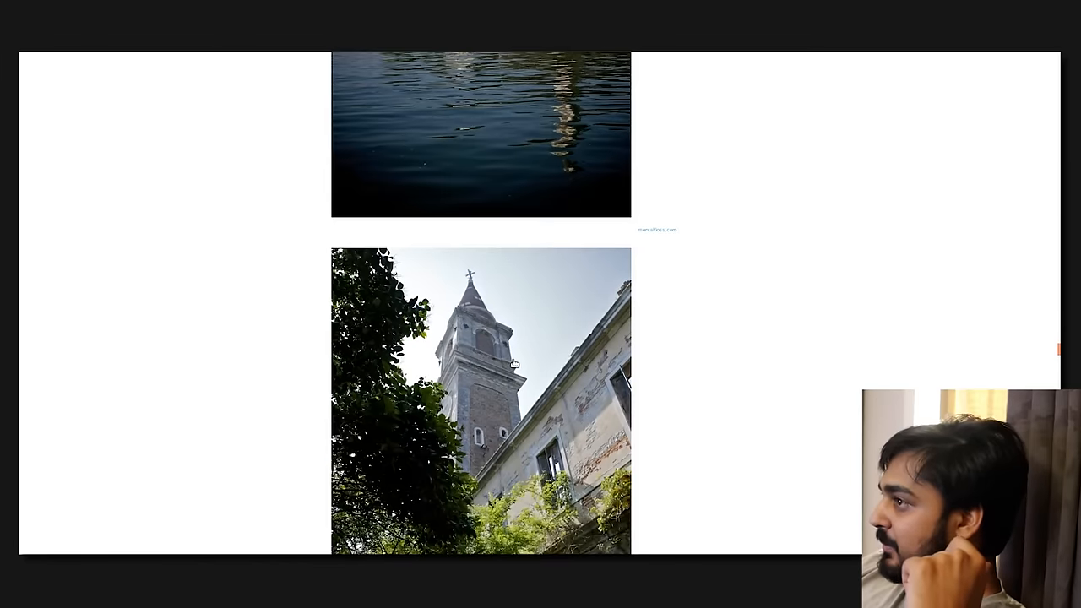
scroll("down", 3)
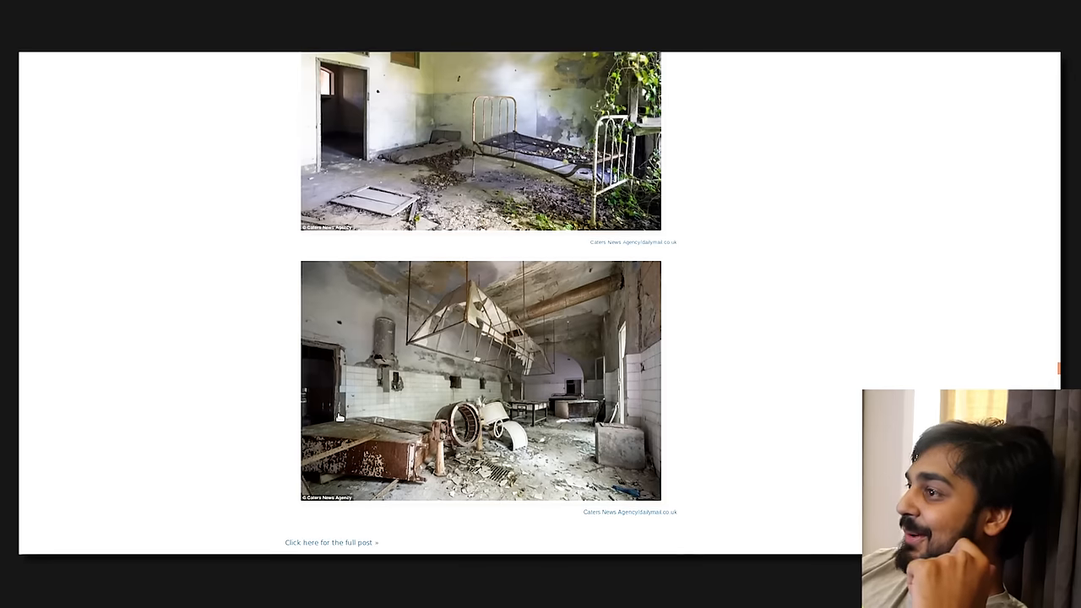
scroll("down", 3)
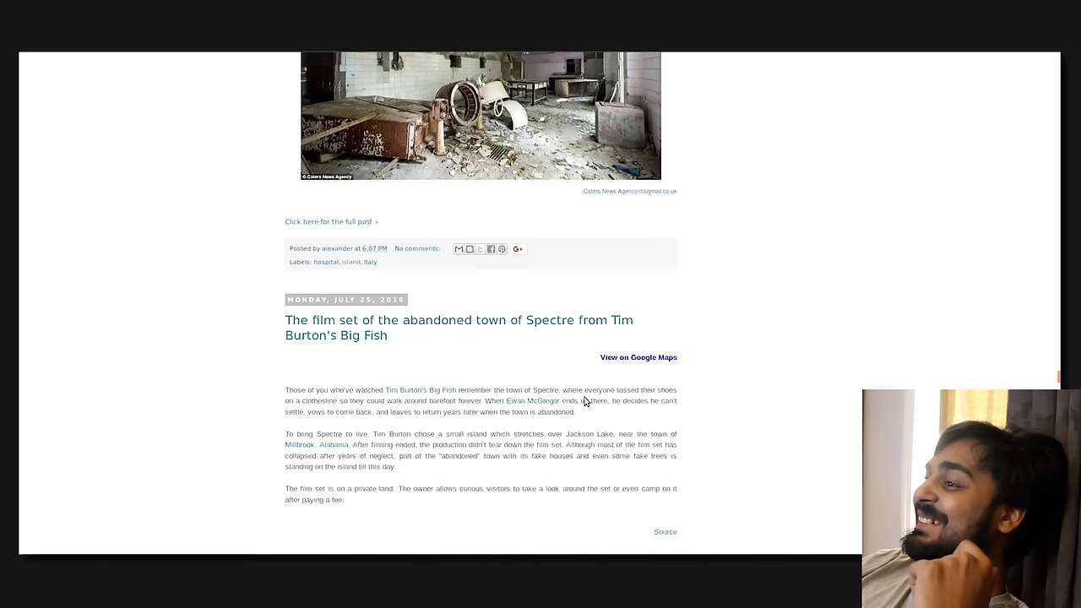
scroll("down", 3)
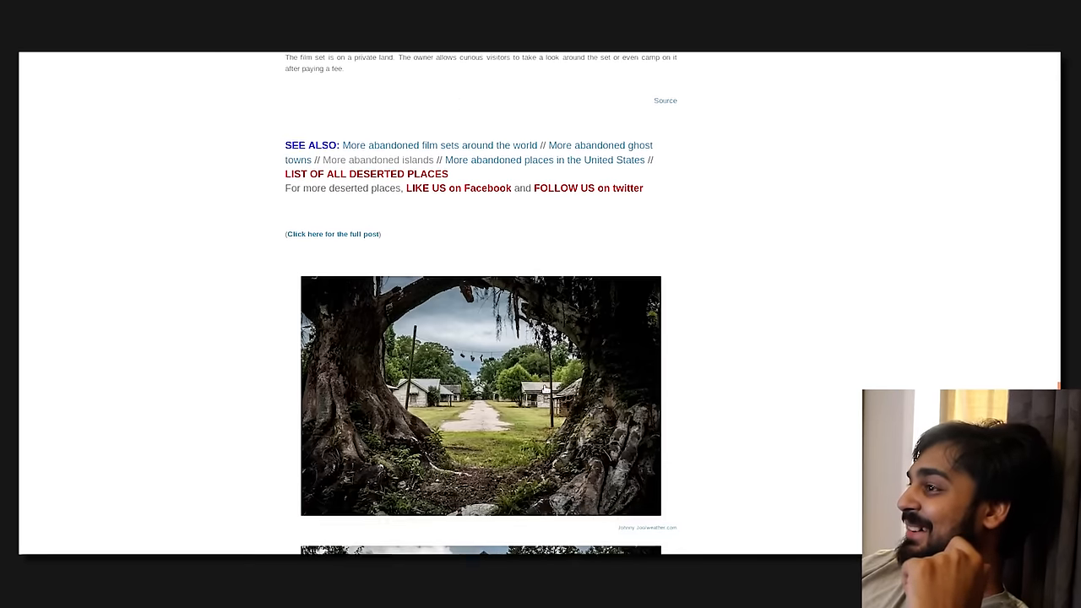
scroll("down", 3)
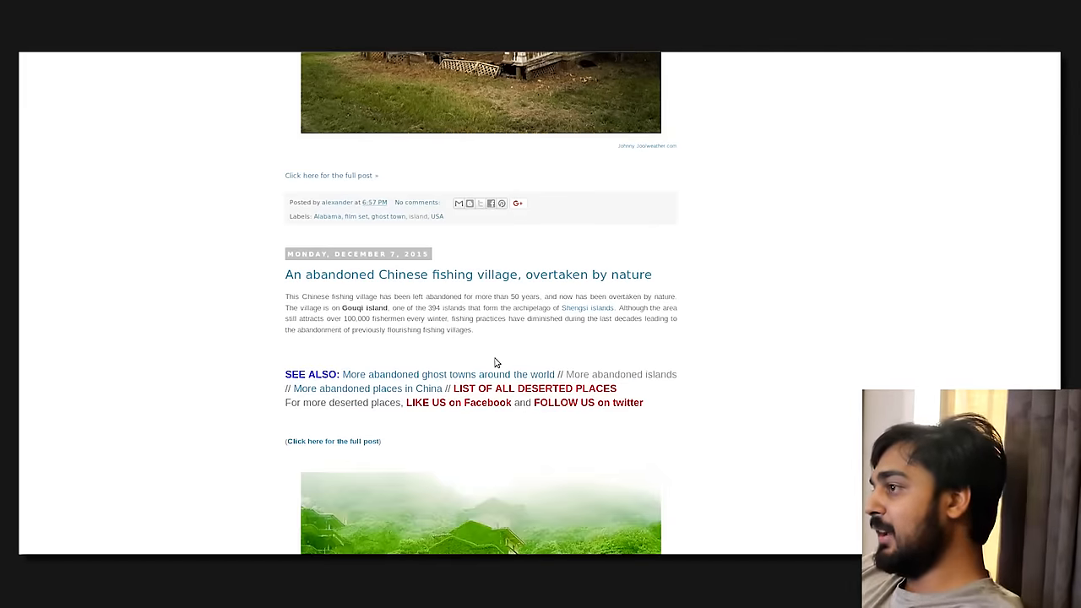
- Scroll through the overgrown fishing-village photos to the footer labelled China, ghost town, island
scroll("down", 3)
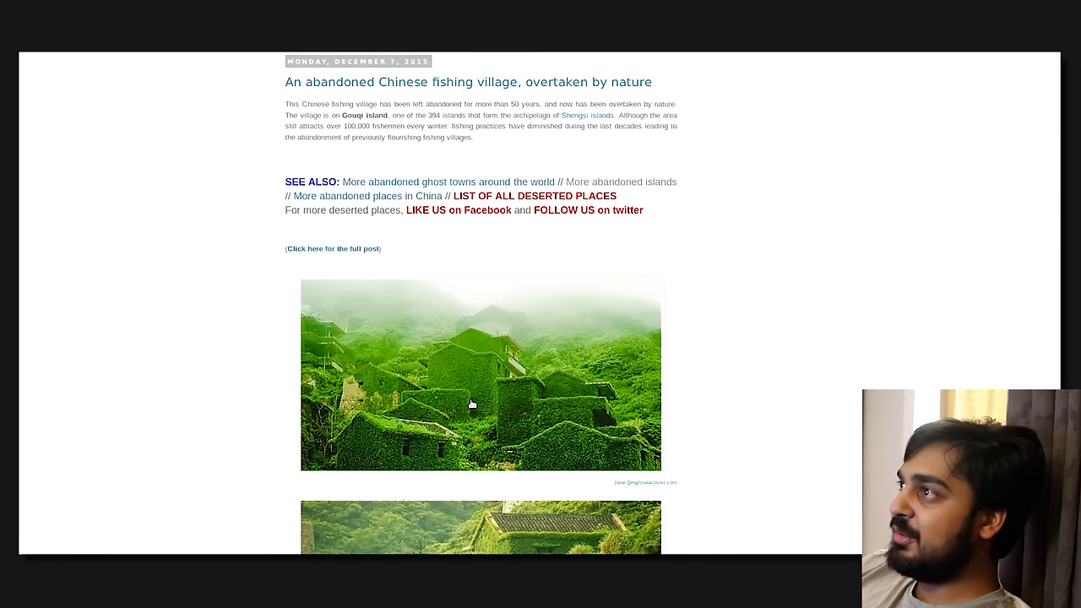
scroll("down", 3)
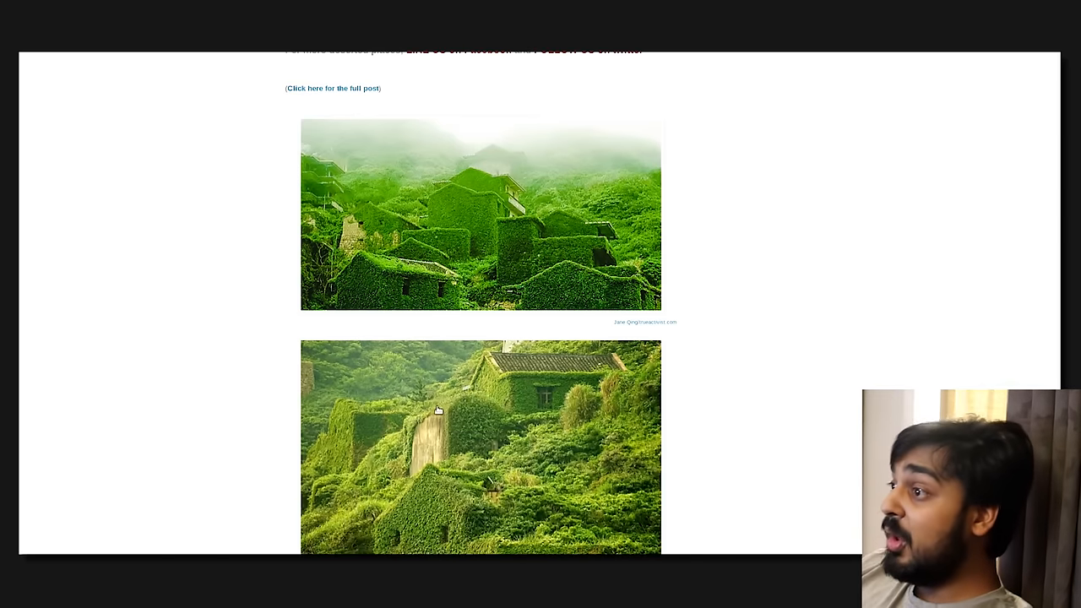
scroll("up", 3)
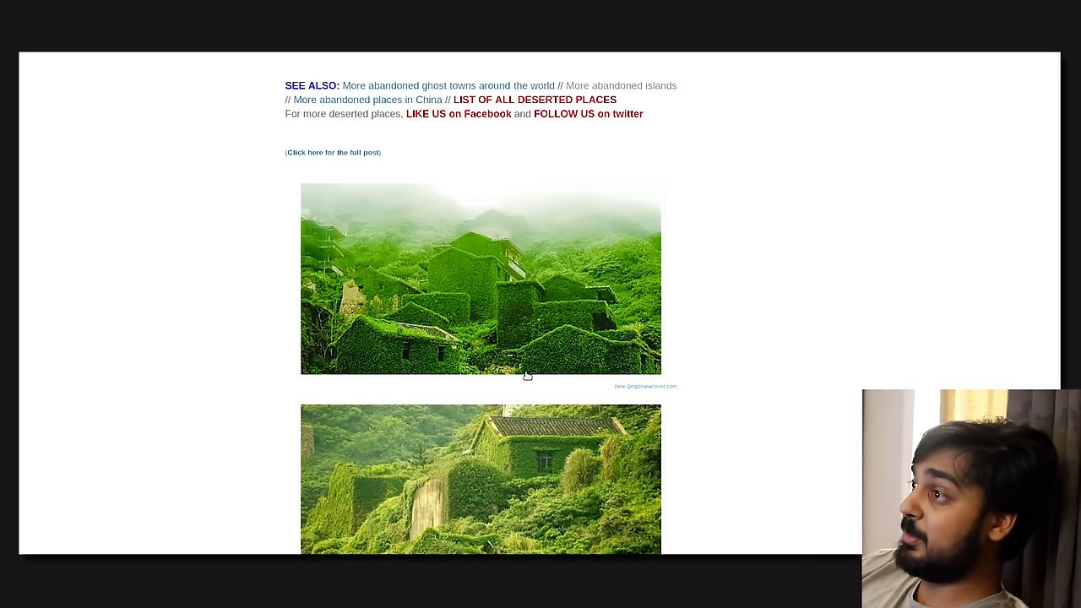
mouse_move(568, 429)
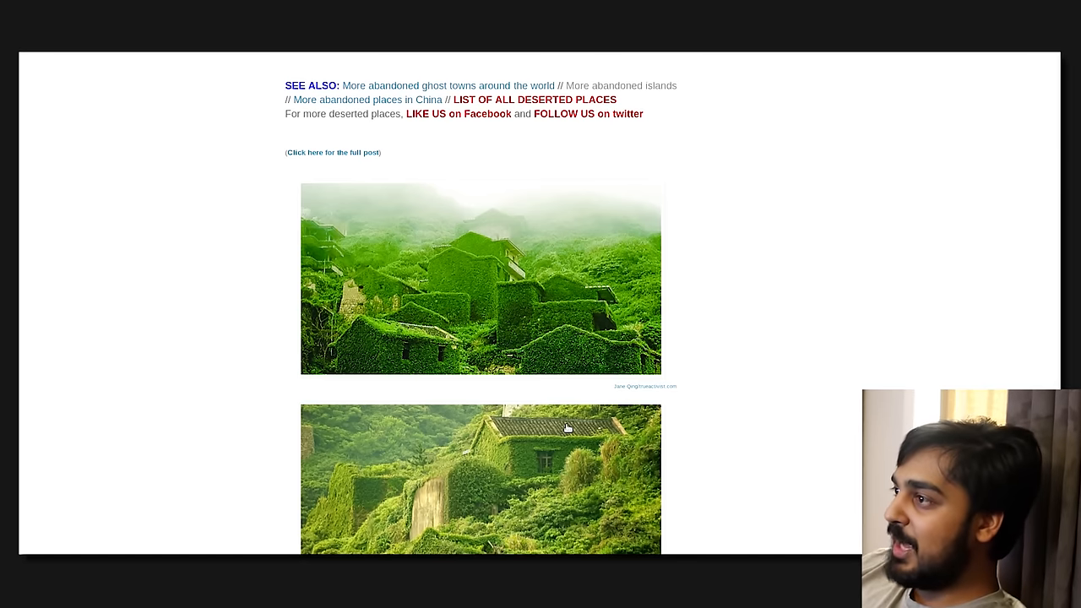
mouse_move(451, 183)
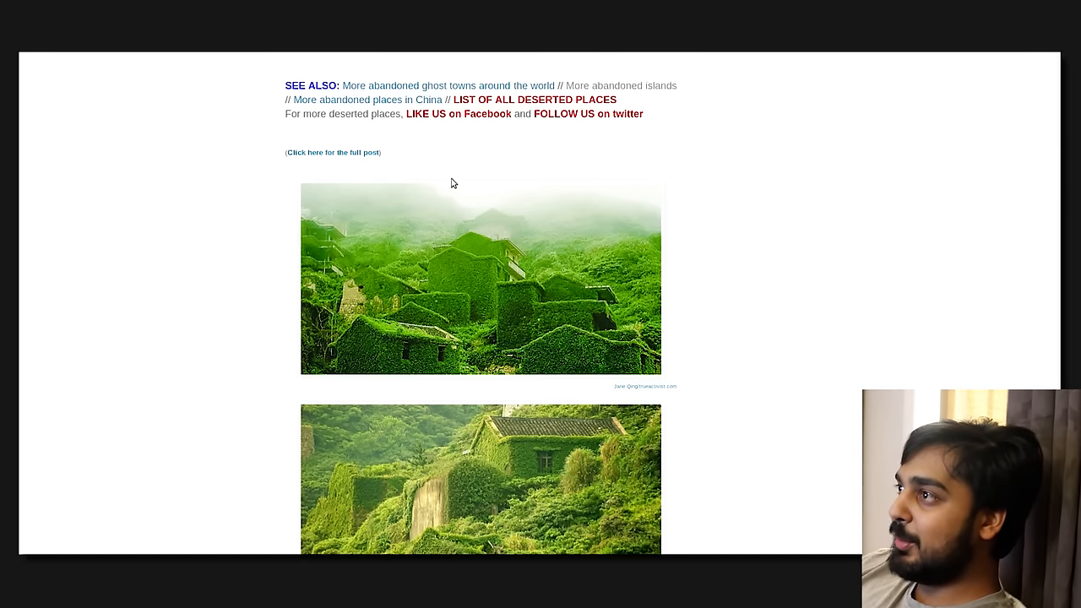
mouse_move(451, 358)
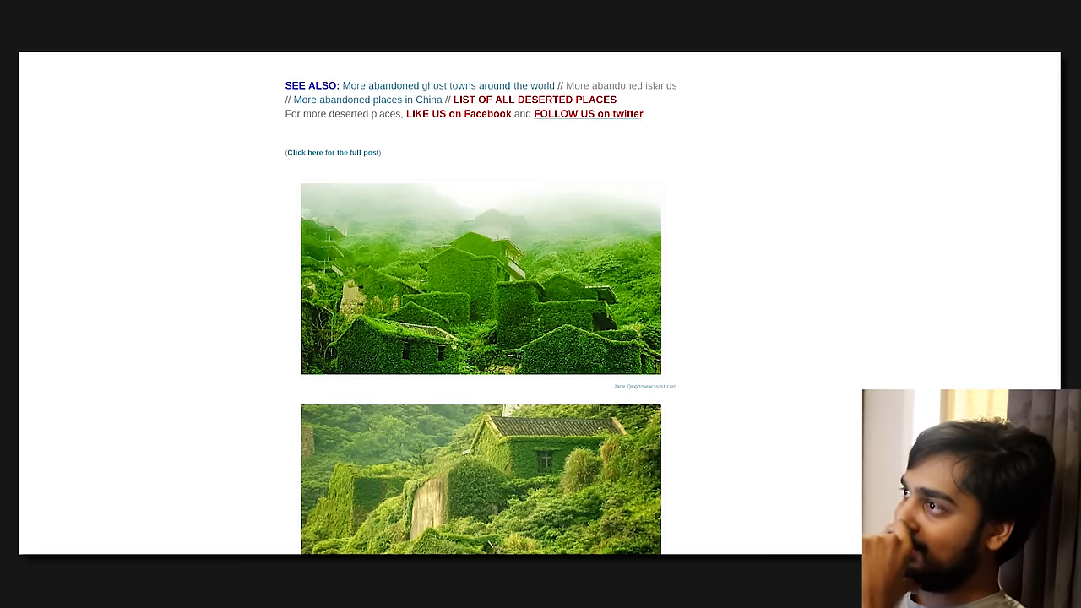
scroll("down", 3)
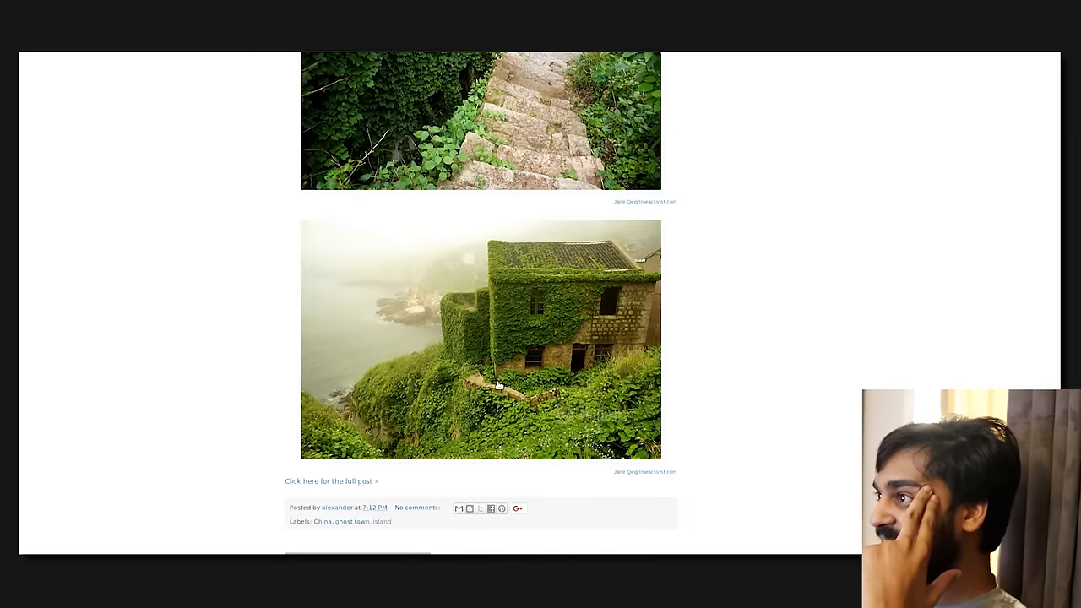
- Scroll to The Mexican Island of the Dolls post showing dormitory bed photos
scroll("up", 3)
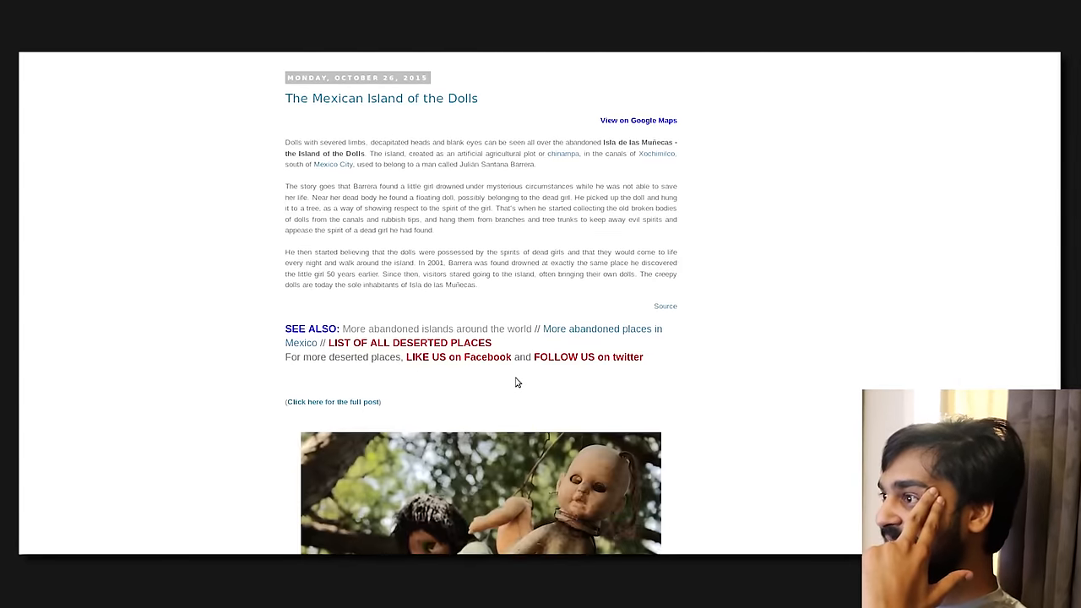
scroll("down", 3)
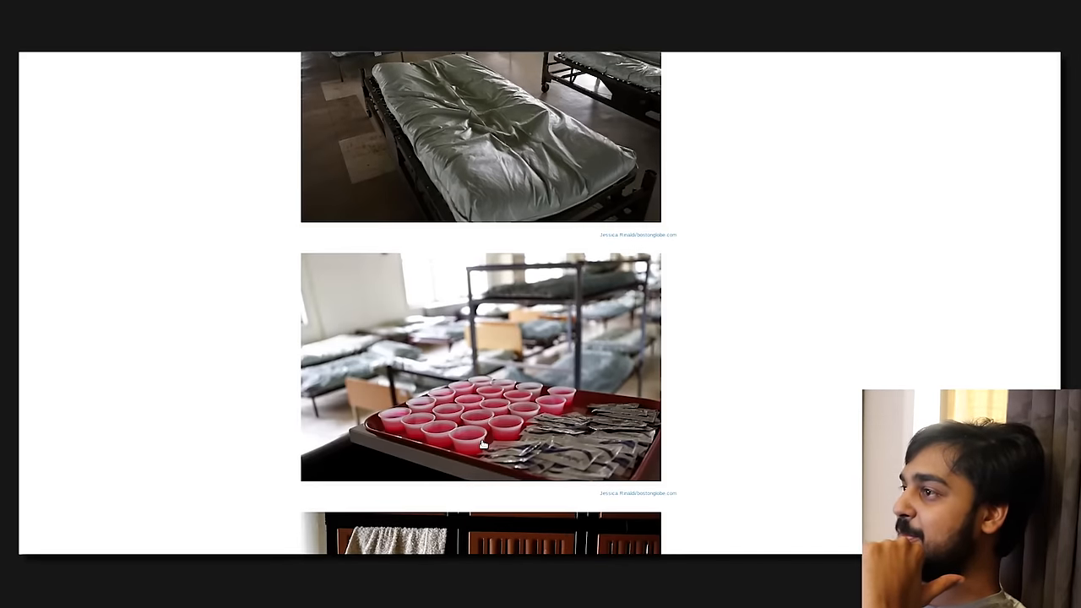
- Scroll to the page bottom with the Home and Older Posts links and Blogger footer
scroll("up", 3)
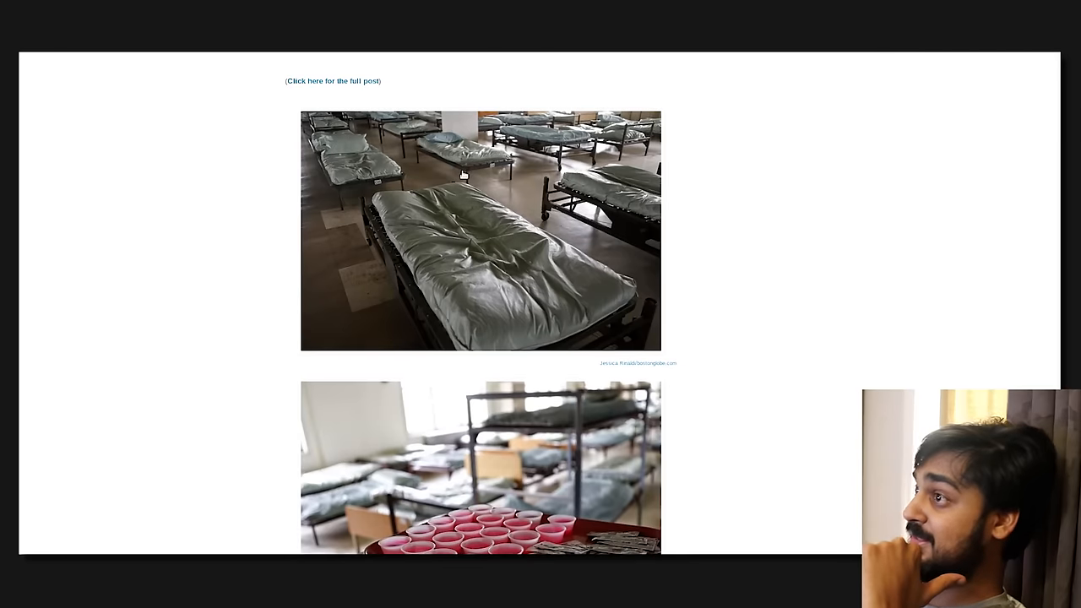
mouse_move(518, 309)
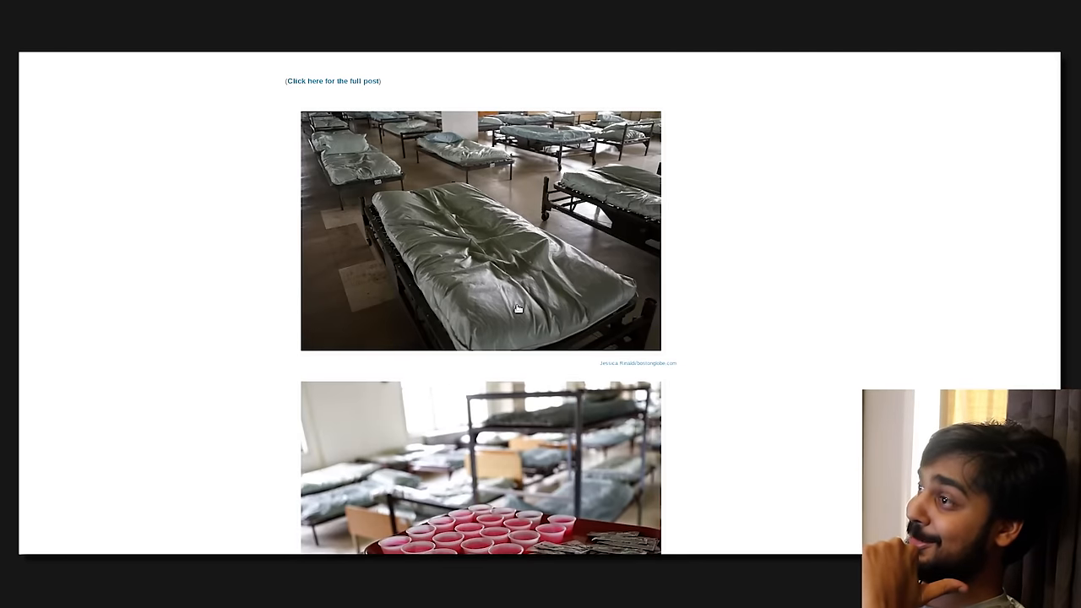
scroll("down", 3)
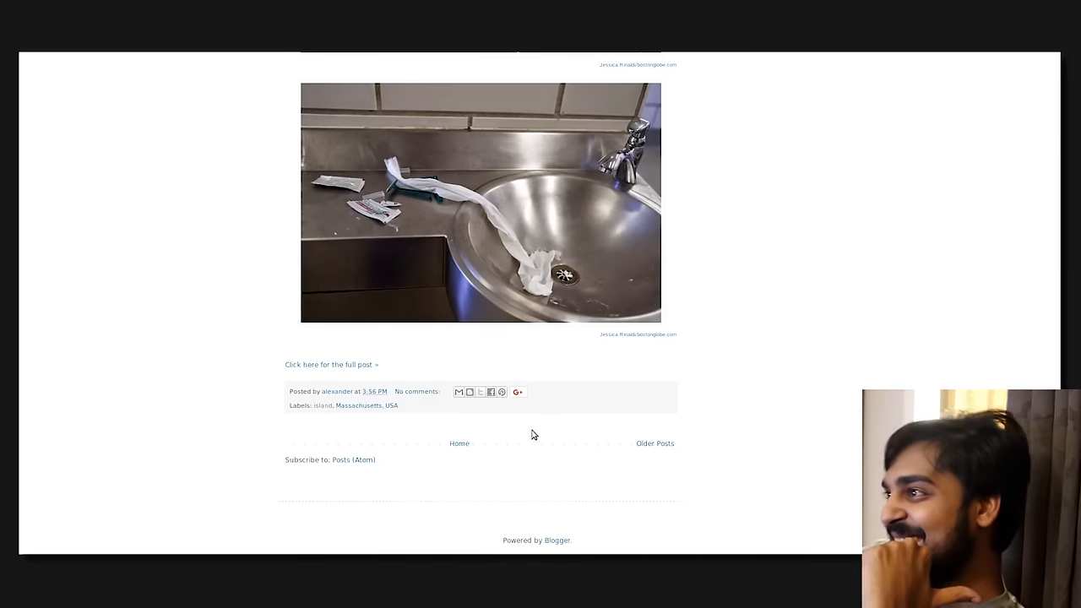